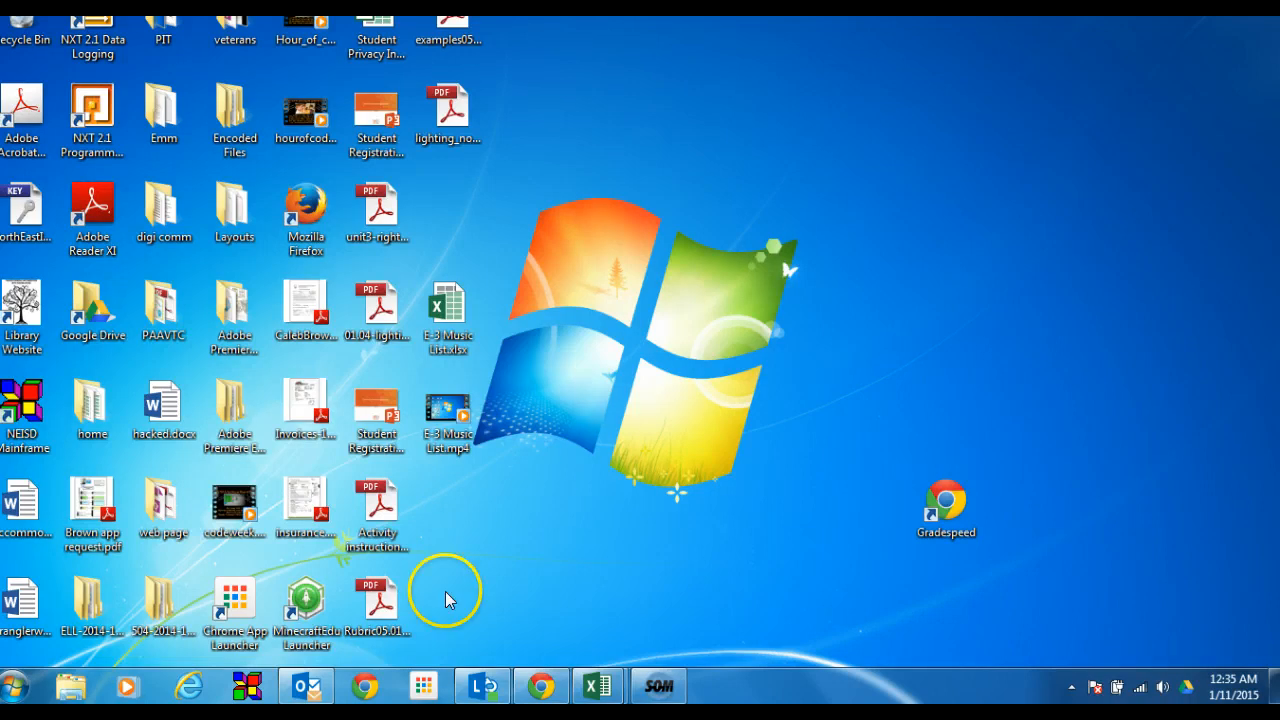
- Launch Excel 2013 from the Start menu and open a blank workbook
{"action": "left_click", "coordinate": [17, 686]}
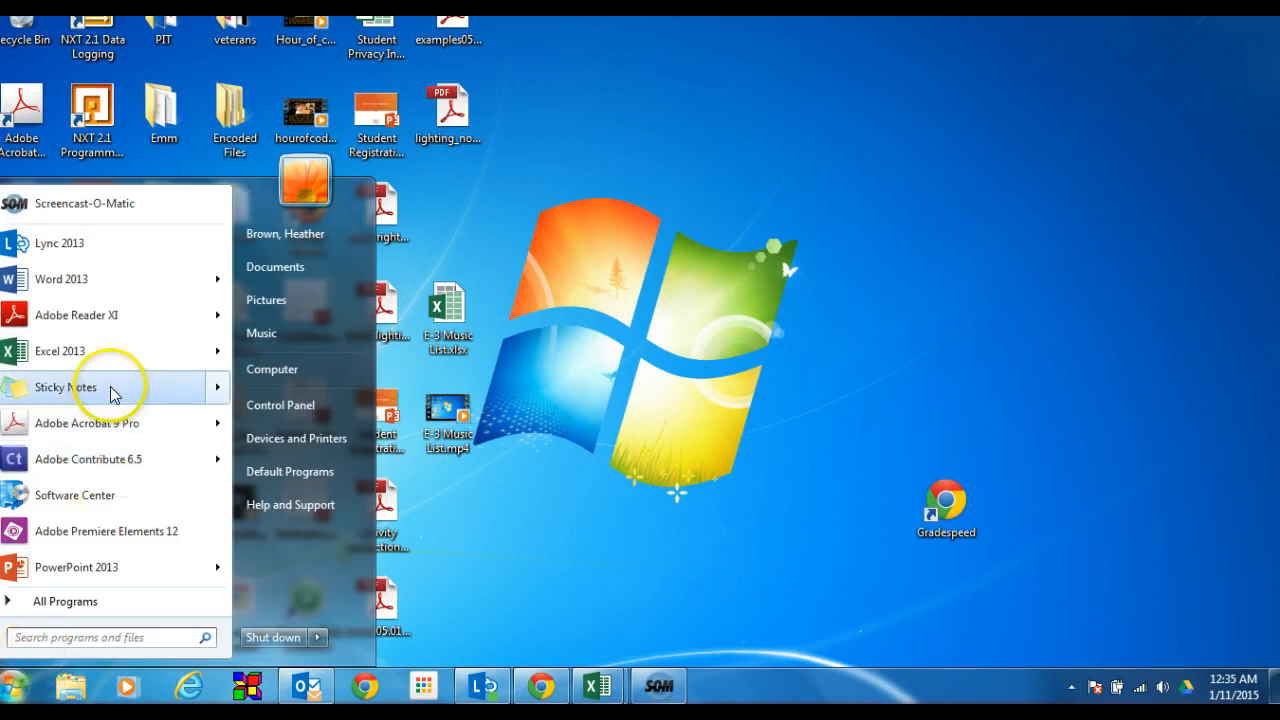
{"action": "left_click", "coordinate": [59, 351]}
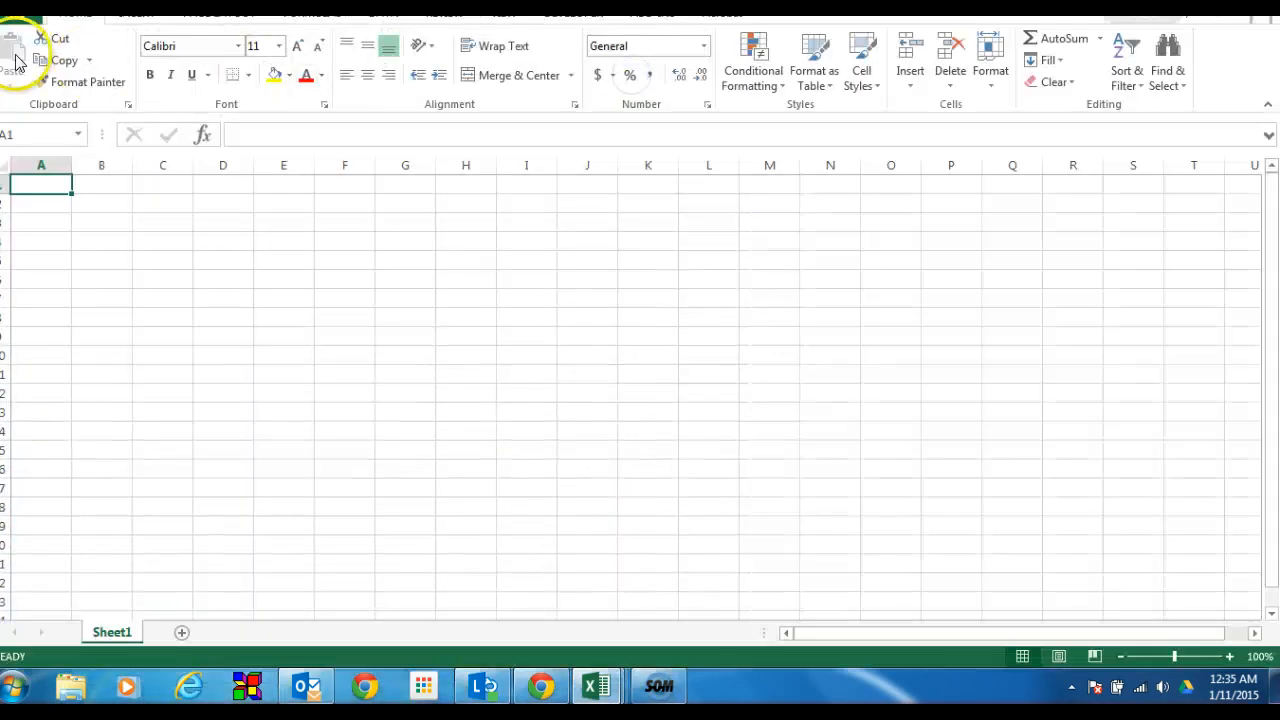
{"action": "mouse_move", "coordinate": [605, 122]}
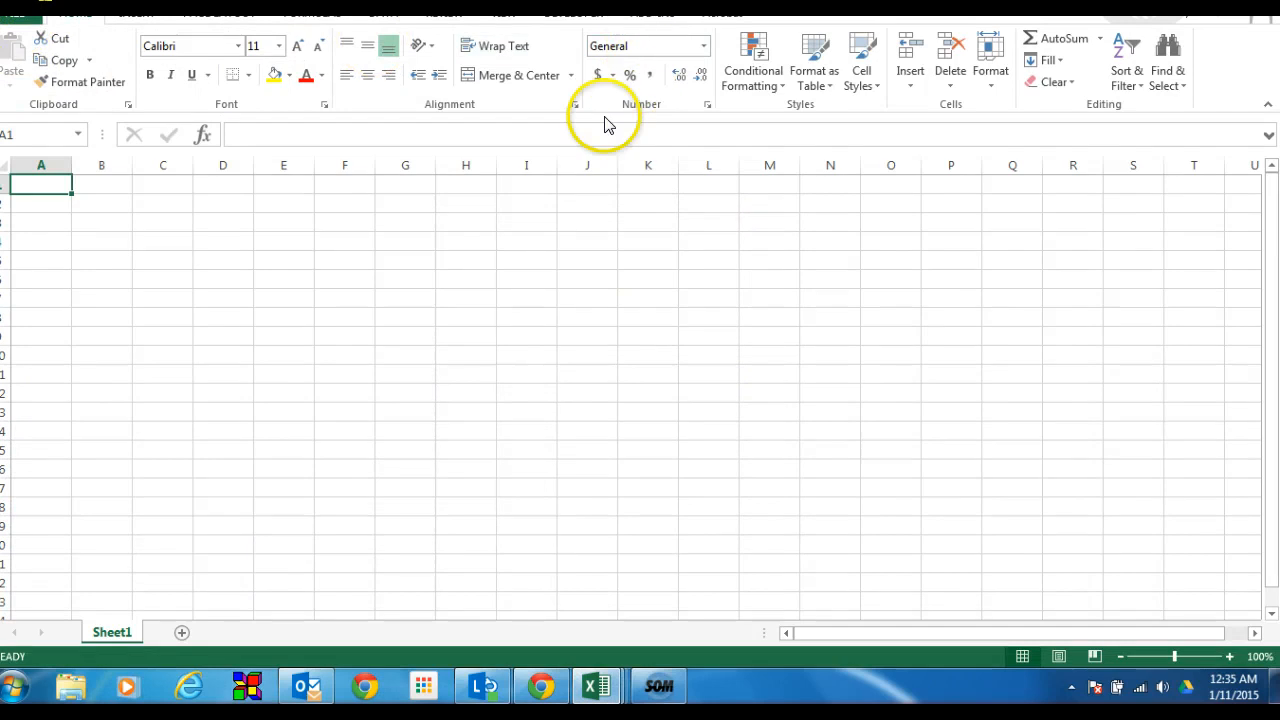
{"action": "left_click_drag", "start_coordinate": [527, 183], "coordinate": [587, 183]}
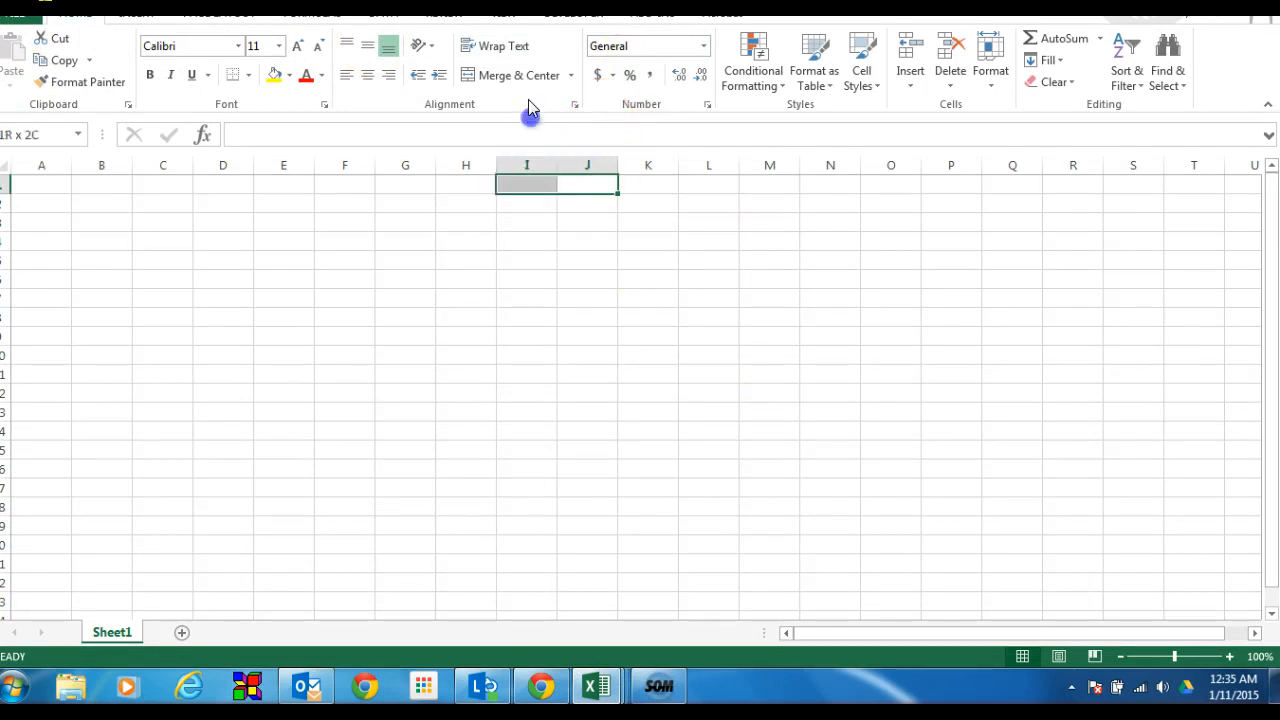
{"action": "left_click", "coordinate": [570, 12]}
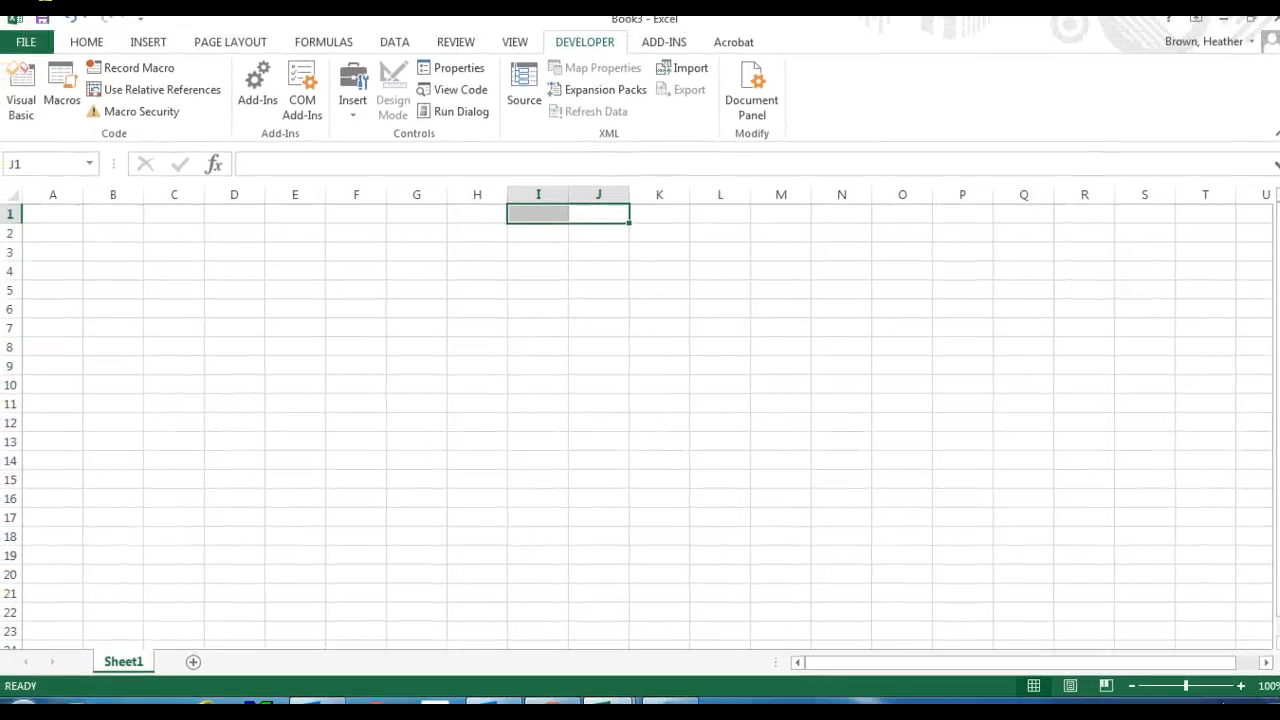
- Save the workbook to the Desktop as 'E-4 Employee Average Age.xlsx'
{"action": "left_click", "coordinate": [25, 41]}
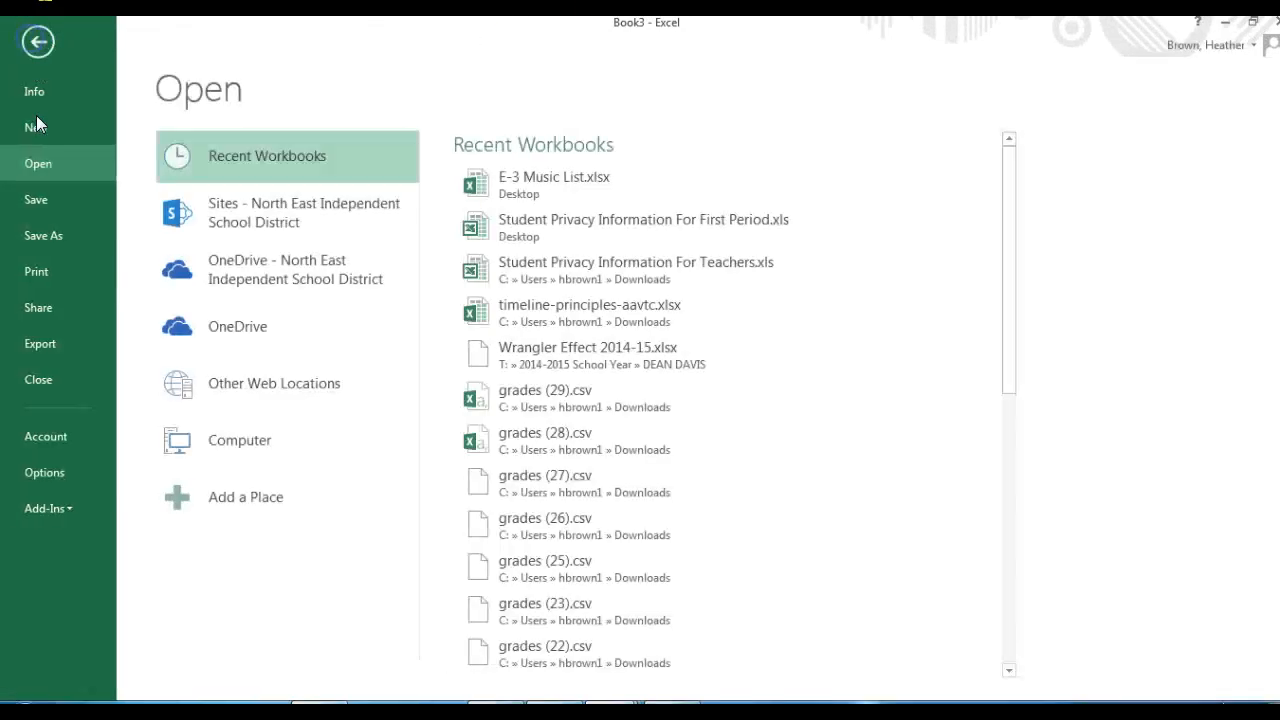
{"action": "left_click", "coordinate": [43, 235]}
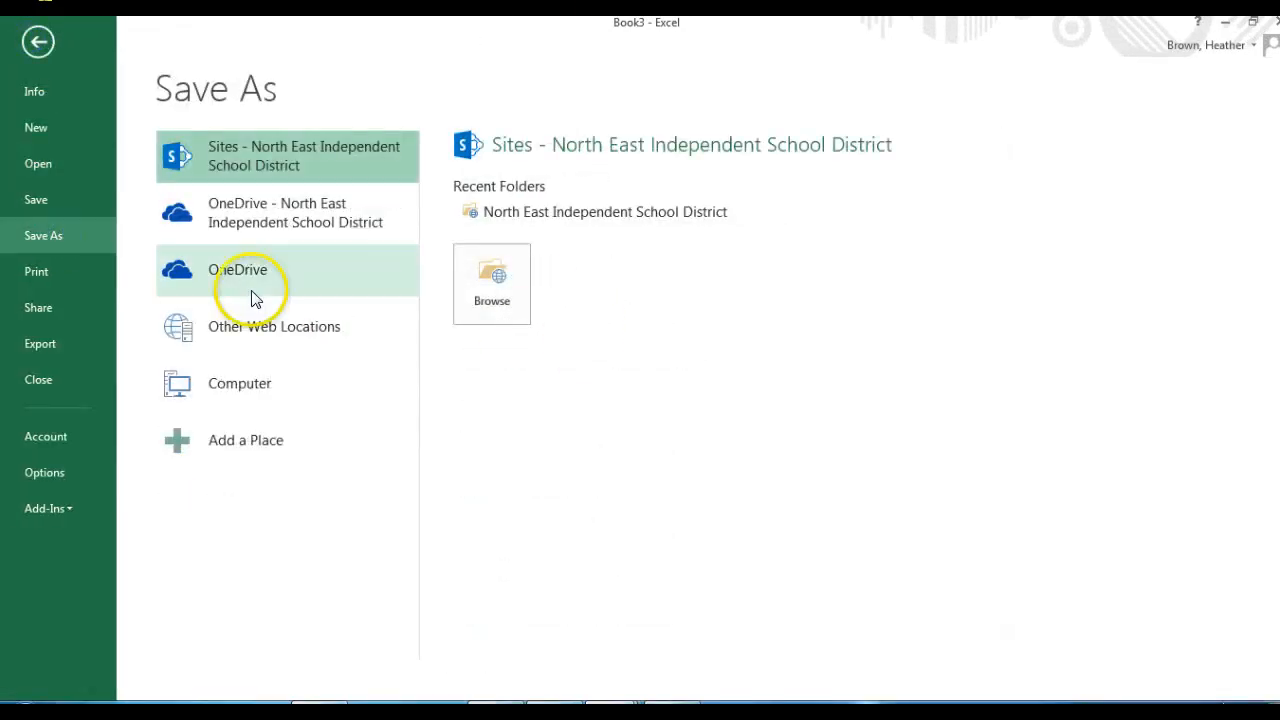
{"action": "left_click", "coordinate": [240, 383]}
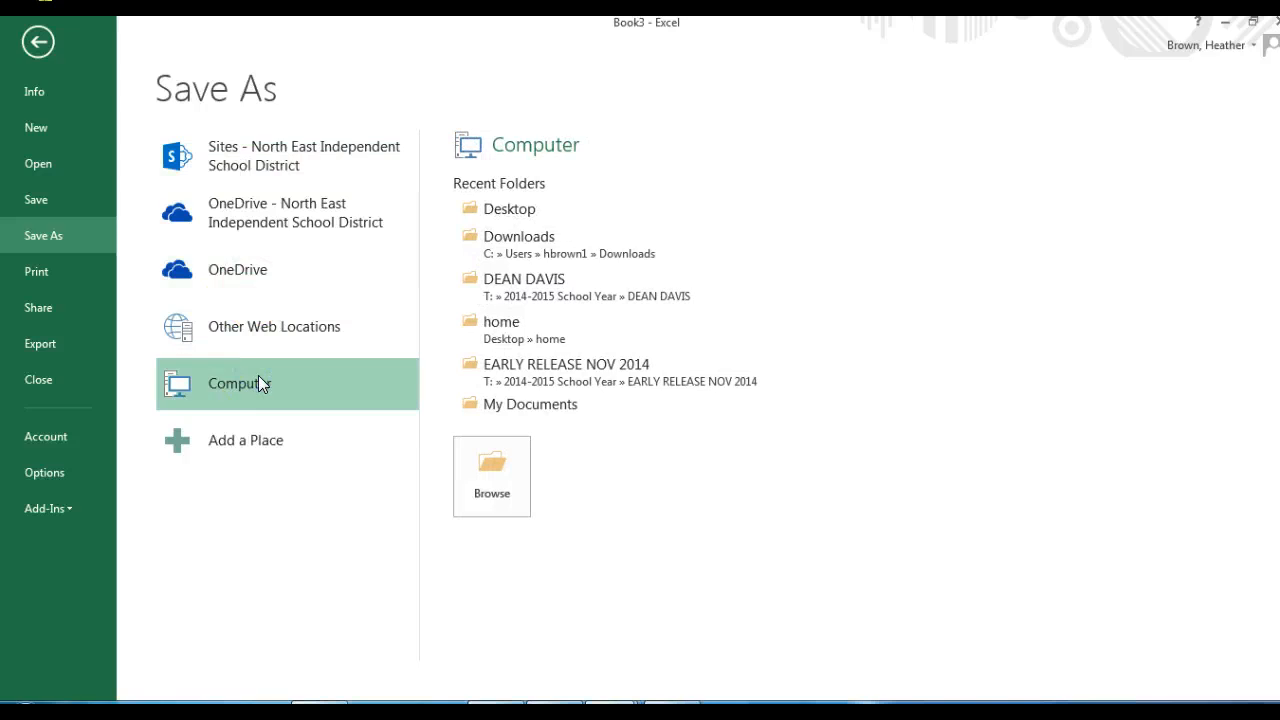
{"action": "left_click", "coordinate": [491, 476]}
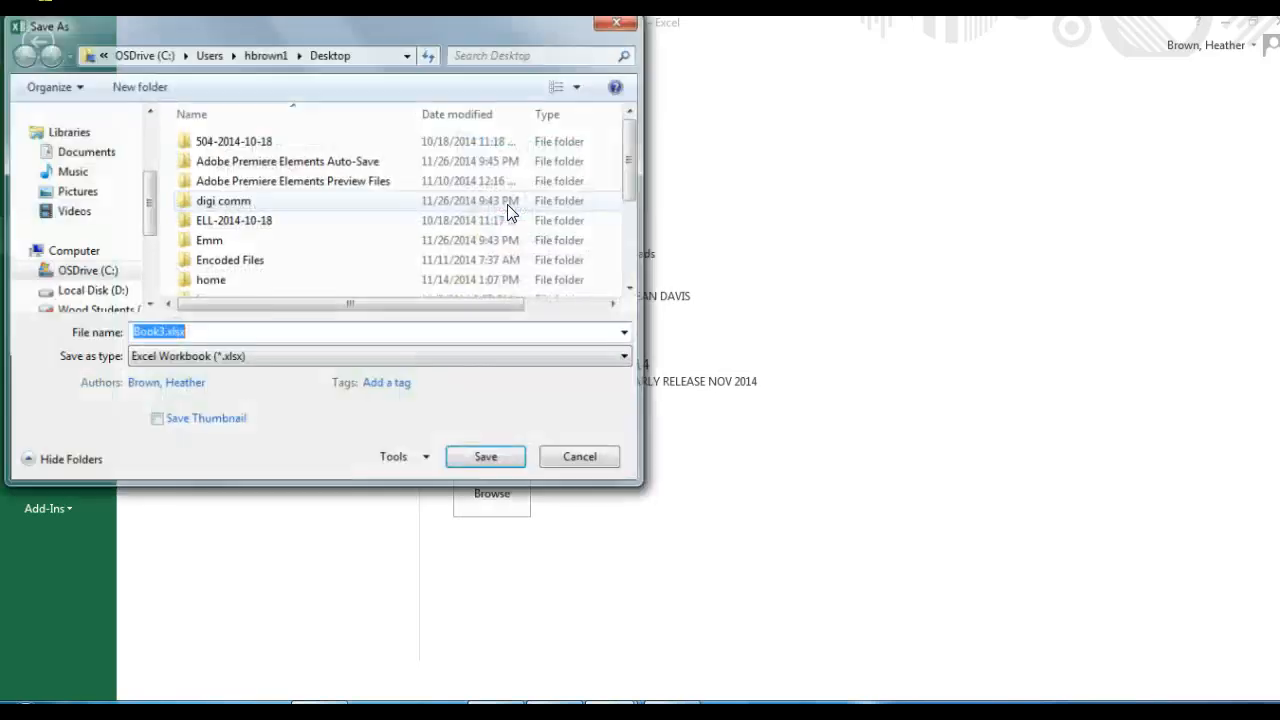
{"action": "type", "text": "E-4"}
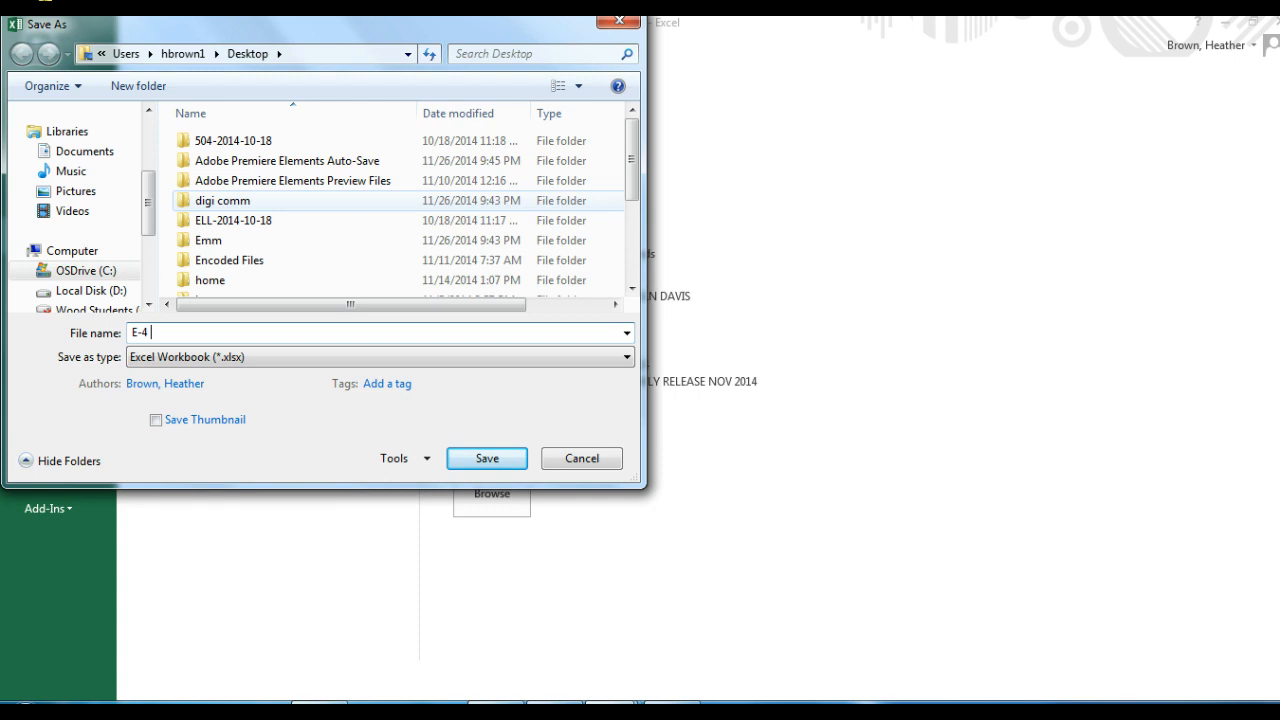
{"action": "type", "text": "Employee"}
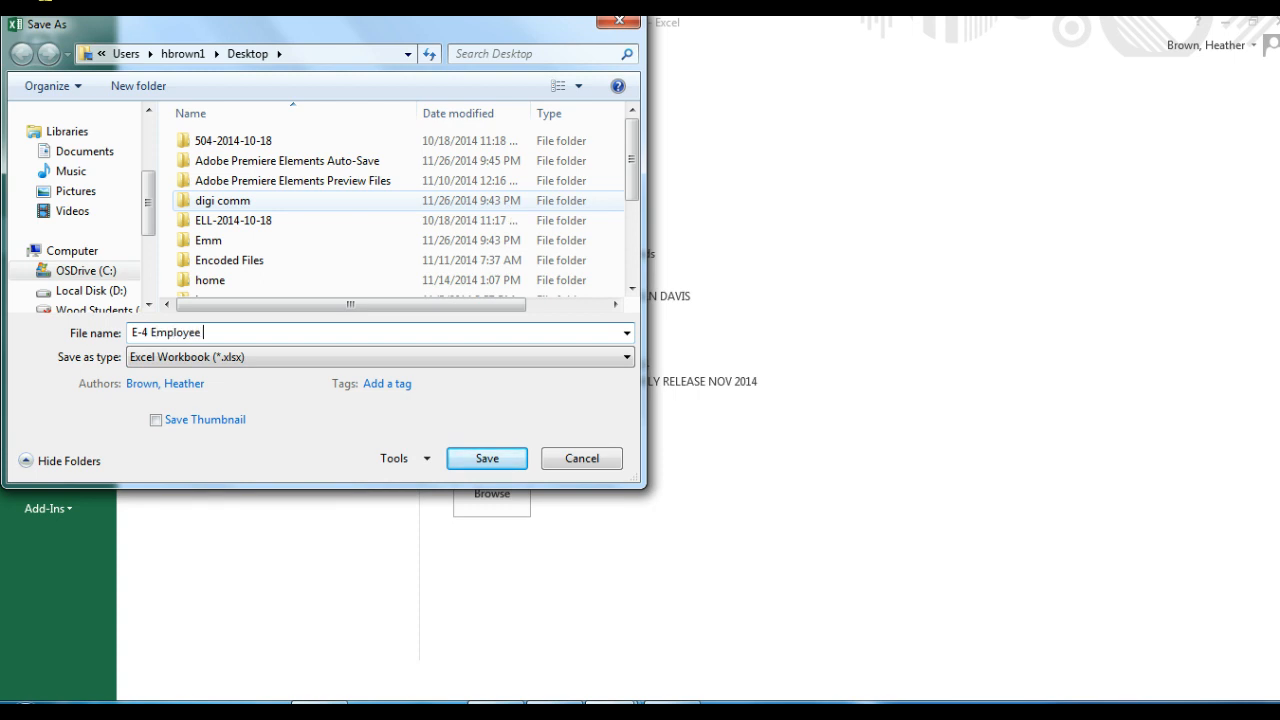
{"action": "type", "text": "Averag"}
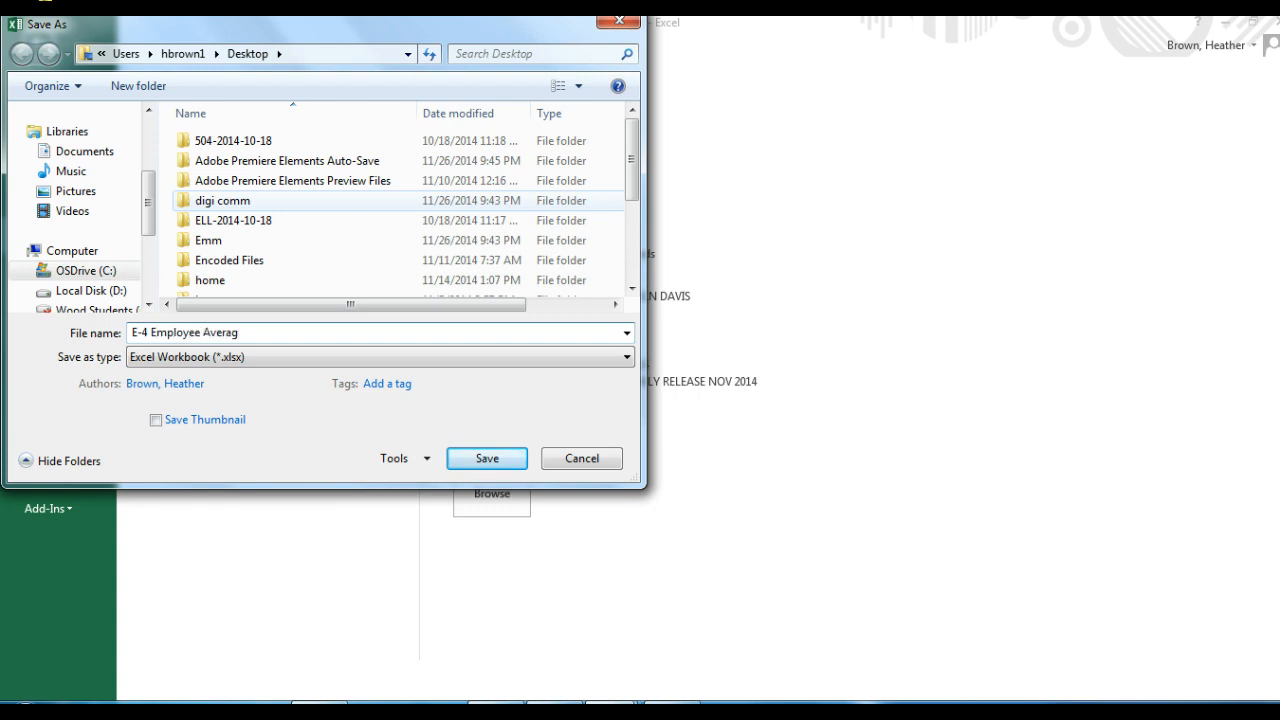
{"action": "type", "text": "e Age.xlsx"}
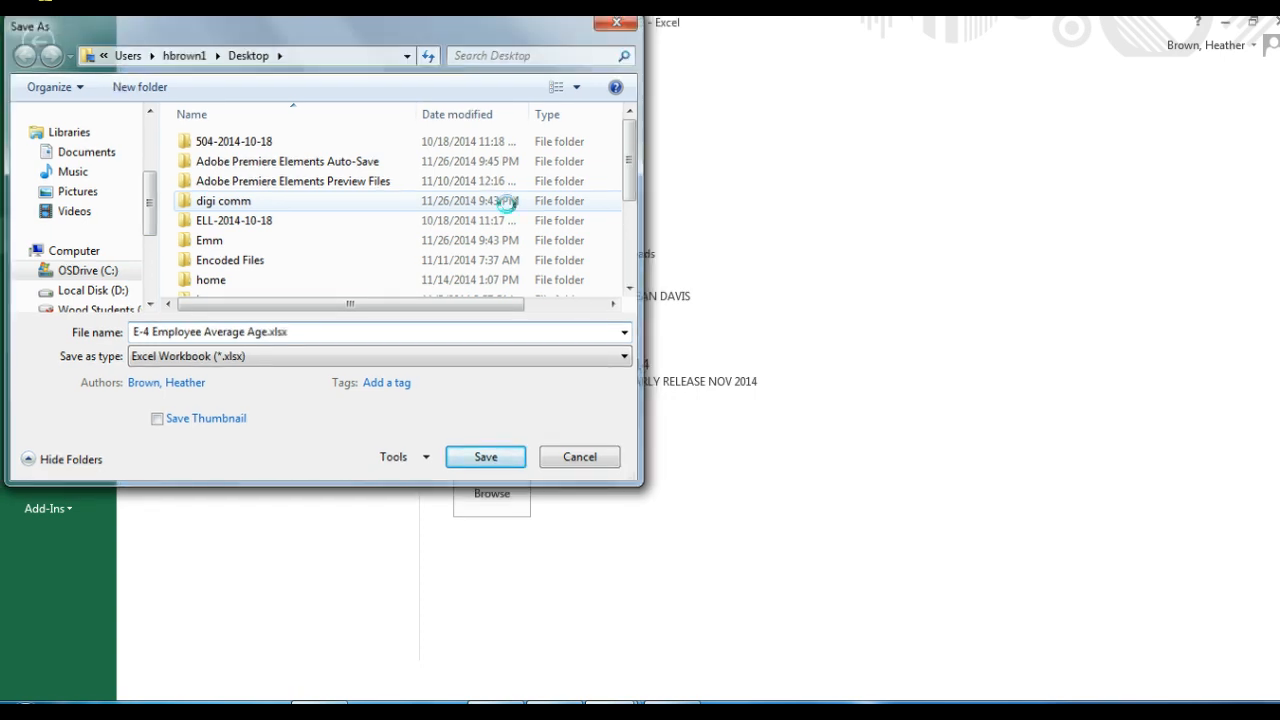
{"action": "left_click", "coordinate": [485, 456]}
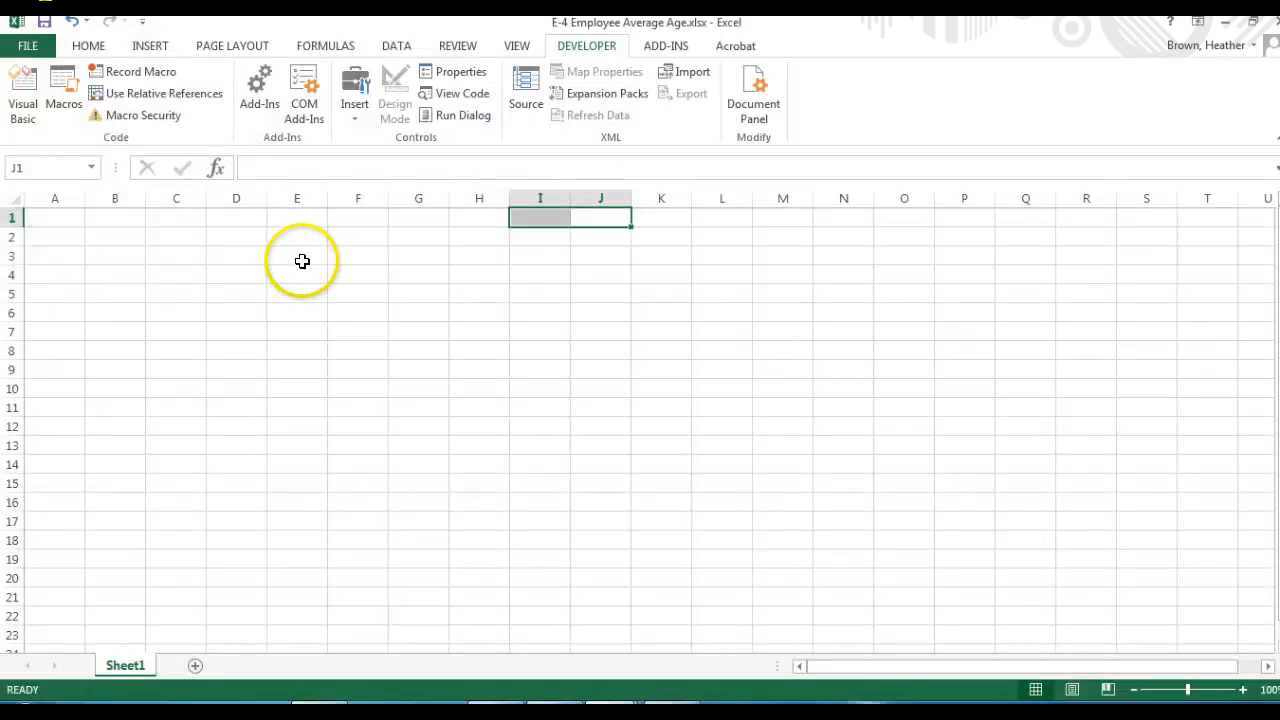
{"action": "mouse_move", "coordinate": [265, 236]}
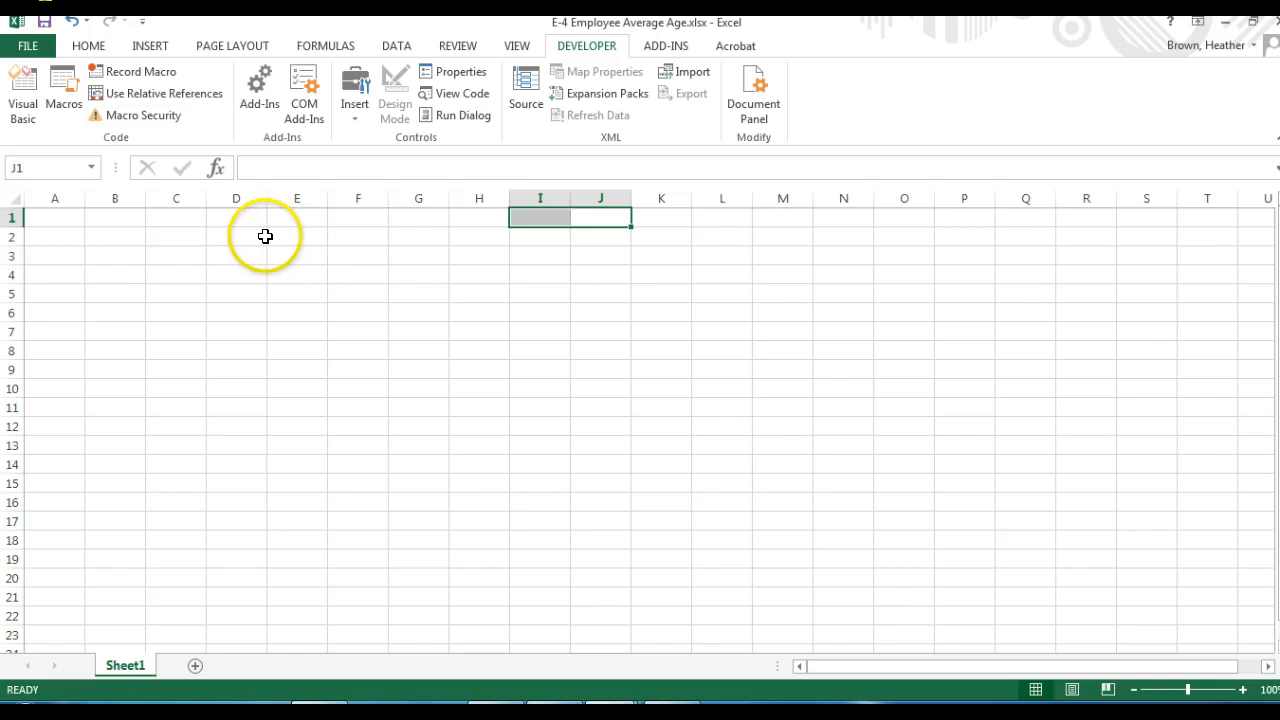
{"action": "mouse_move", "coordinate": [196, 227]}
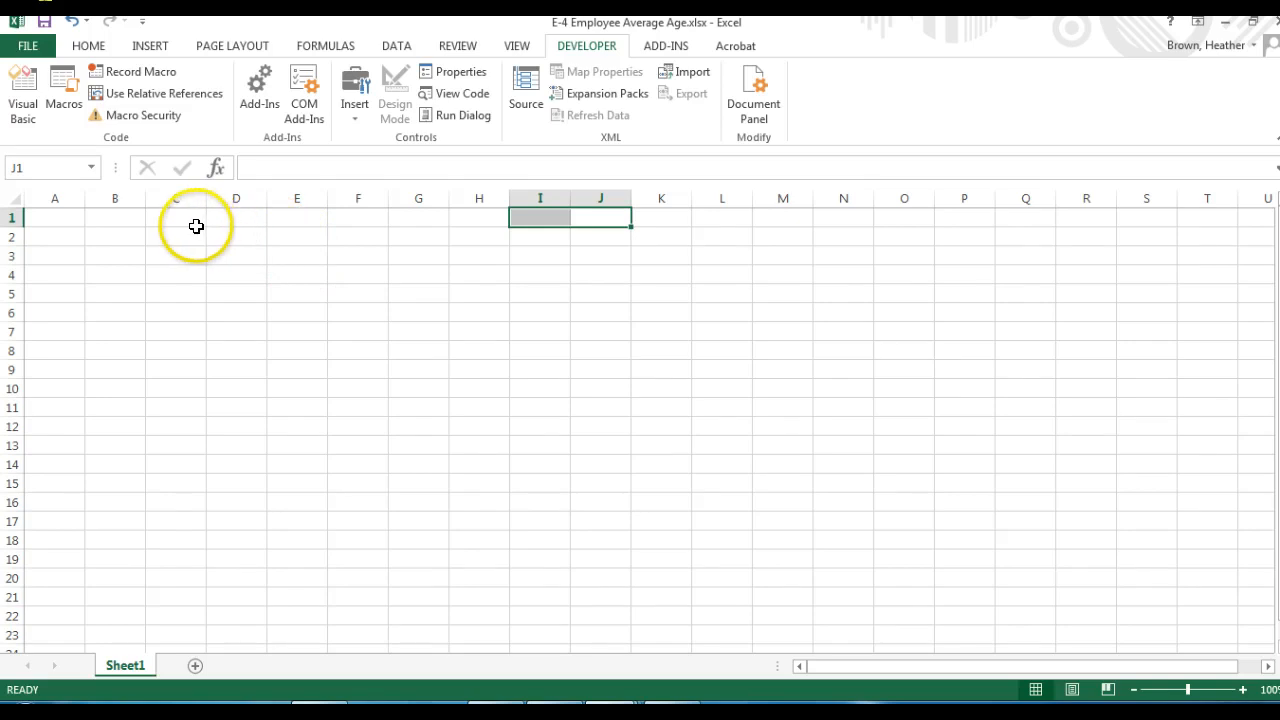
{"action": "mouse_move", "coordinate": [146, 223]}
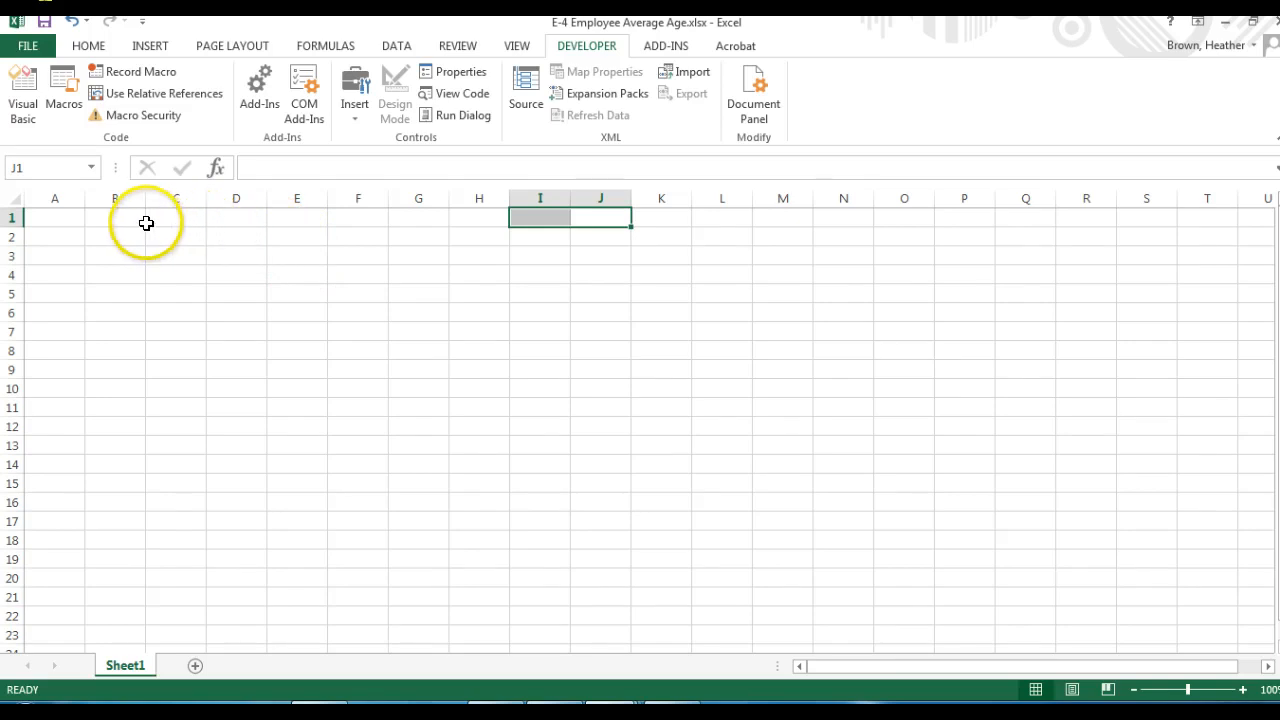
- Set the column width of columns A and B to 25
{"action": "left_click_drag", "start_coordinate": [54, 197], "coordinate": [115, 197]}
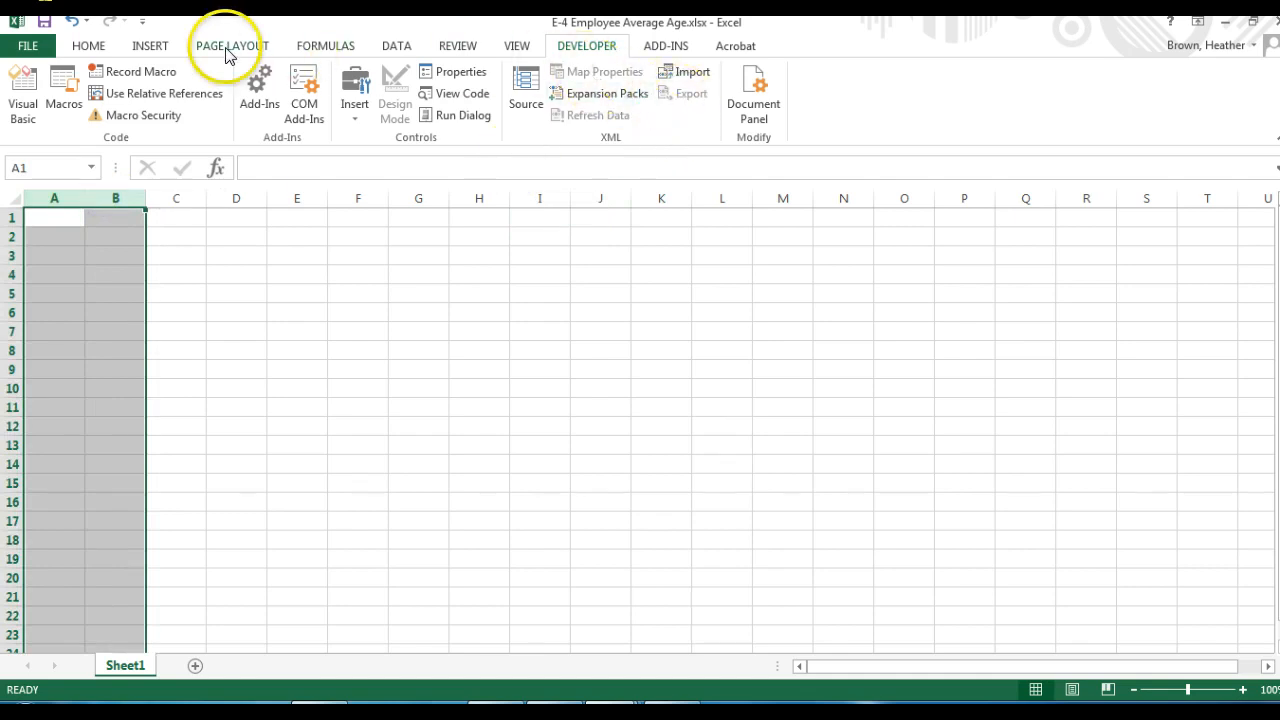
{"action": "left_click", "coordinate": [88, 45]}
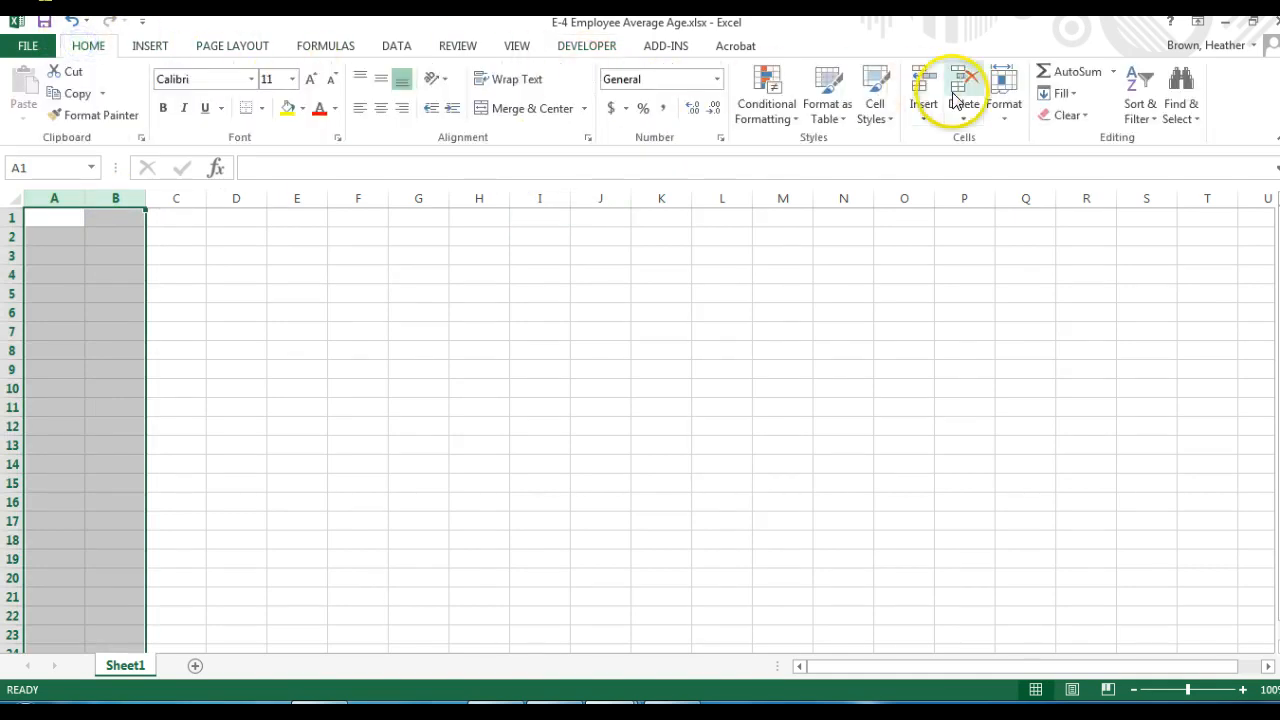
{"action": "left_click", "coordinate": [1004, 95]}
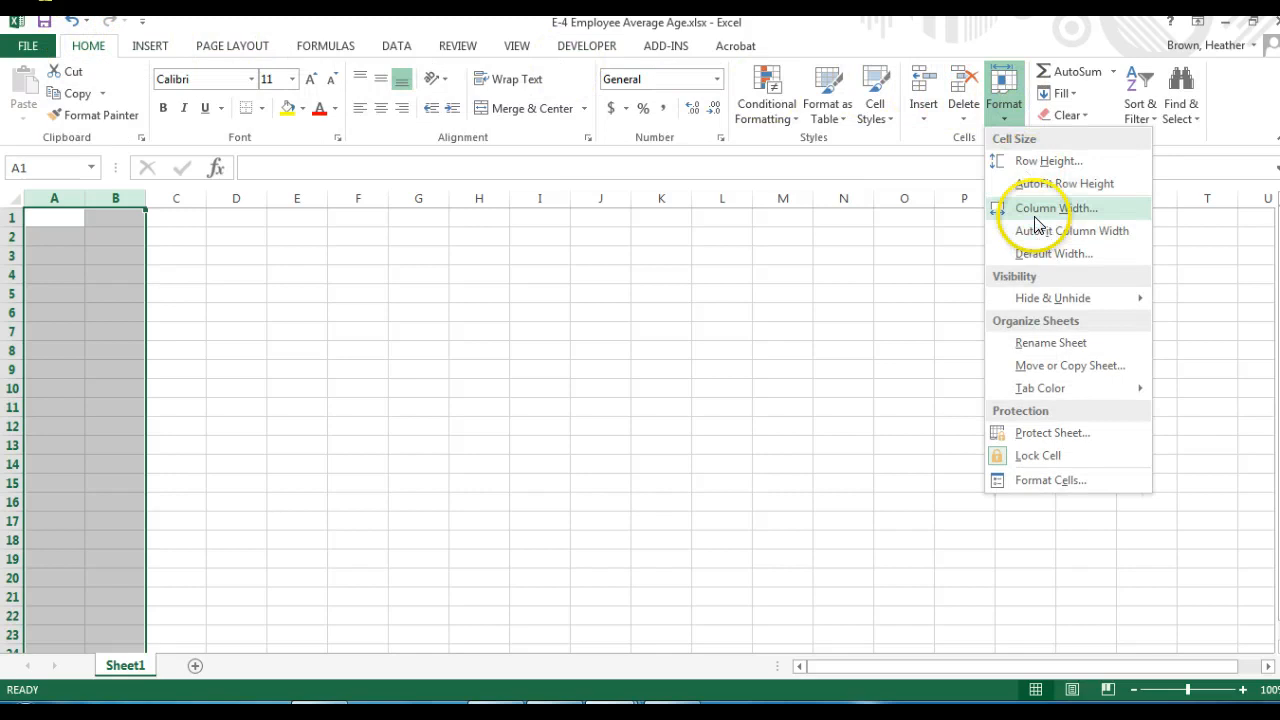
{"action": "left_click", "coordinate": [1055, 208]}
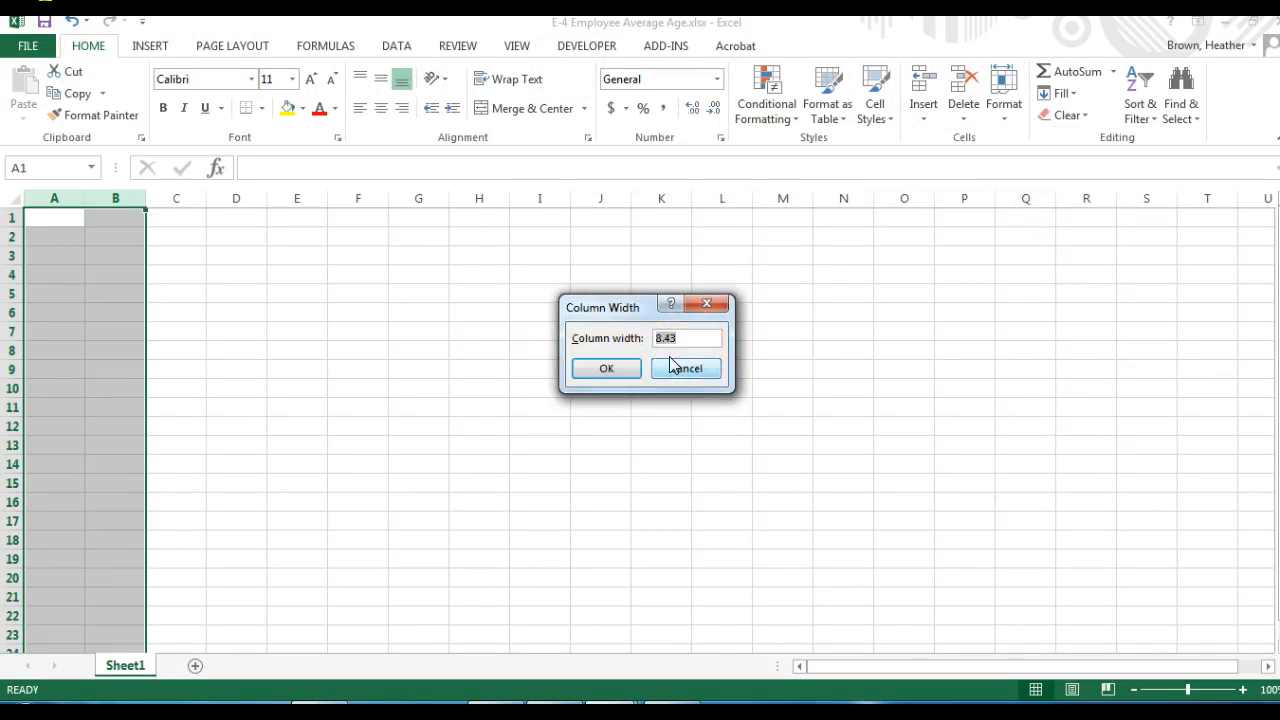
{"action": "type", "text": "25"}
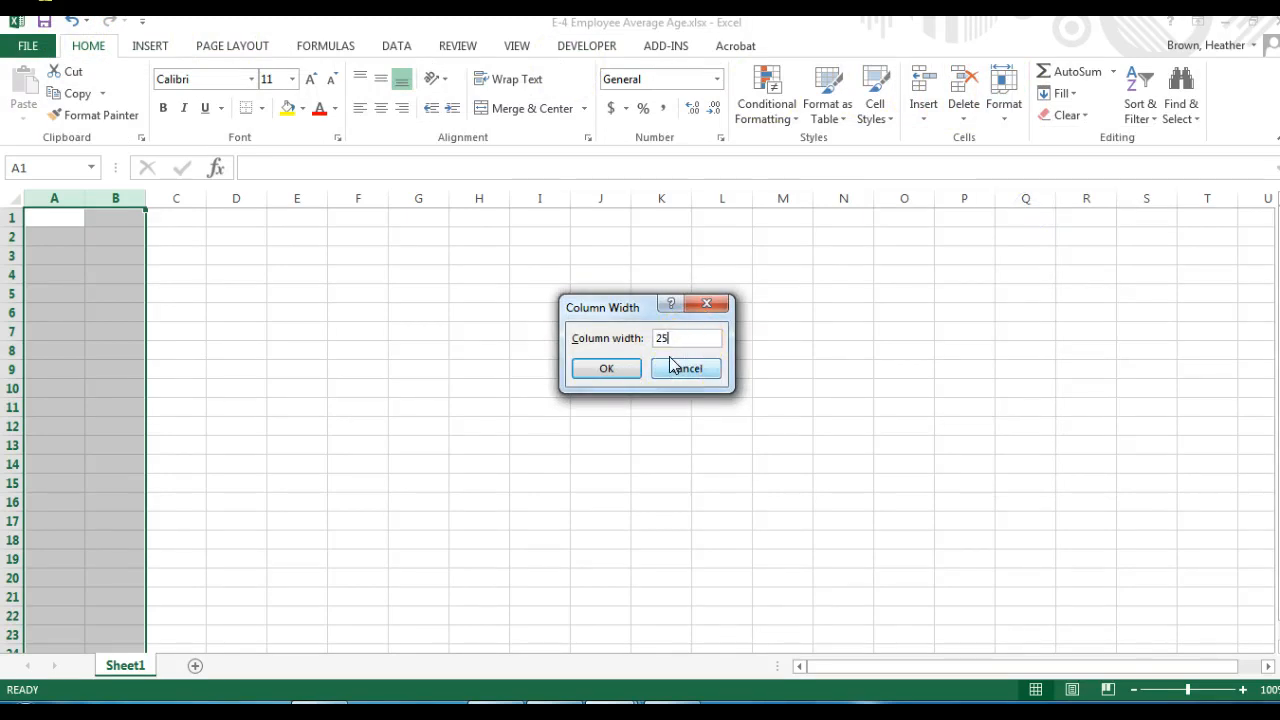
{"action": "left_click", "coordinate": [606, 368]}
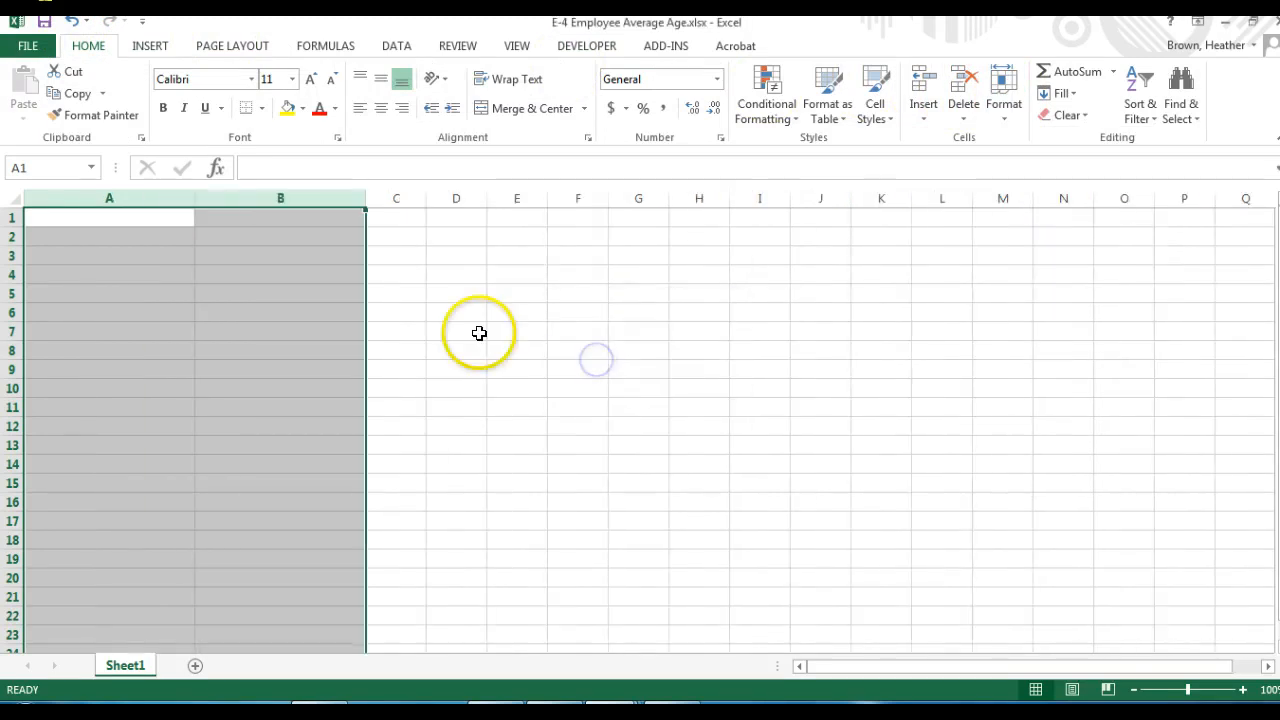
{"action": "mouse_move", "coordinate": [415, 215]}
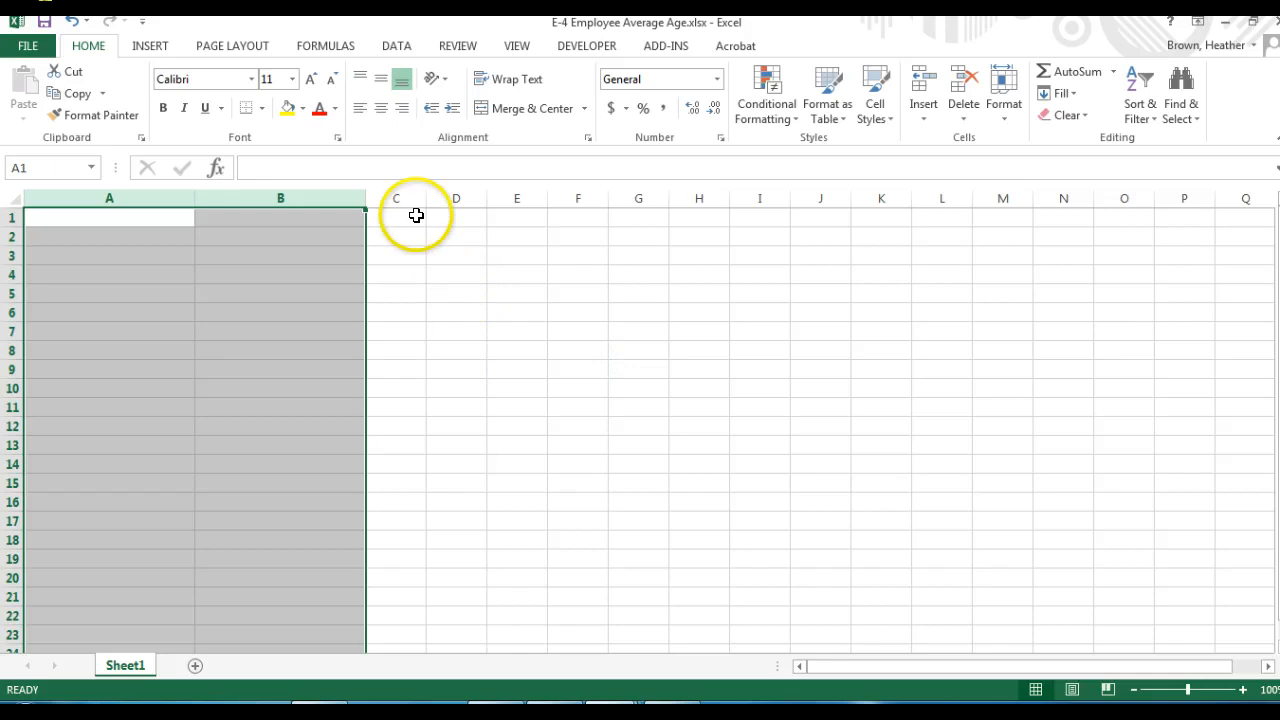
- Set the width of column C to 15
{"action": "left_click", "coordinate": [396, 197]}
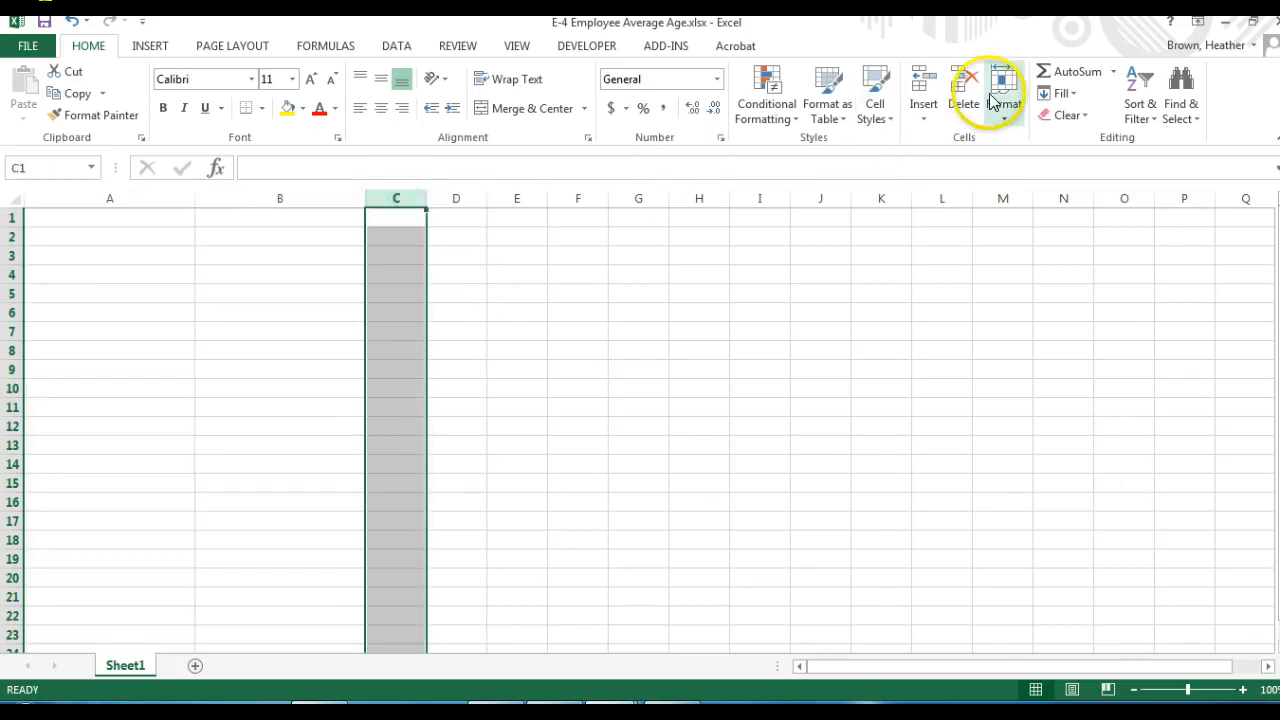
{"action": "left_click", "coordinate": [1003, 95]}
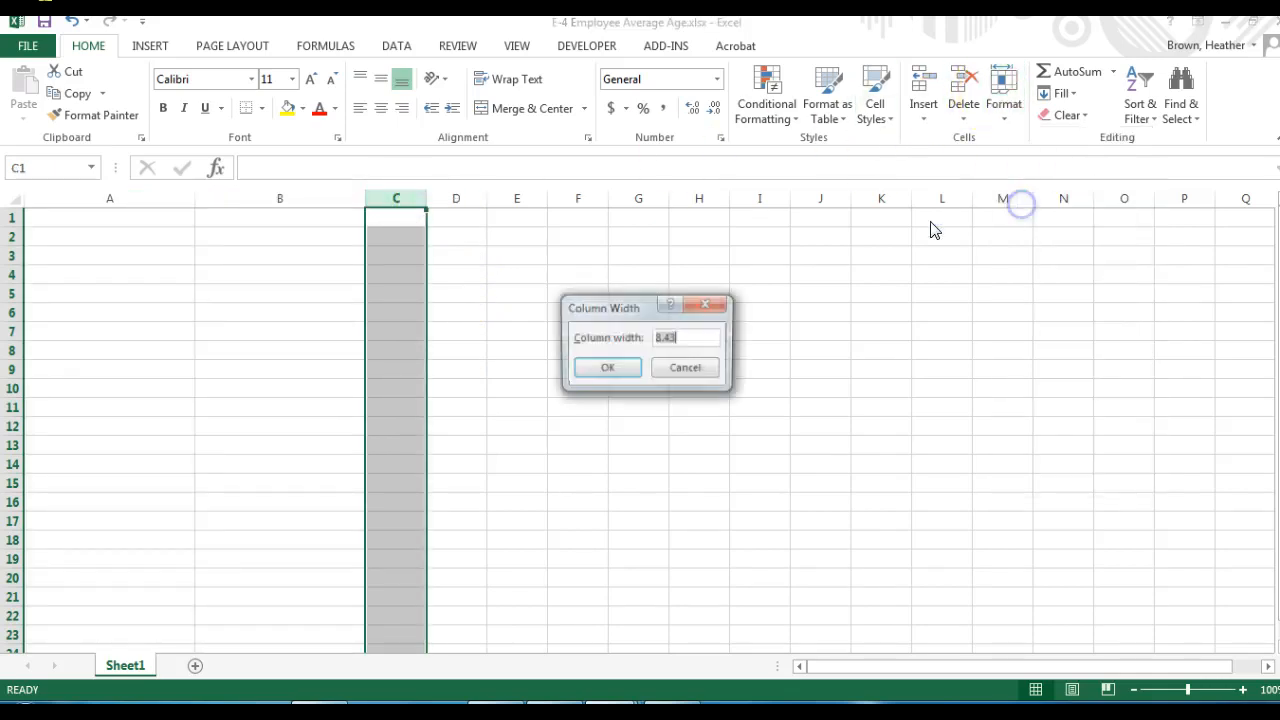
{"action": "type", "text": "1"}
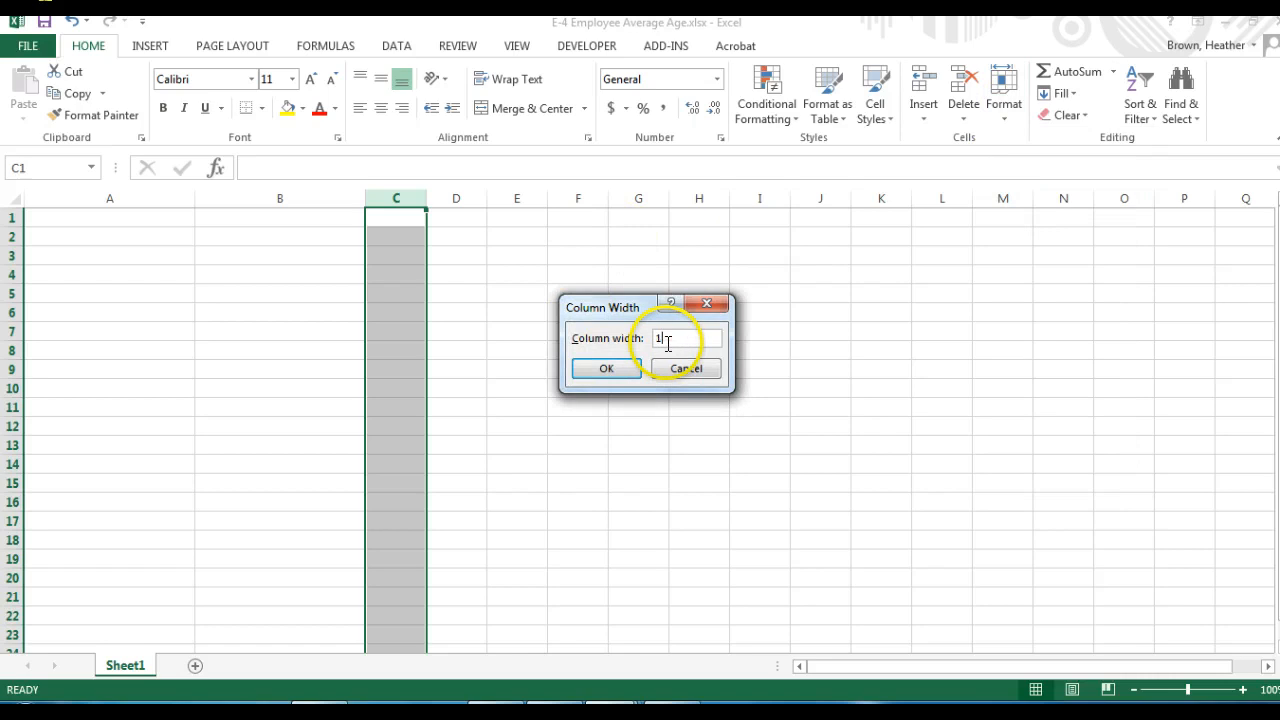
{"action": "type", "text": "15"}
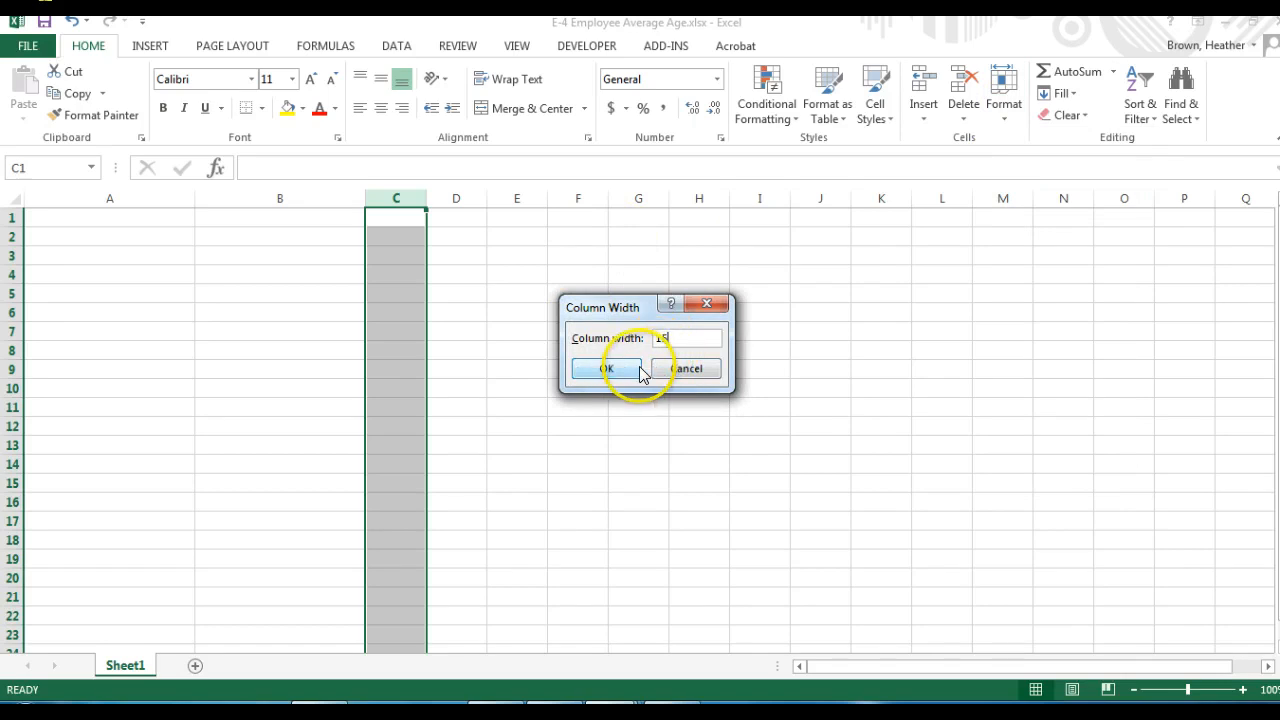
{"action": "left_click", "coordinate": [605, 368]}
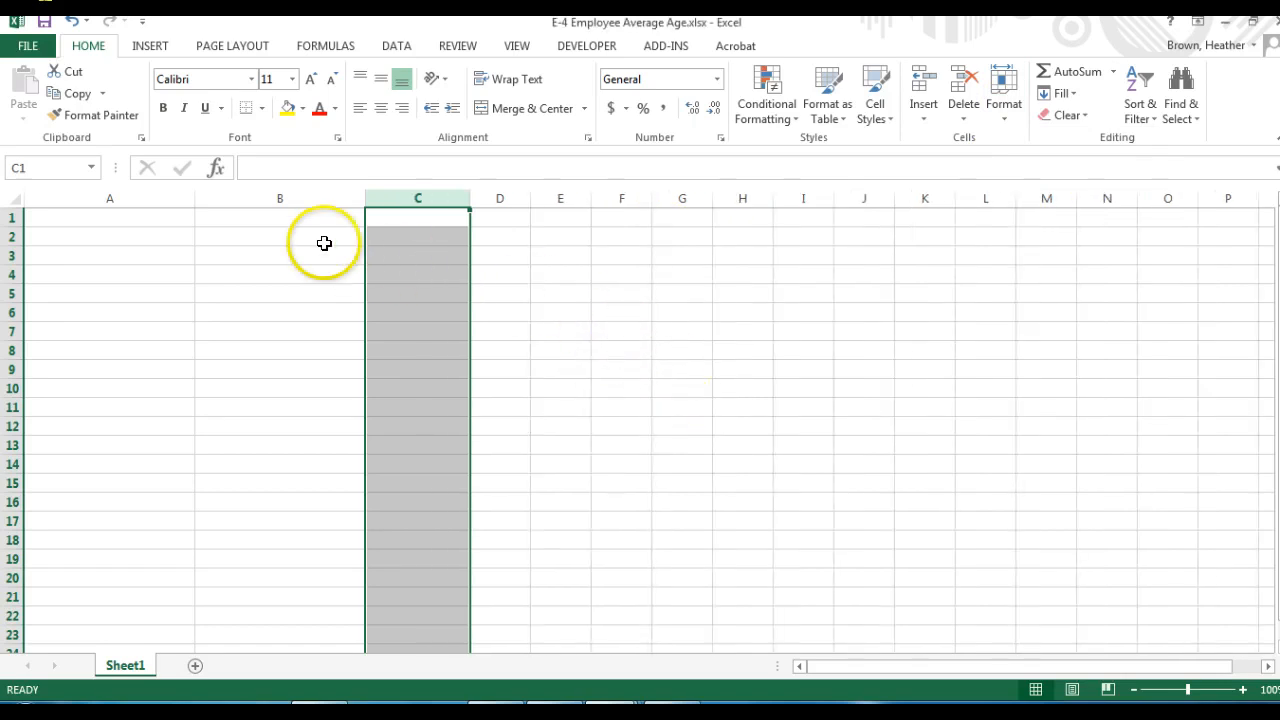
{"action": "mouse_move", "coordinate": [251, 238]}
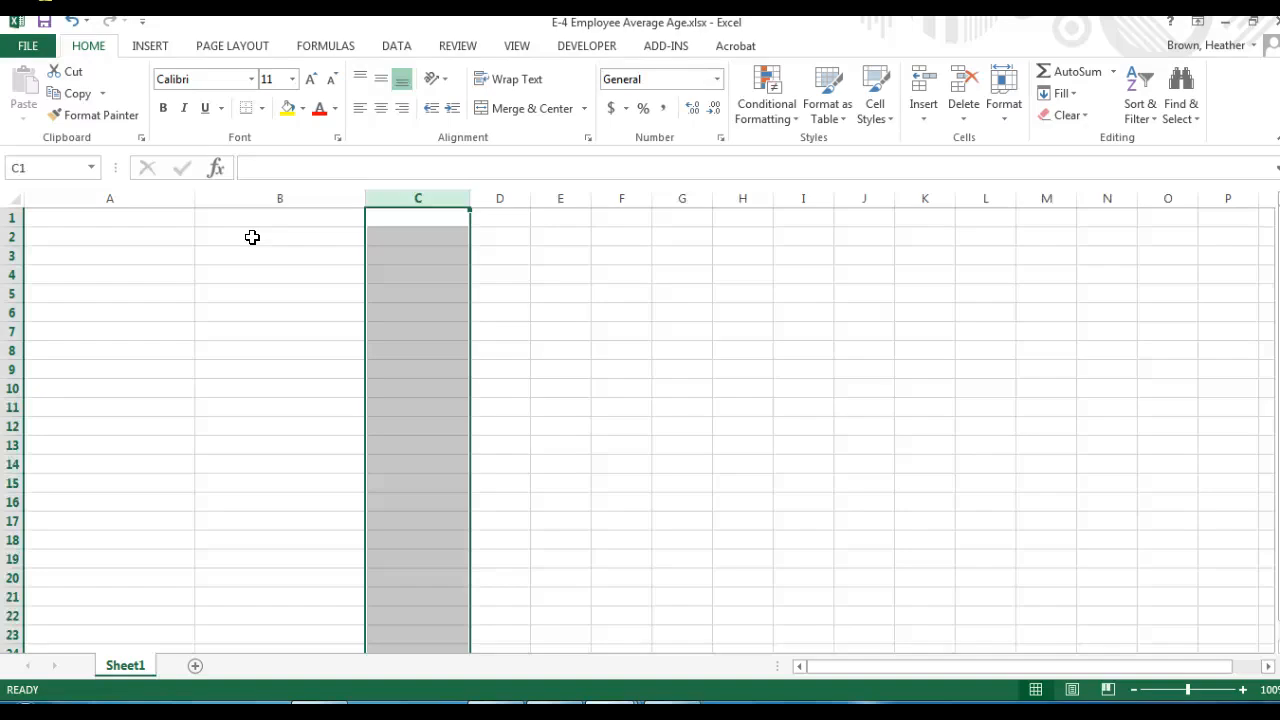
{"action": "mouse_move", "coordinate": [225, 118]}
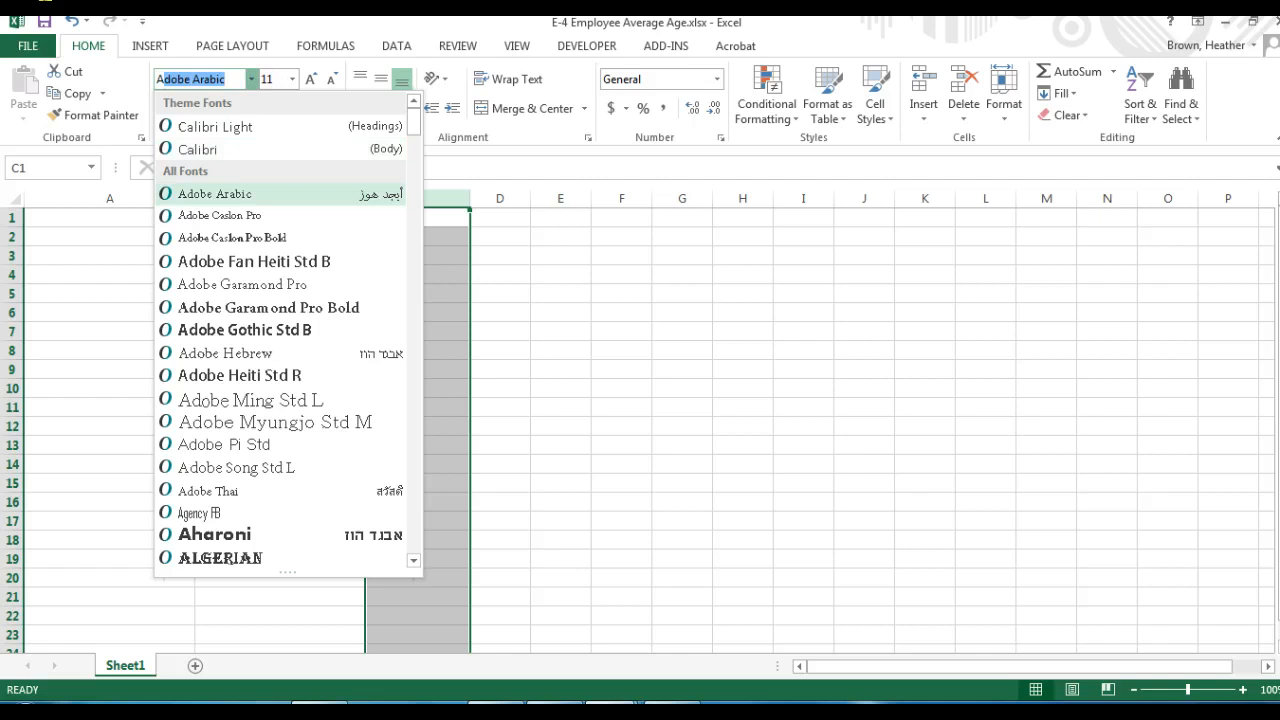
- Apply Arial at size 10 to the entire sheet, then deselect it
{"action": "type", "text": "Arial"}
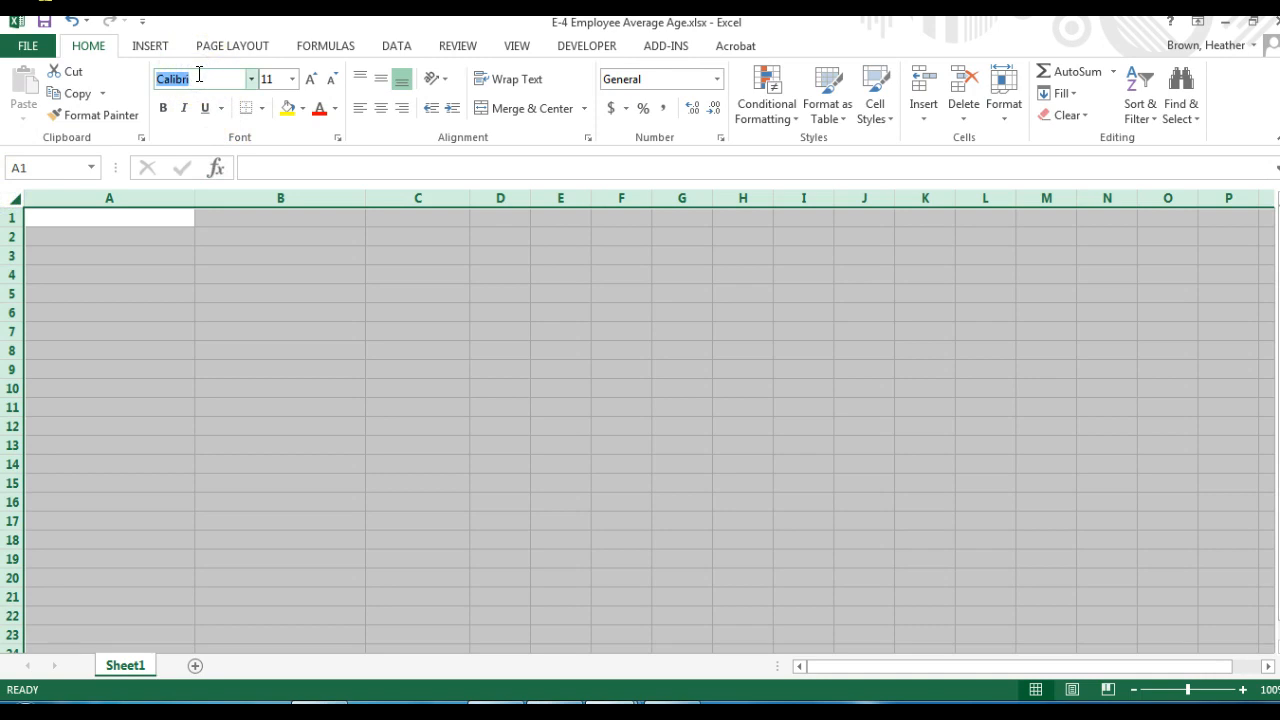
{"action": "type", "text": "Arial"}
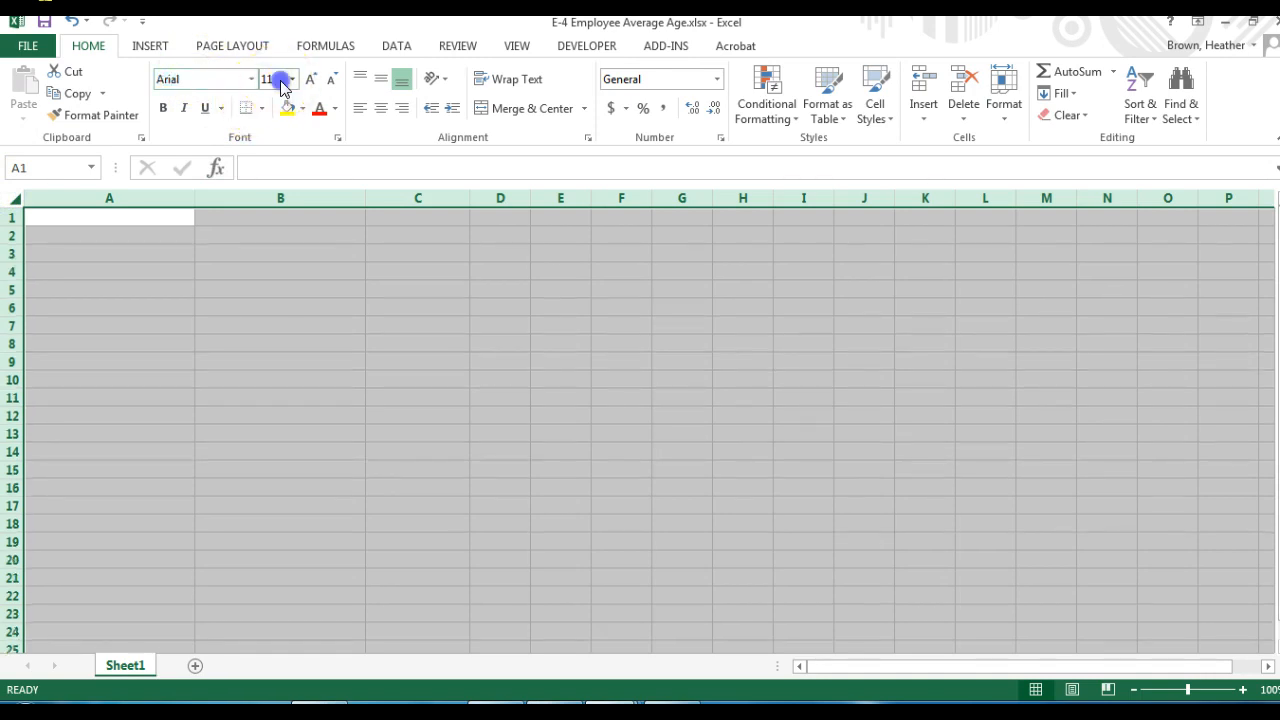
{"action": "left_click", "coordinate": [293, 84]}
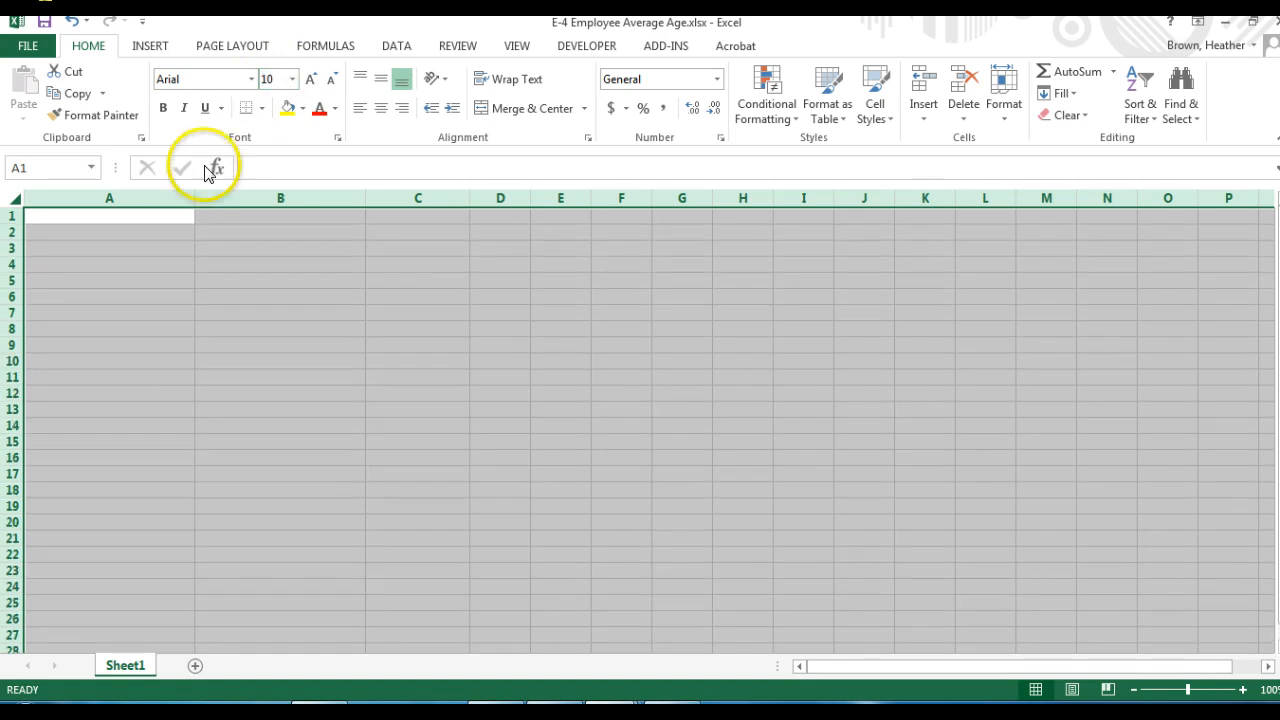
{"action": "left_click", "coordinate": [109, 232]}
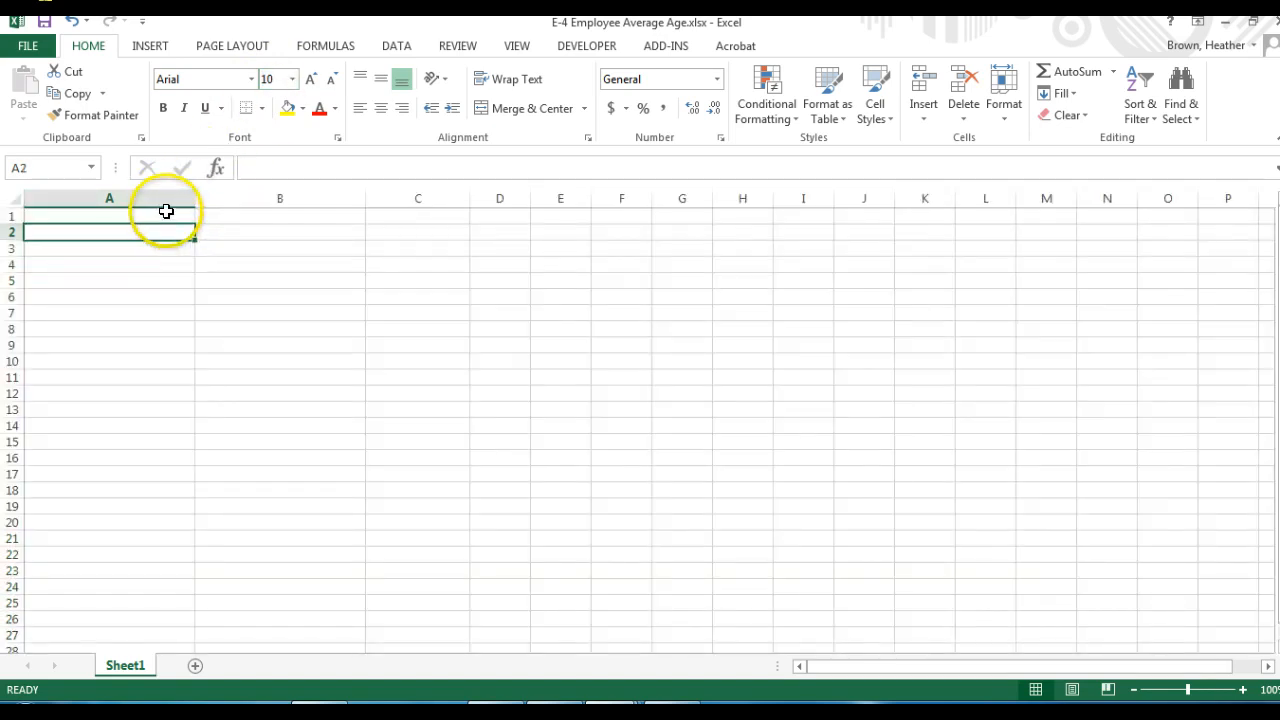
{"action": "left_click", "coordinate": [109, 215]}
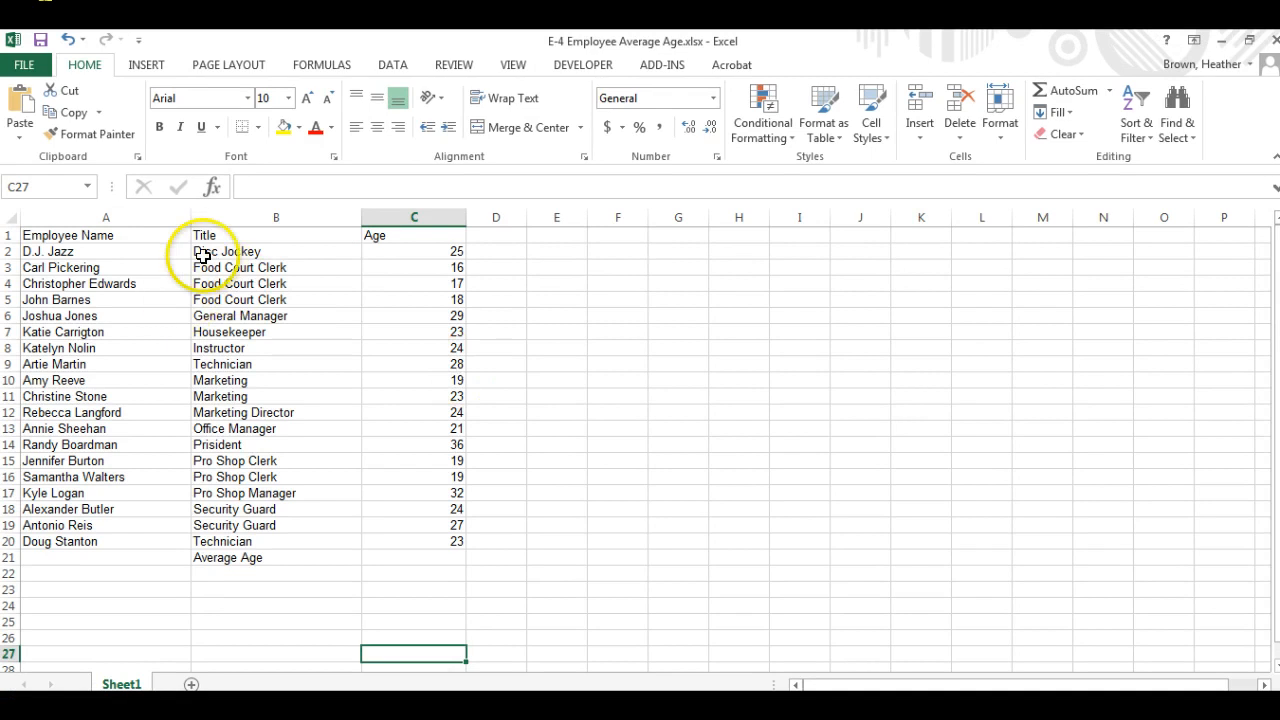
{"action": "mouse_move", "coordinate": [214, 428]}
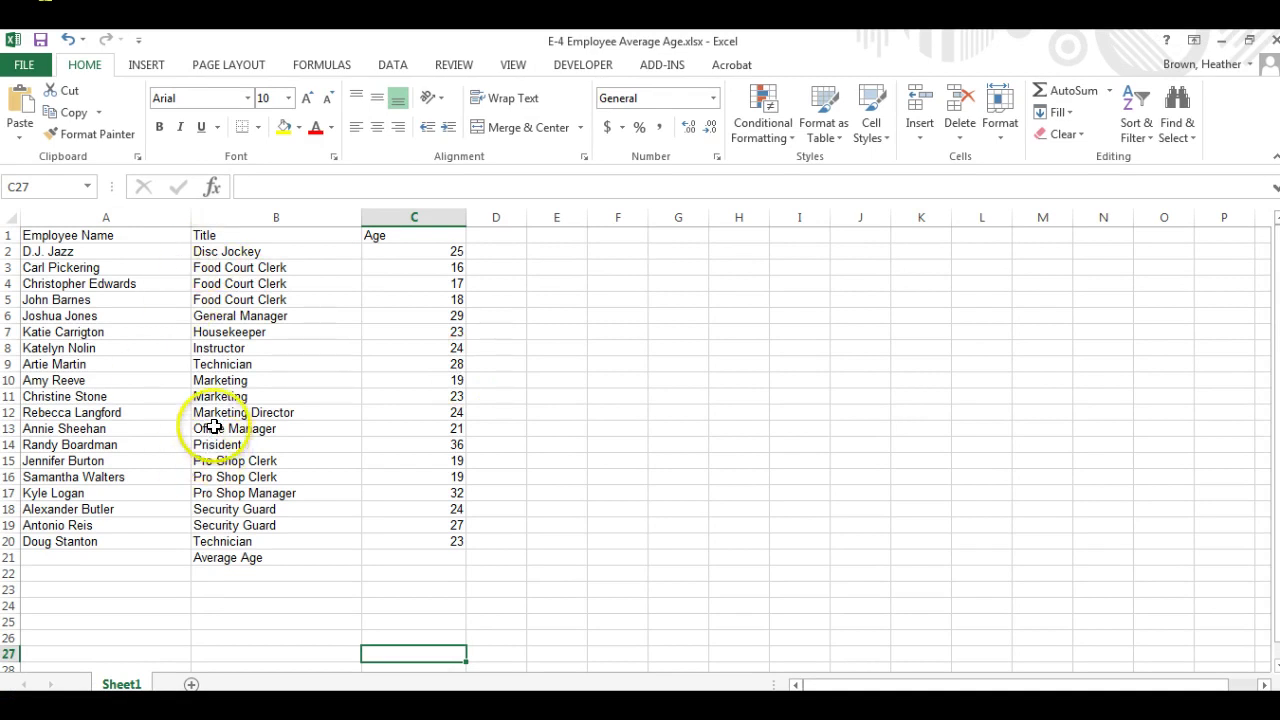
{"action": "mouse_move", "coordinate": [213, 370]}
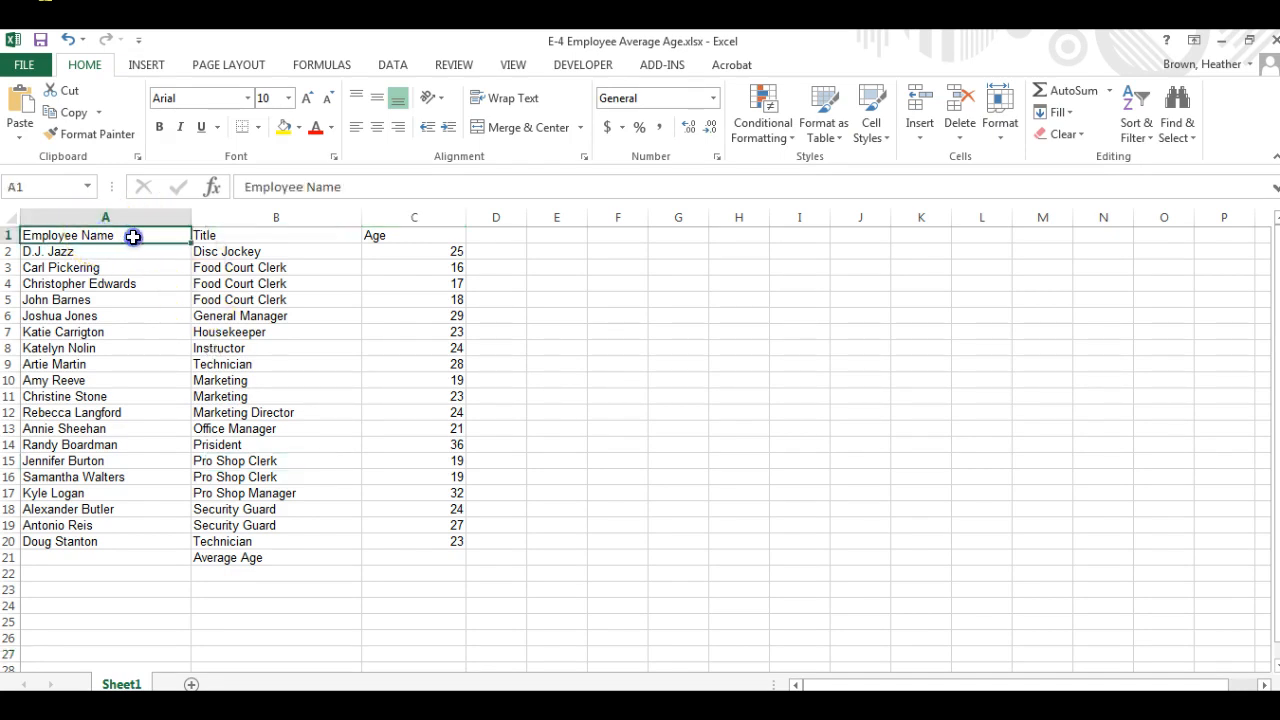
- Format header cells A1:C1 as 12-point, centred, bold, with light grey fill
{"action": "left_click_drag", "start_coordinate": [105, 235], "coordinate": [414, 235]}
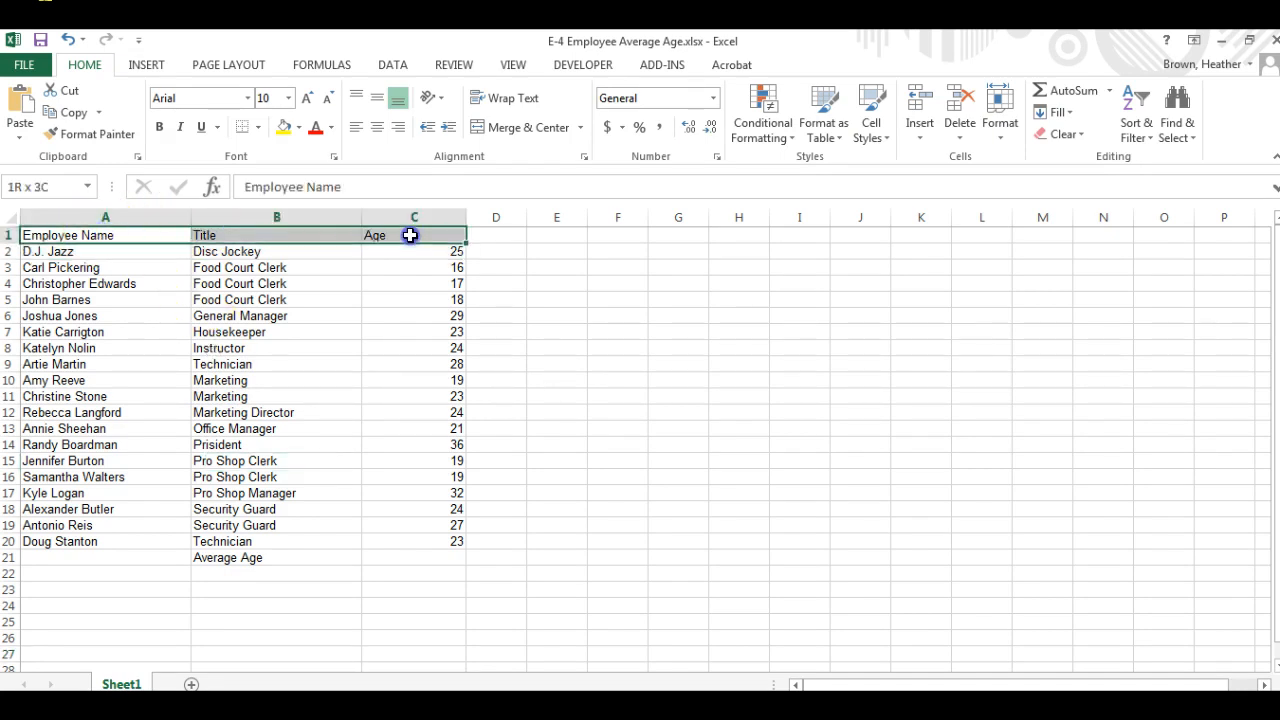
{"action": "left_click", "coordinate": [289, 98]}
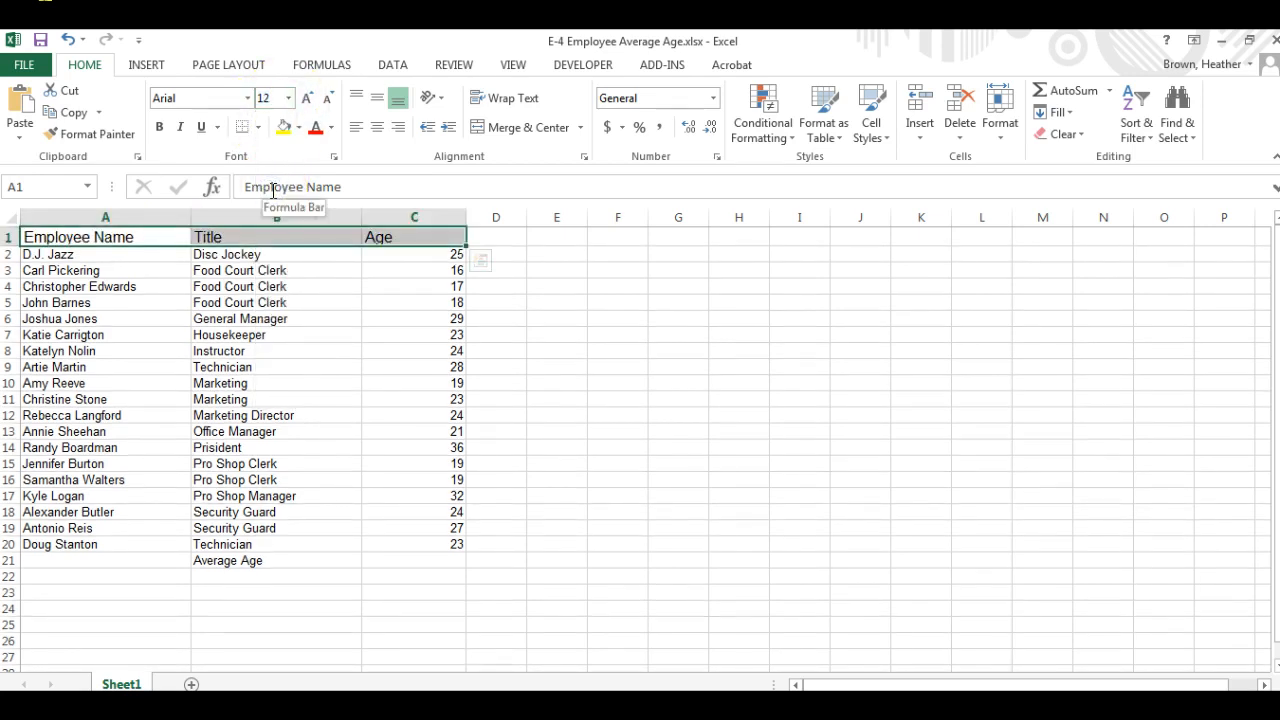
{"action": "mouse_move", "coordinate": [303, 172]}
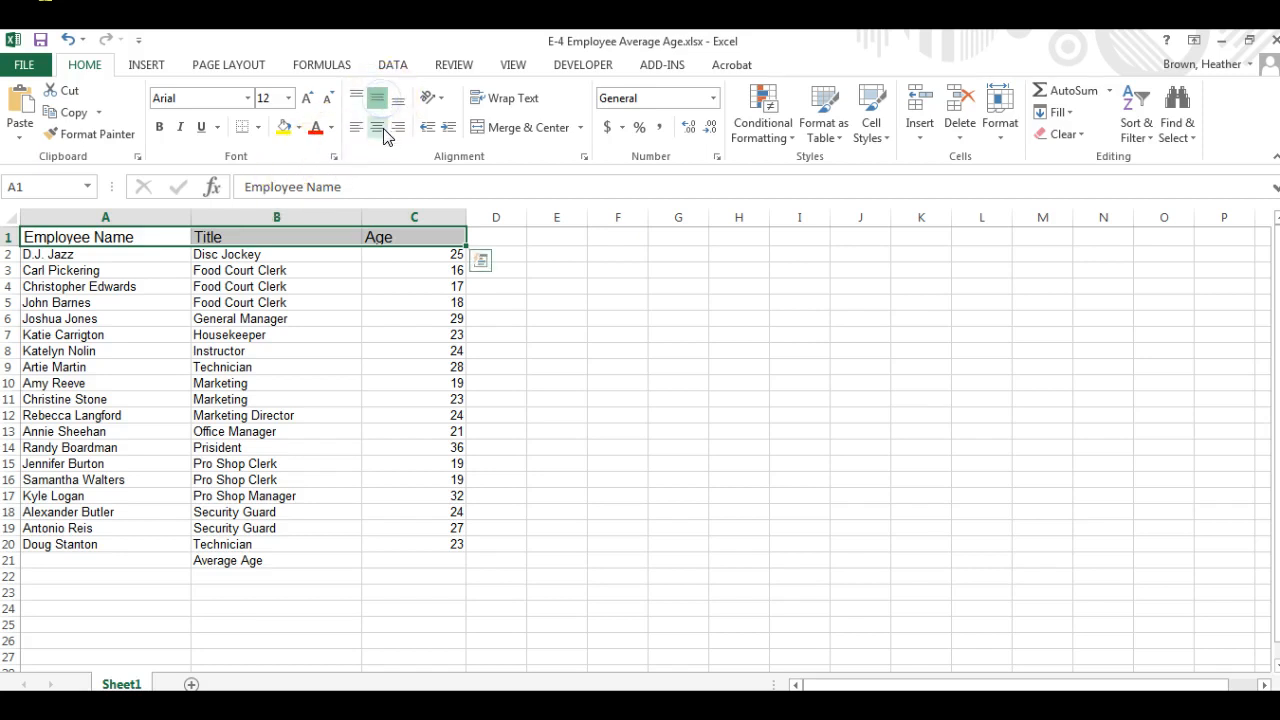
{"action": "left_click", "coordinate": [159, 127]}
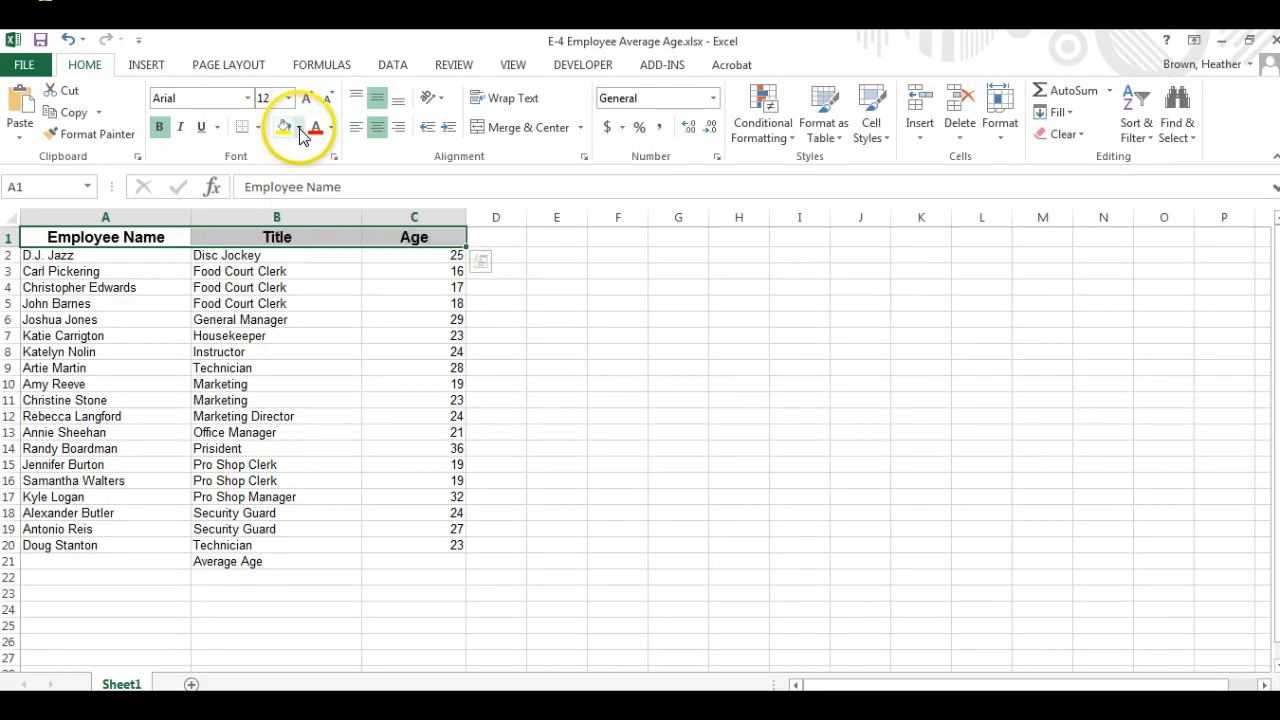
{"action": "mouse_move", "coordinate": [285, 127]}
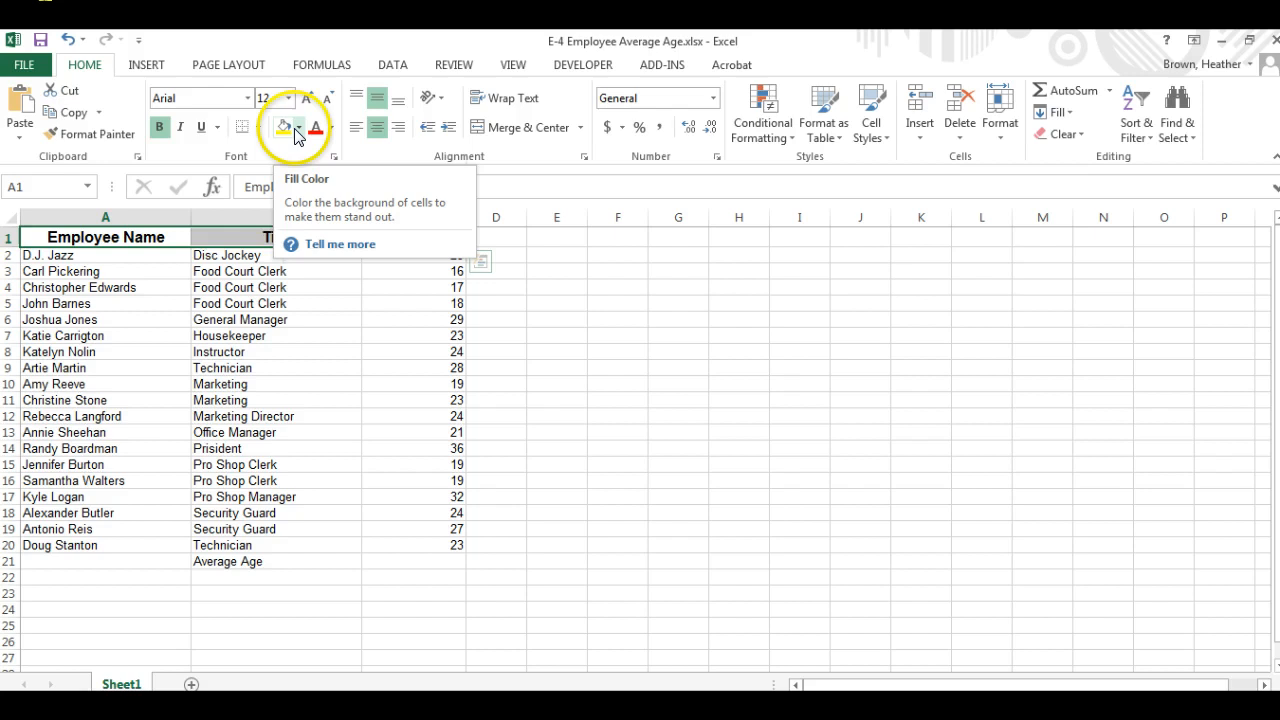
{"action": "left_click", "coordinate": [285, 127]}
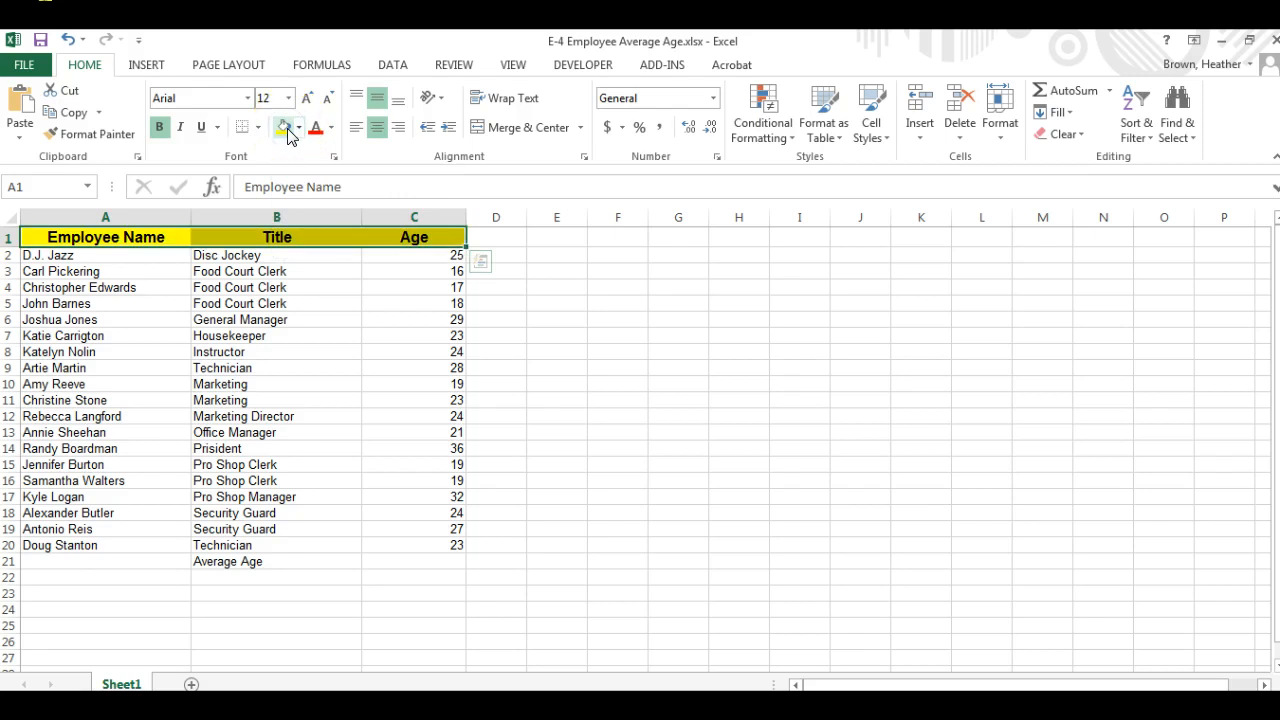
{"action": "left_click", "coordinate": [299, 127]}
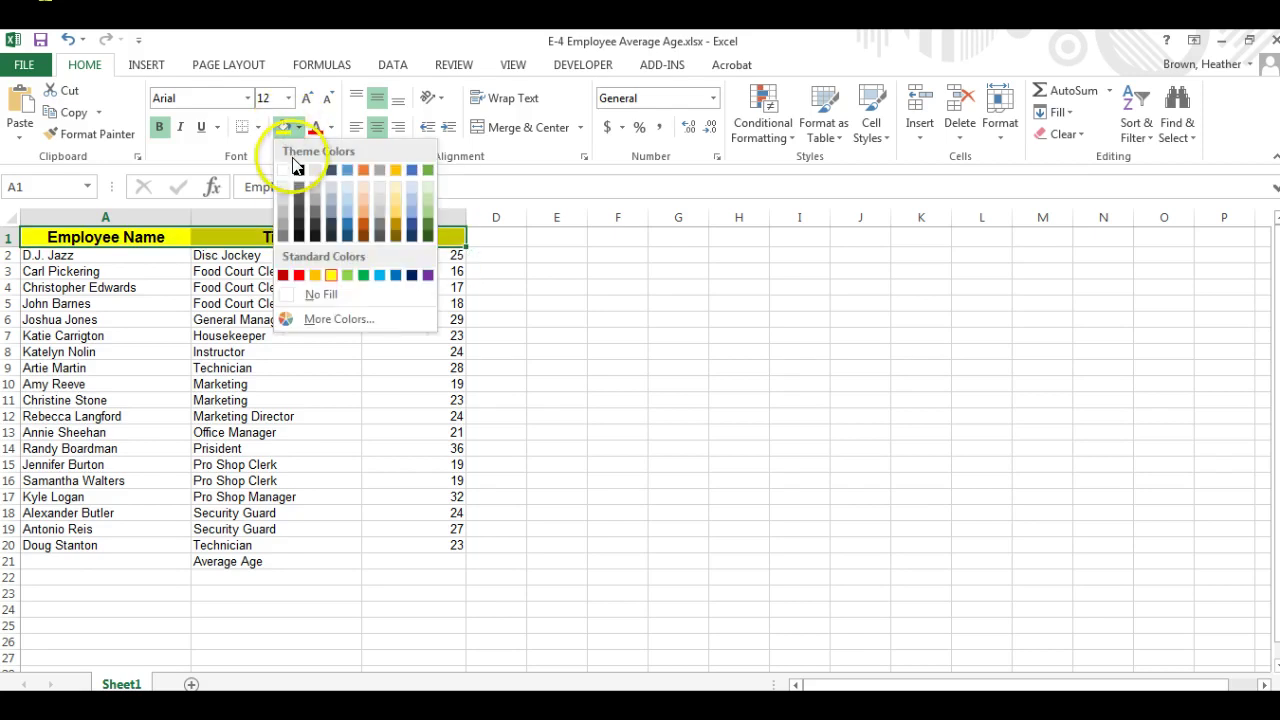
{"action": "mouse_move", "coordinate": [288, 205]}
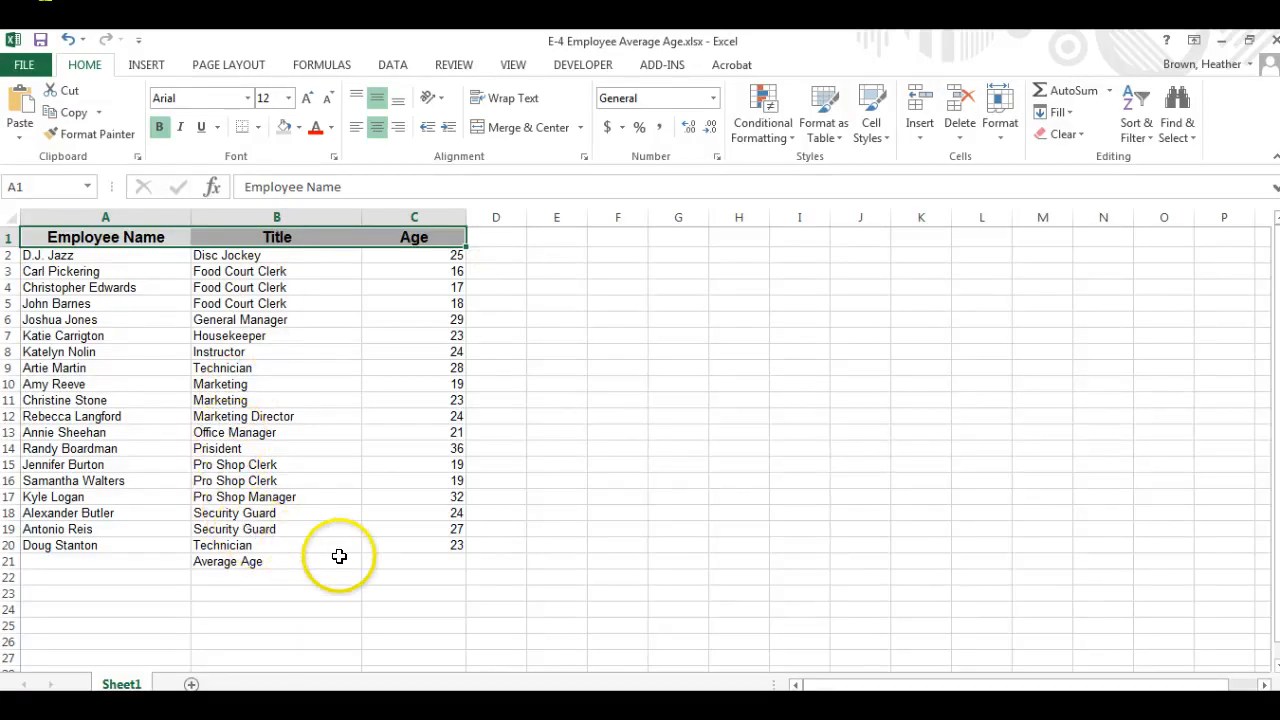
{"action": "left_click", "coordinate": [413, 561]}
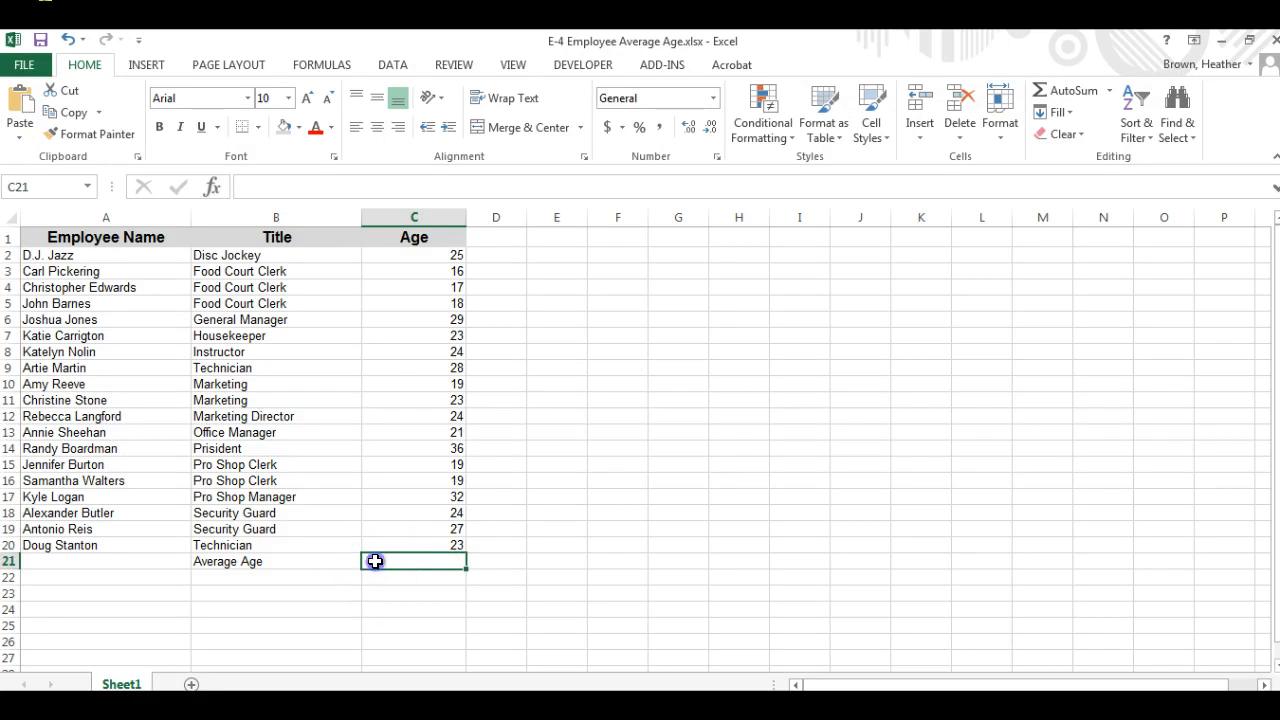
- Enter =AVERAGE(C2:C20) in C21, showing 23.52631579
{"action": "type", "text": "="}
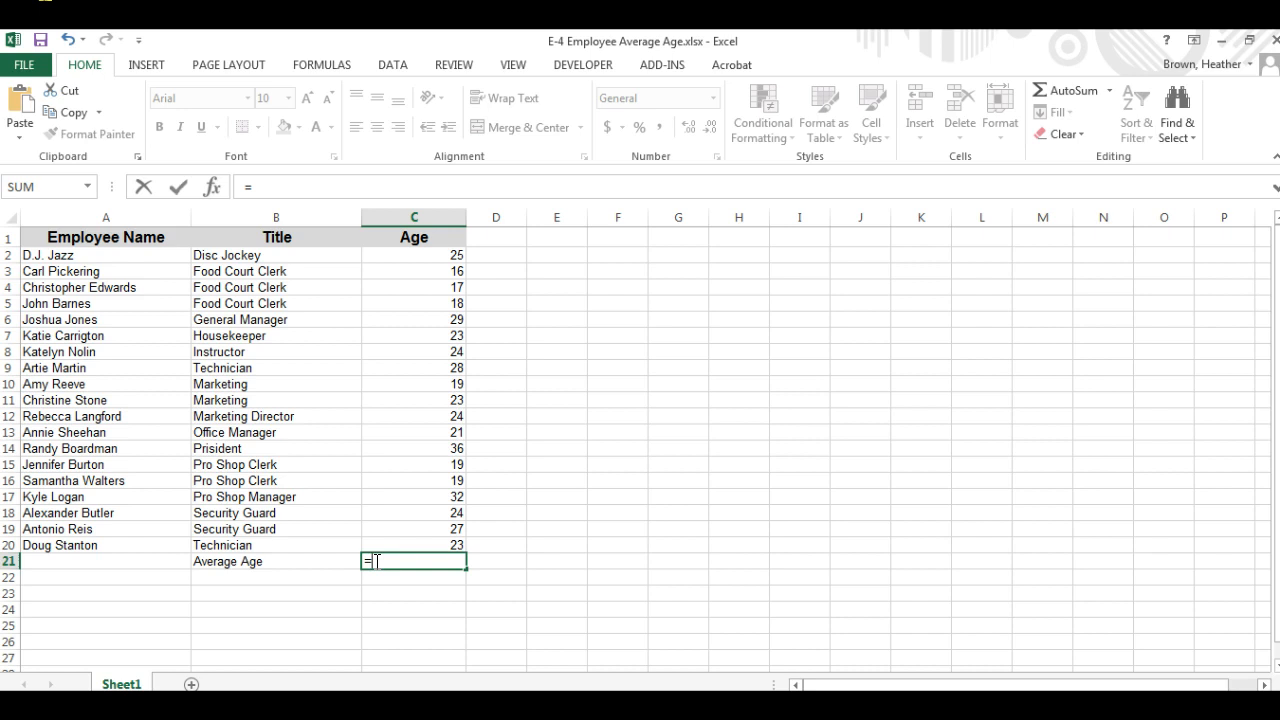
{"action": "type", "text": "Av"}
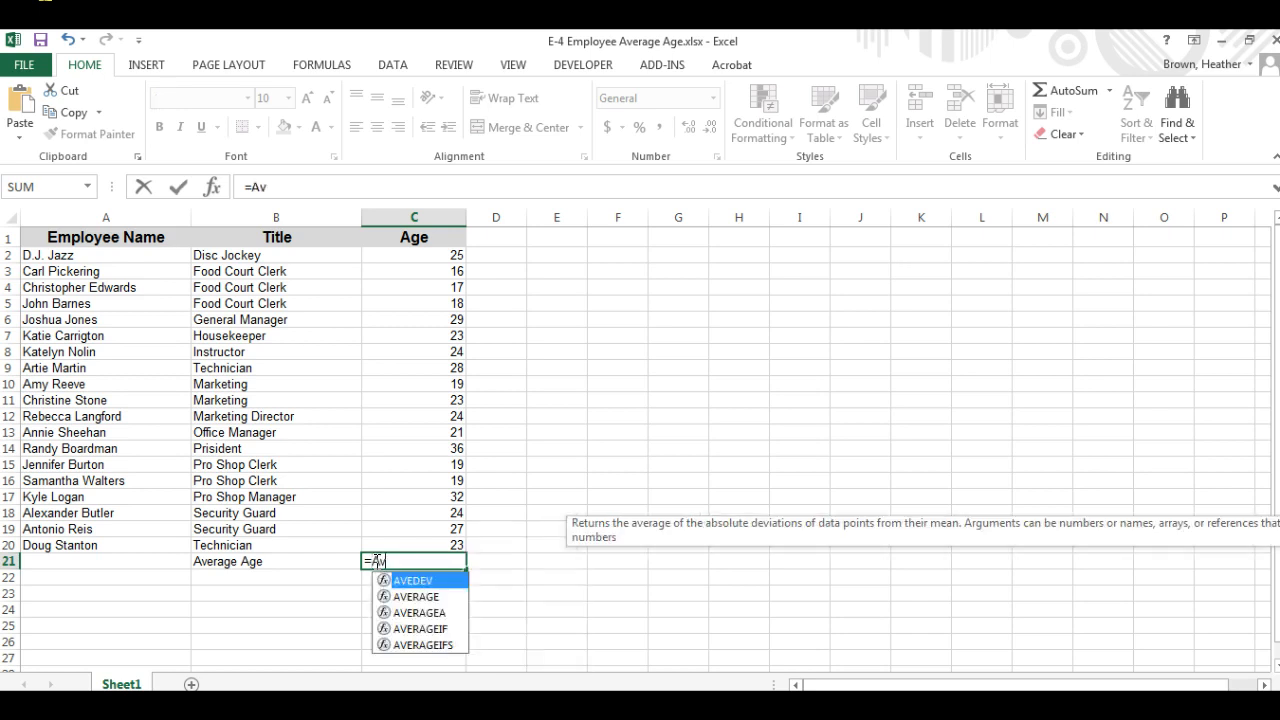
{"action": "type", "text": "er"}
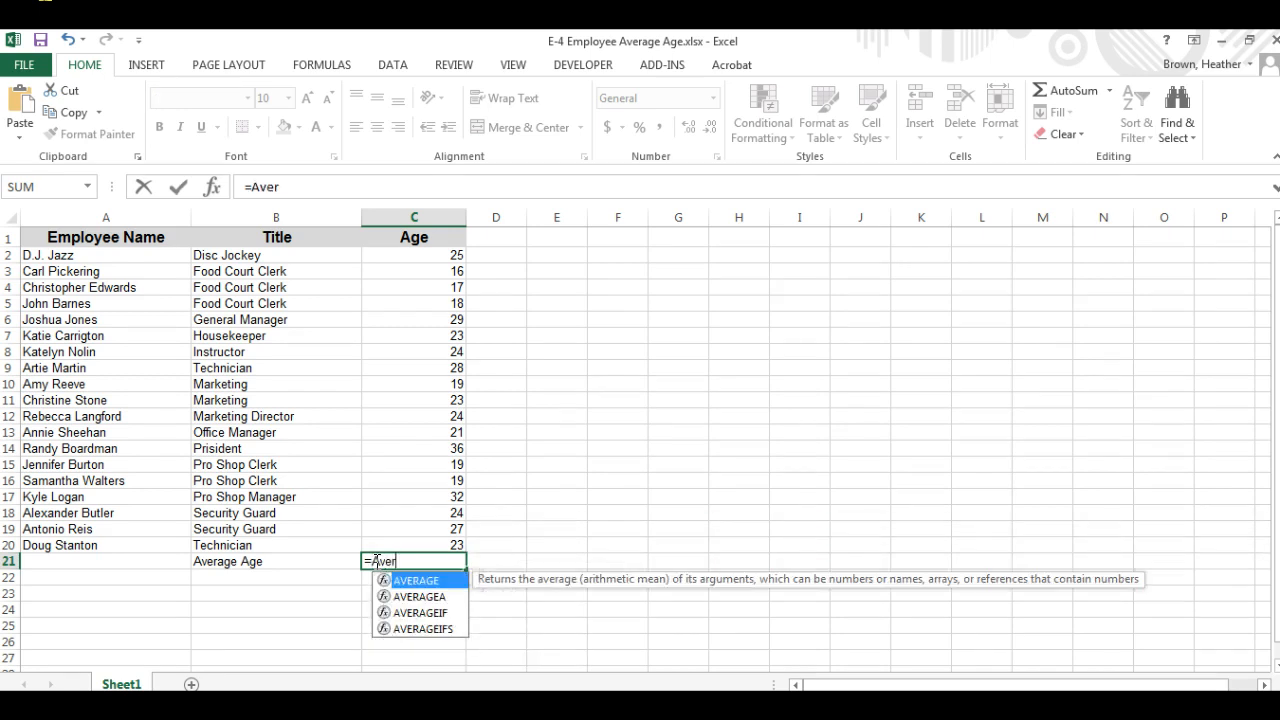
{"action": "type", "text": "age("}
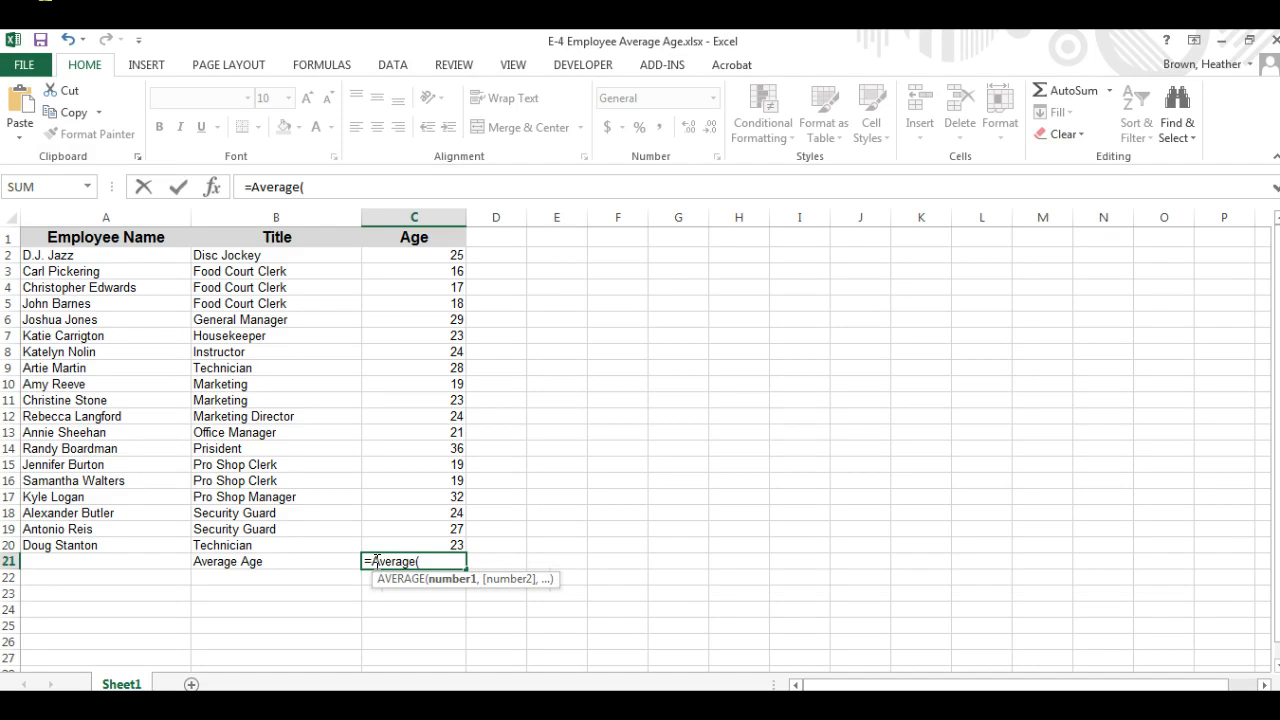
{"action": "type", "text": "C"}
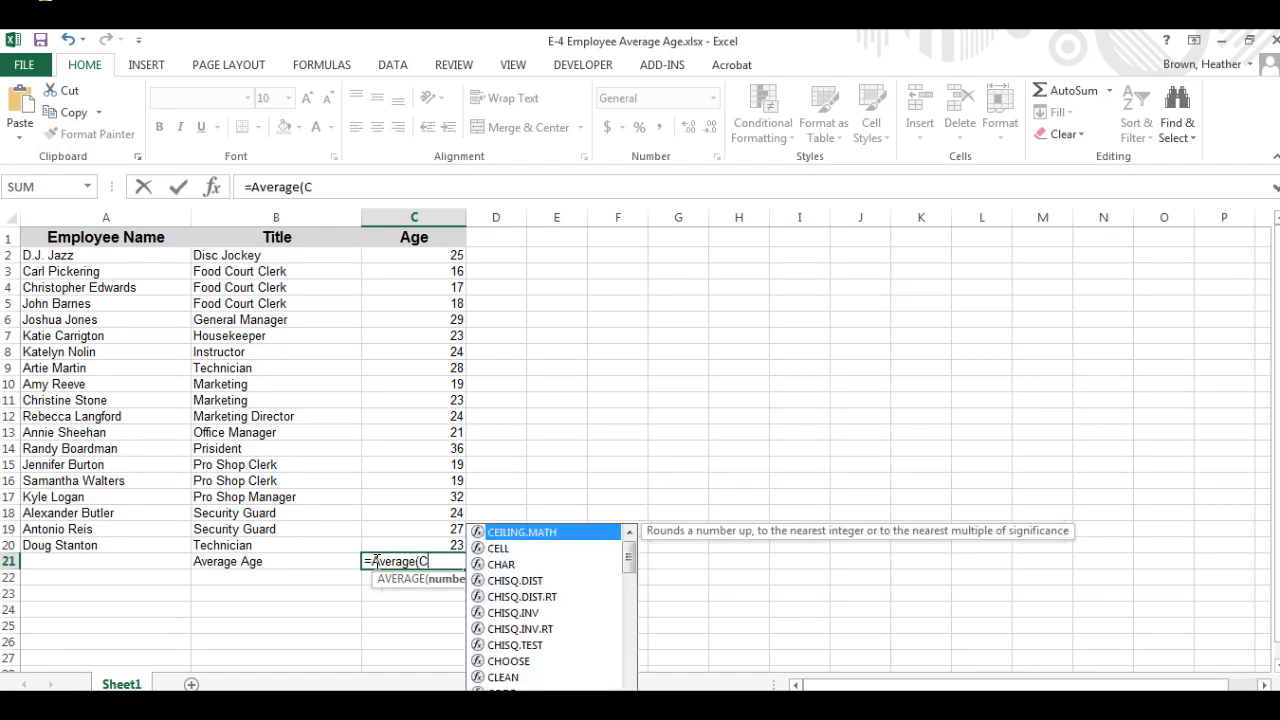
{"action": "left_click", "coordinate": [414, 255]}
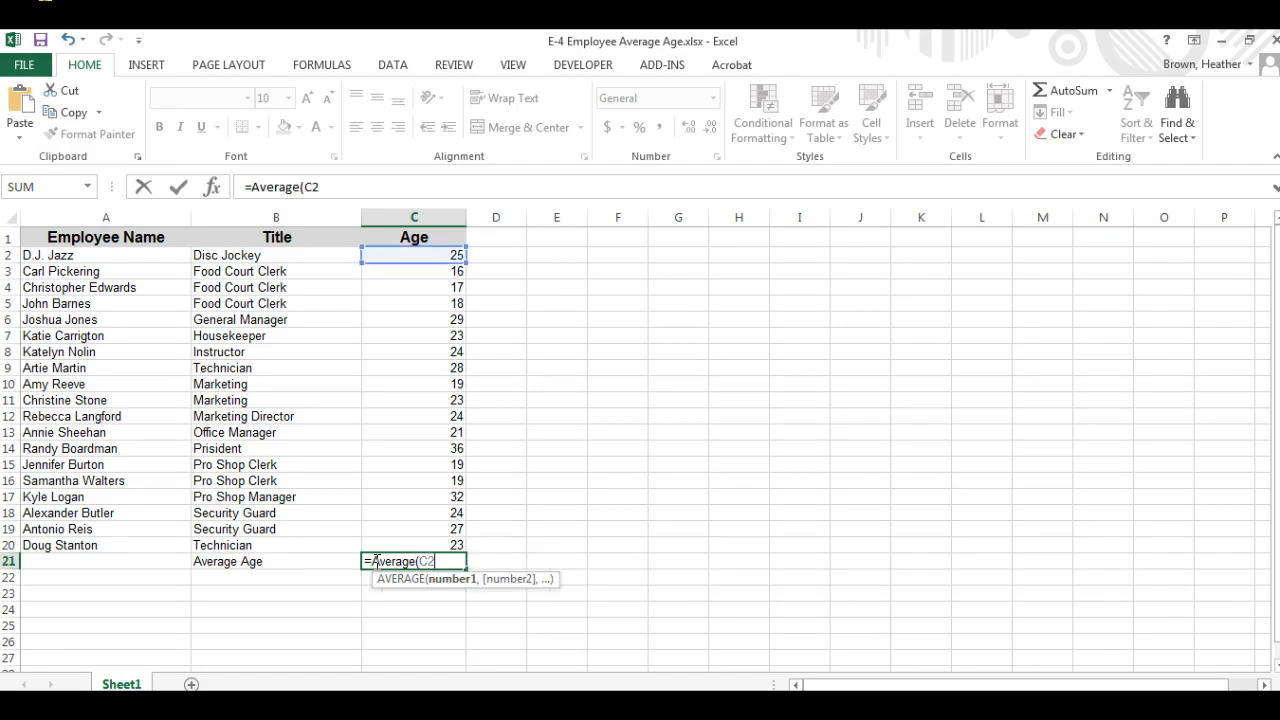
{"action": "type", "text": ","}
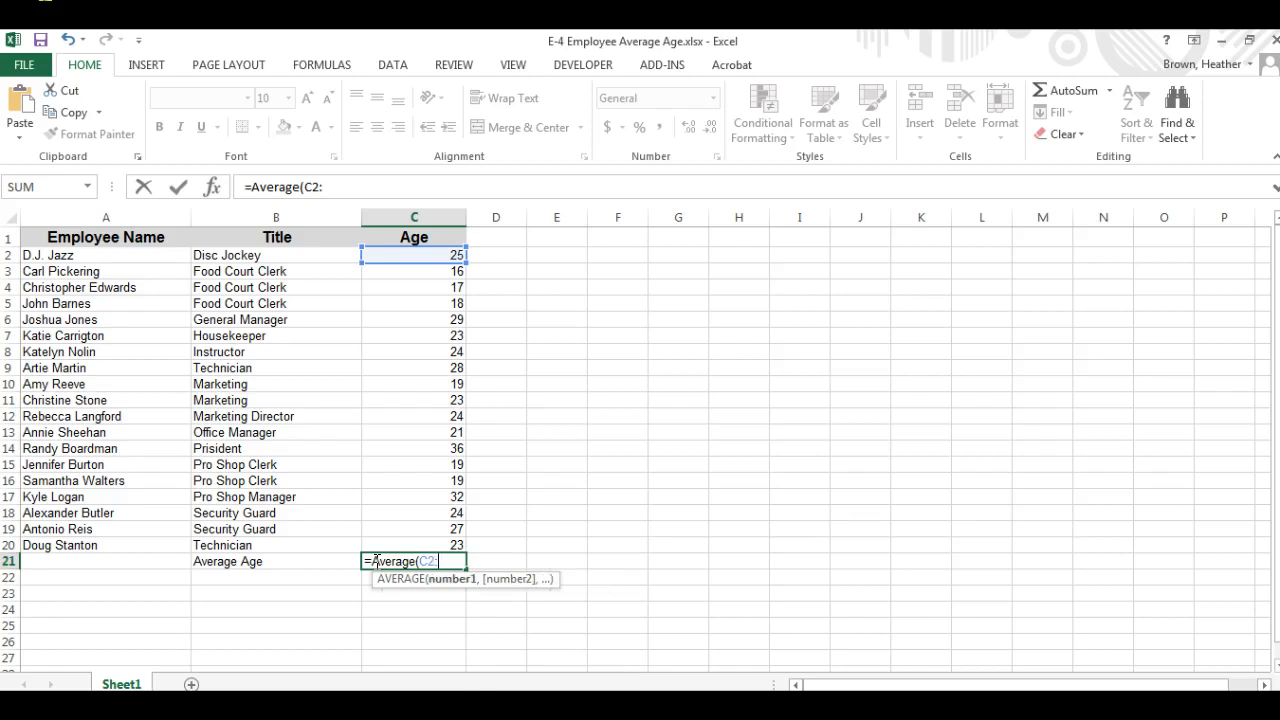
{"action": "type", "text": ":C20"}
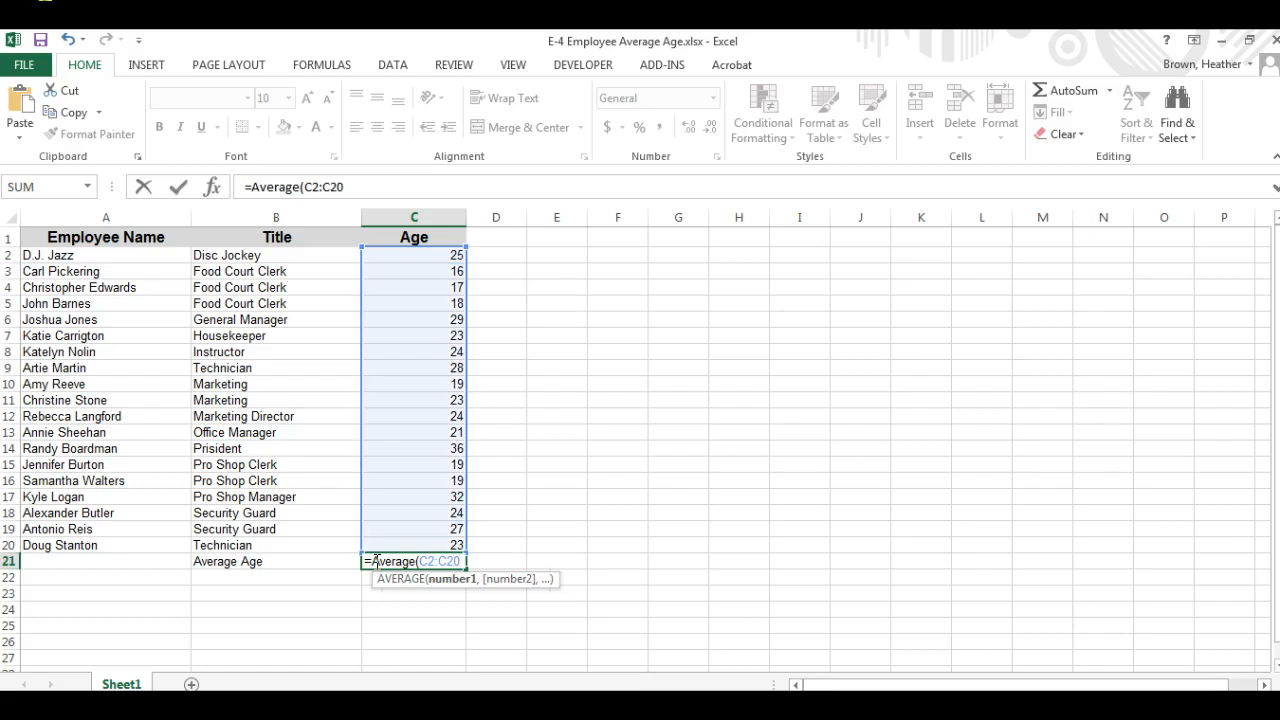
{"action": "type", "text": ")"}
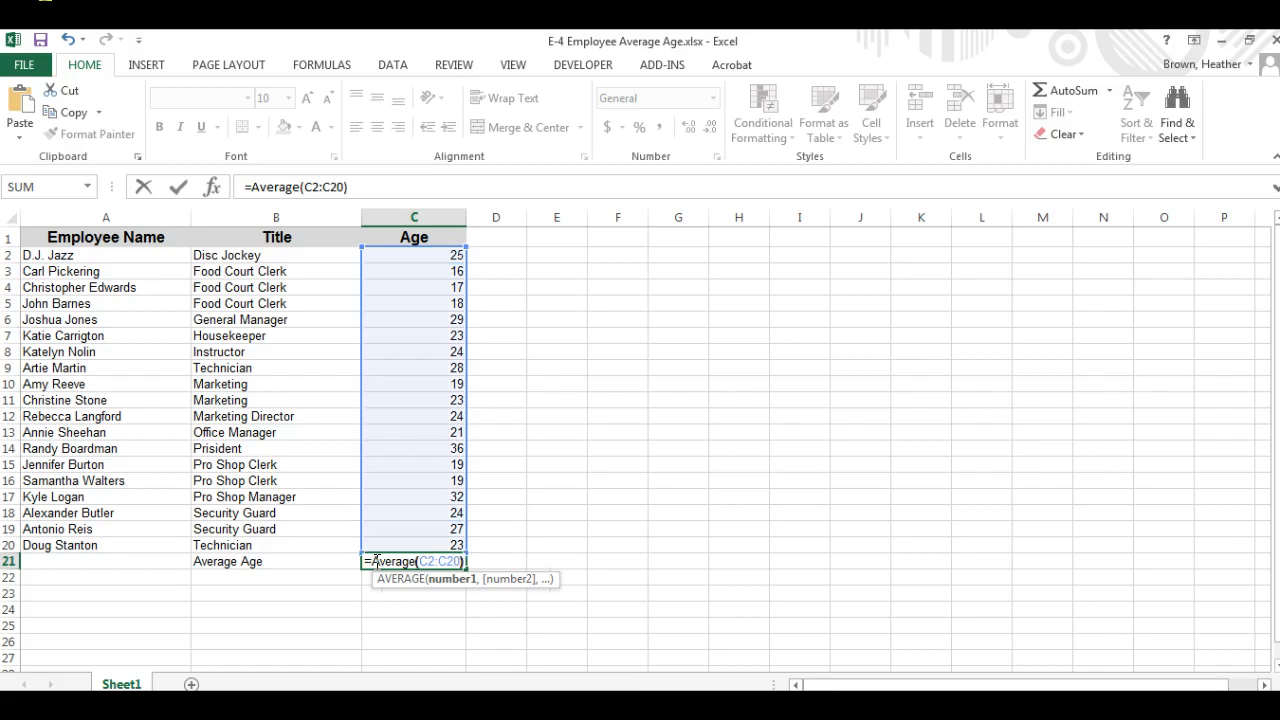
{"action": "key", "text": "Return"}
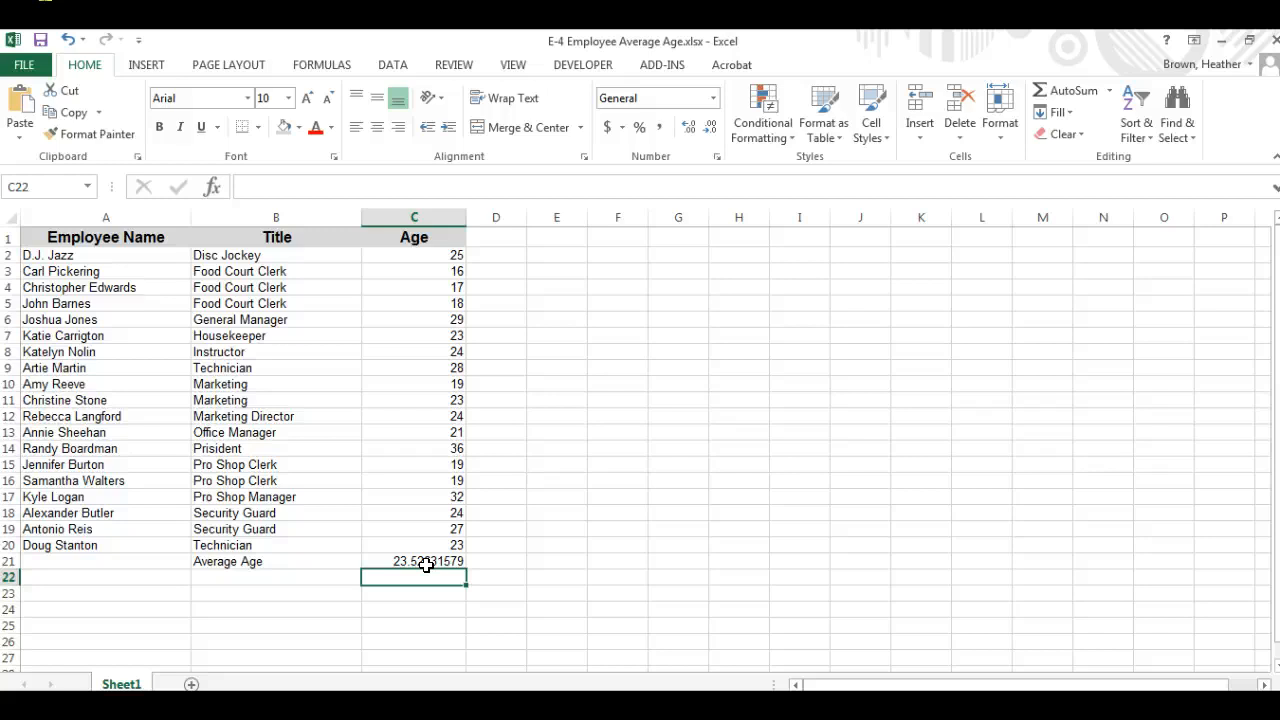
{"action": "mouse_move", "coordinate": [430, 336]}
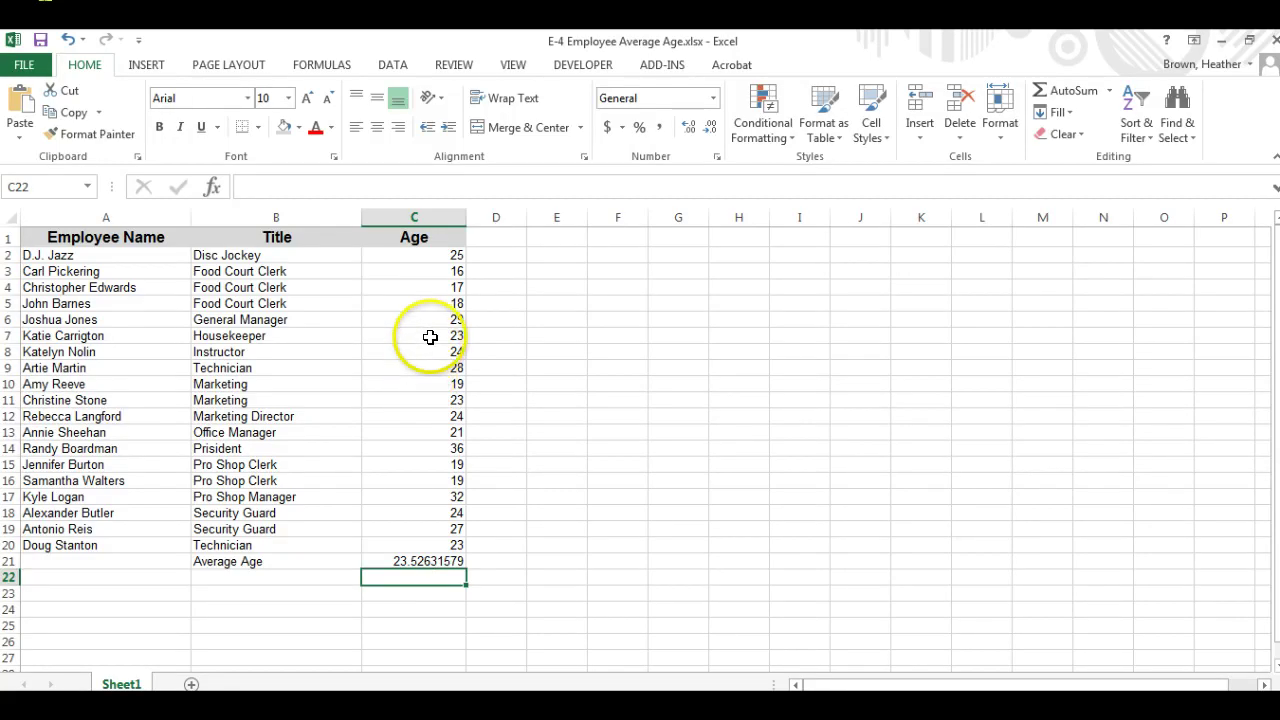
- Centre ages C2:C21 and show them with two decimals, average reading 23.53
{"action": "left_click_drag", "start_coordinate": [414, 255], "coordinate": [414, 497]}
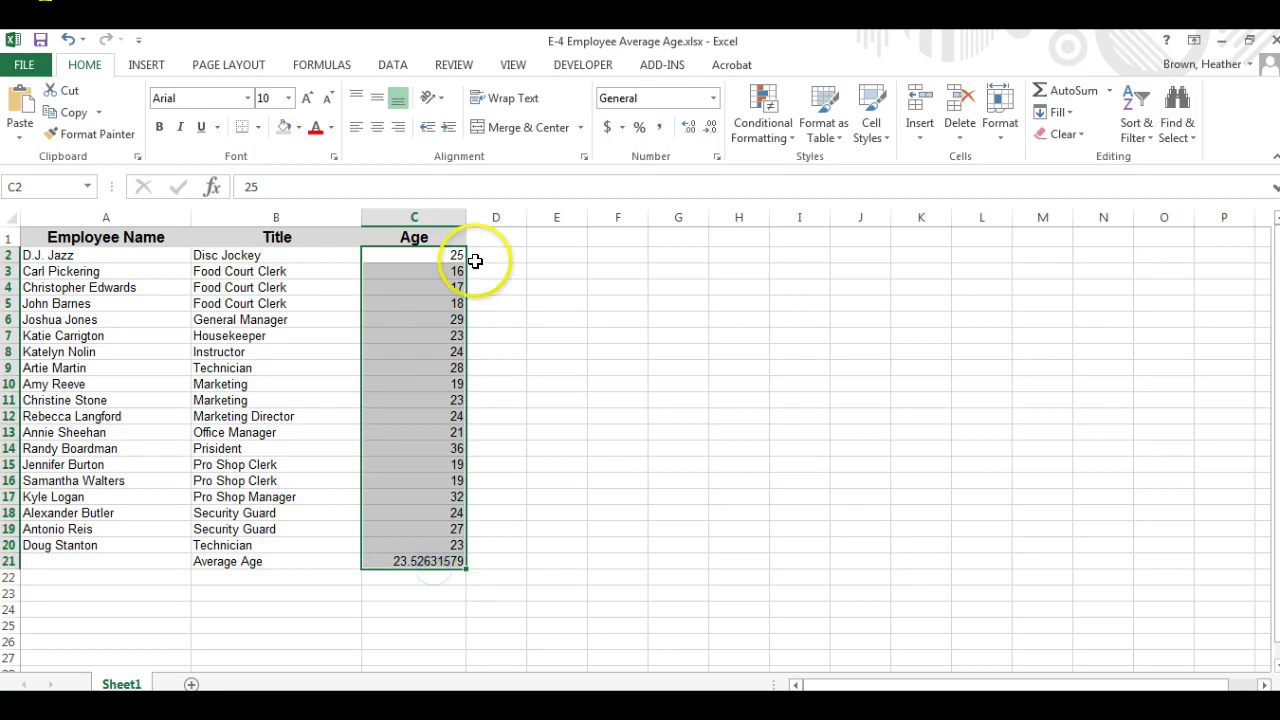
{"action": "mouse_move", "coordinate": [490, 258]}
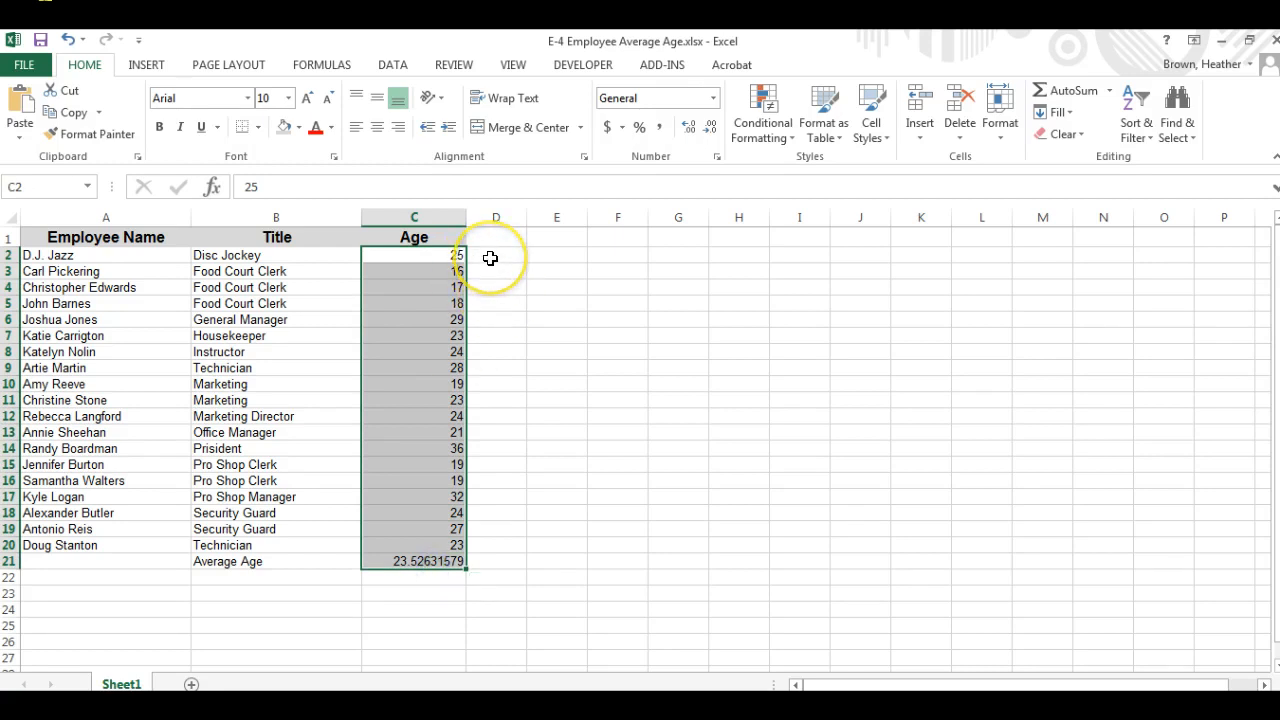
{"action": "left_click", "coordinate": [377, 127]}
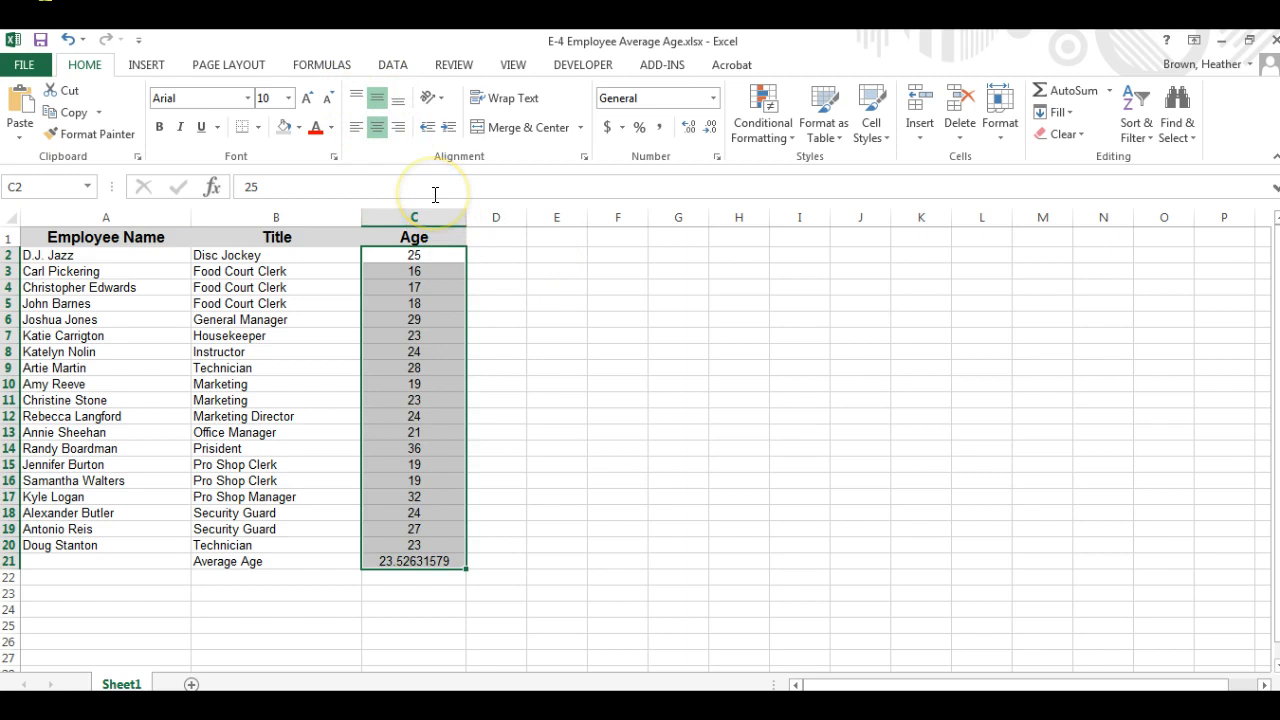
{"action": "mouse_move", "coordinate": [435, 190]}
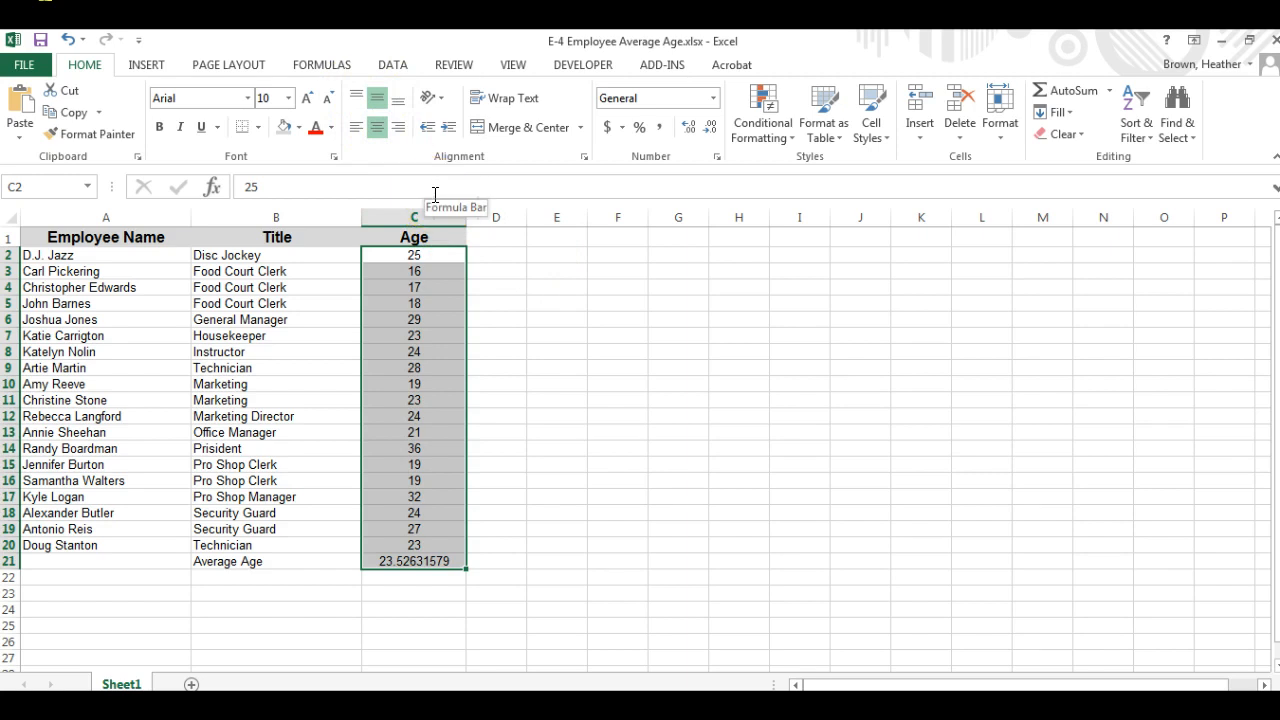
{"action": "mouse_move", "coordinate": [492, 178]}
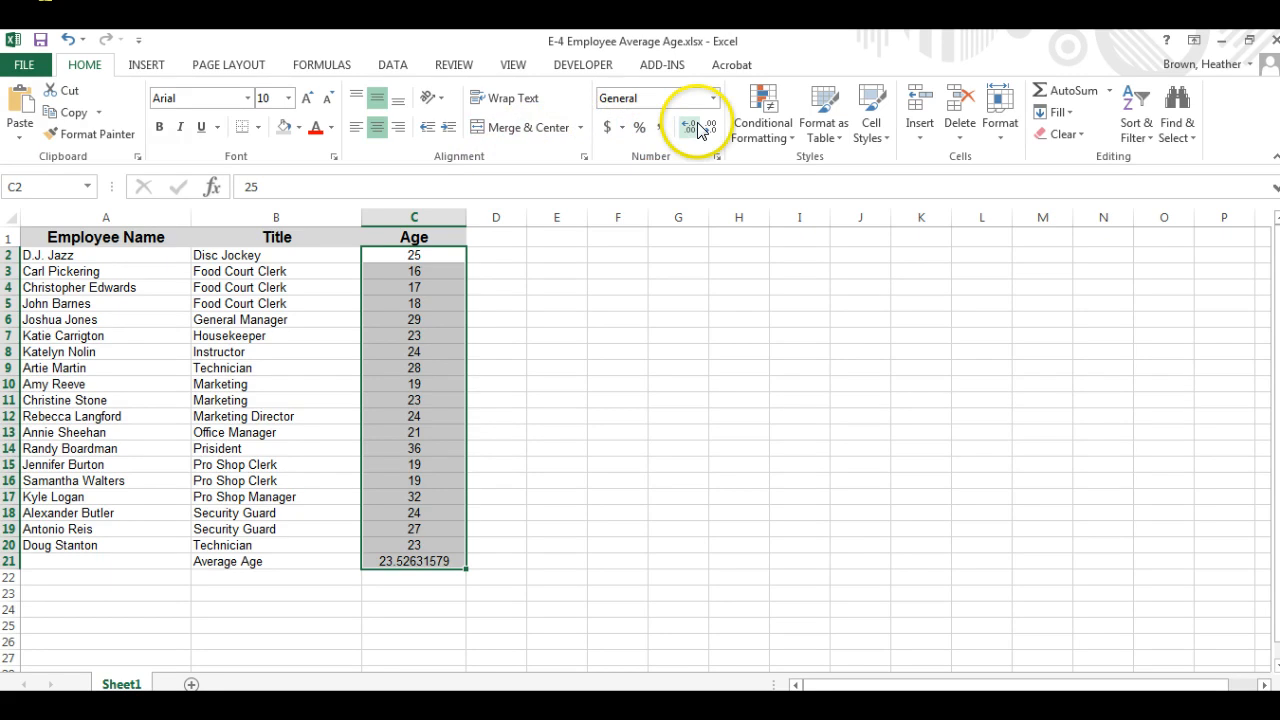
{"action": "mouse_move", "coordinate": [691, 127]}
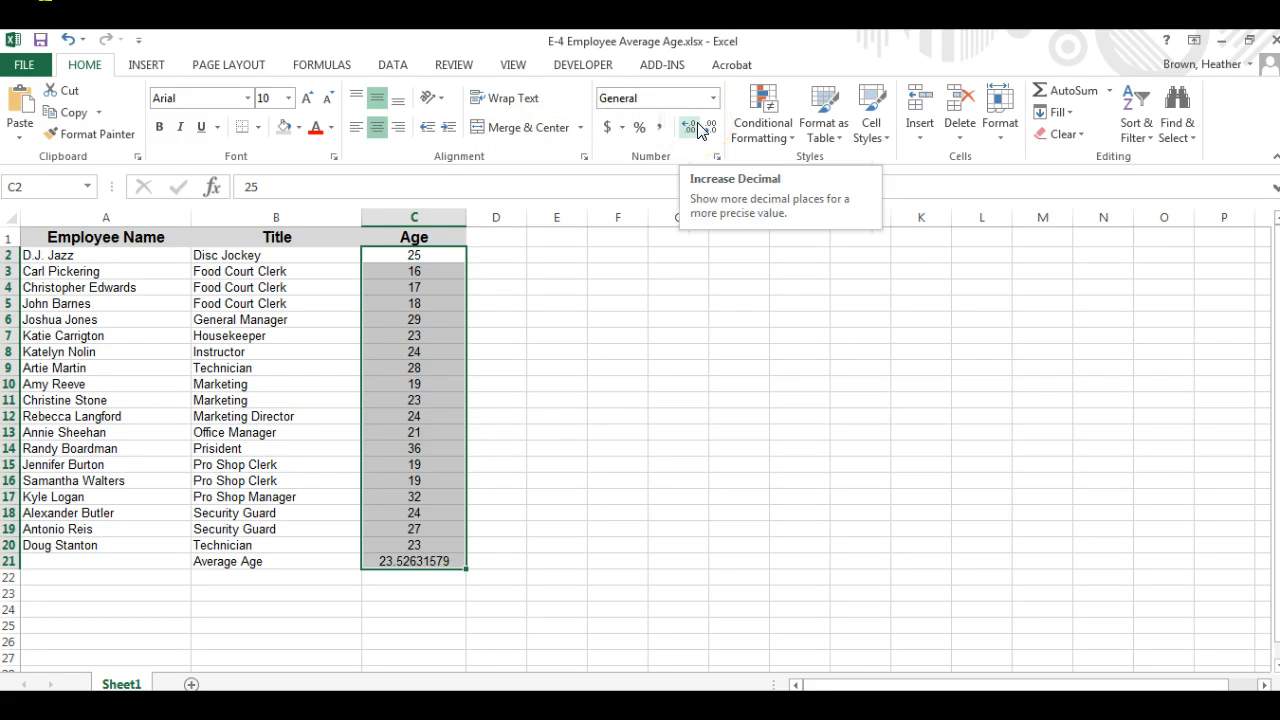
{"action": "left_click", "coordinate": [693, 127]}
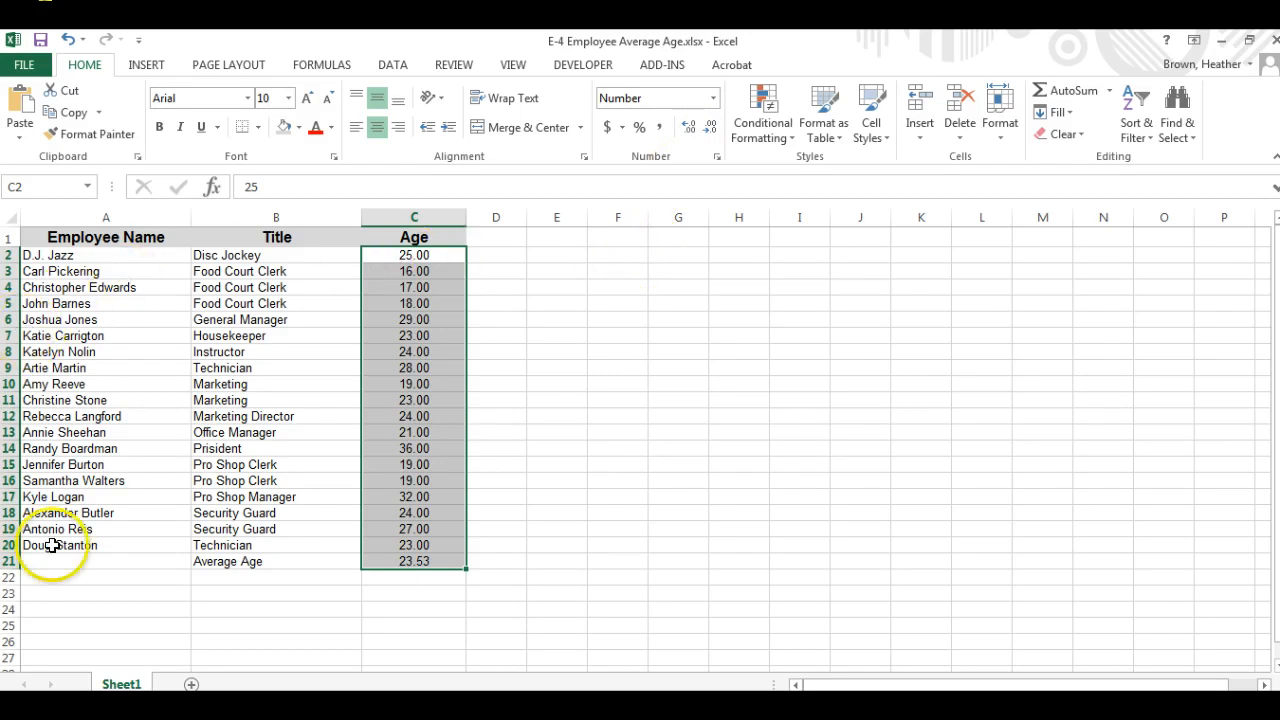
- Make the B21 Average Age label bold and right-aligned, and its 23.53 value bold
{"action": "left_click", "coordinate": [276, 561]}
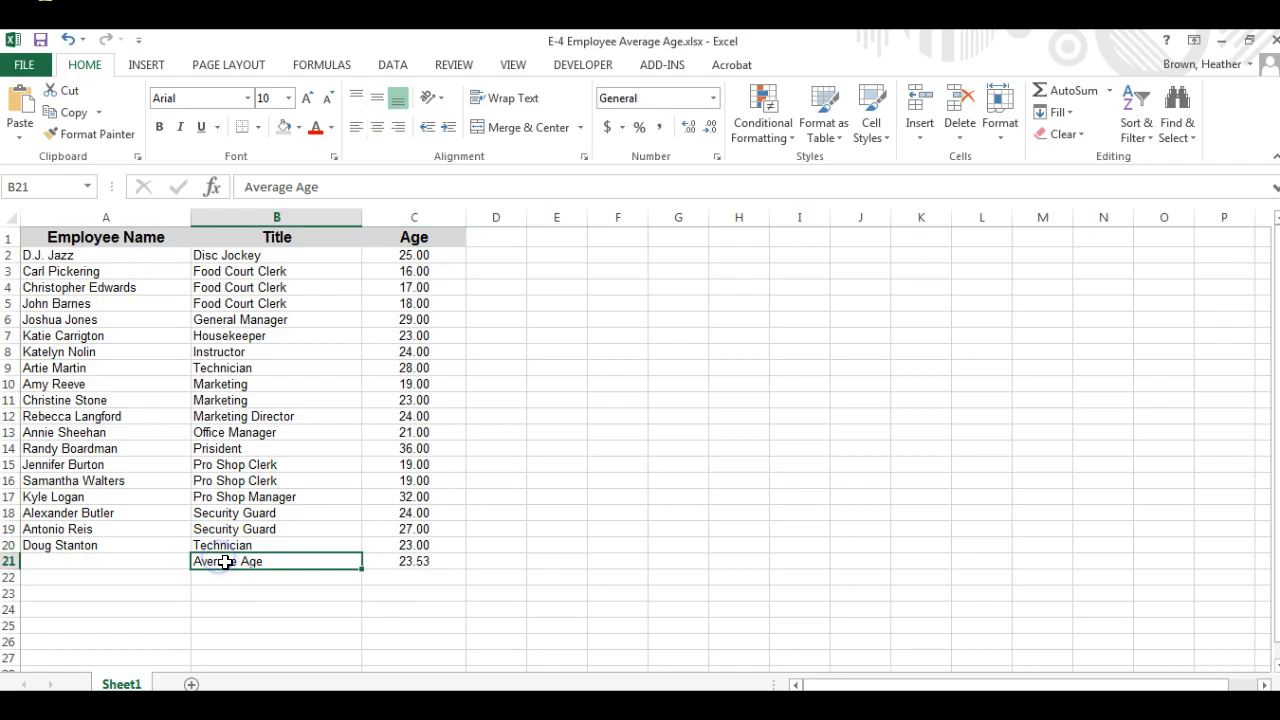
{"action": "mouse_move", "coordinate": [338, 231]}
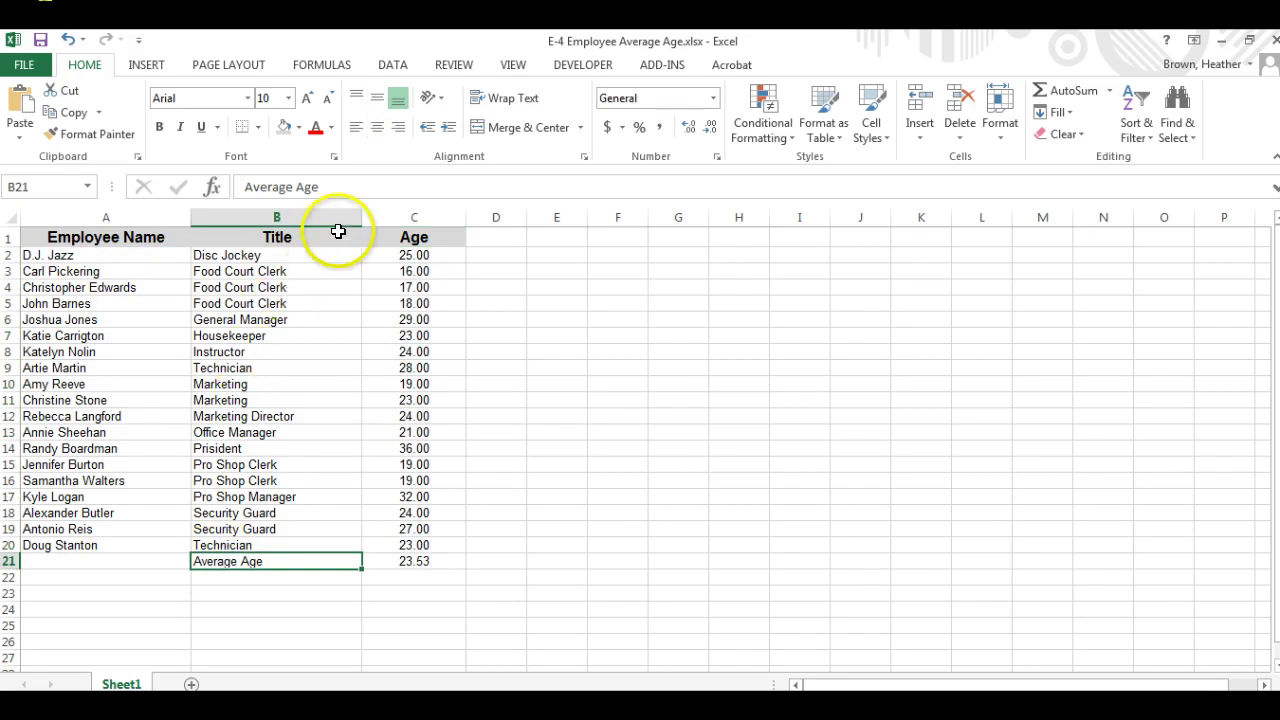
{"action": "left_click", "coordinate": [397, 127]}
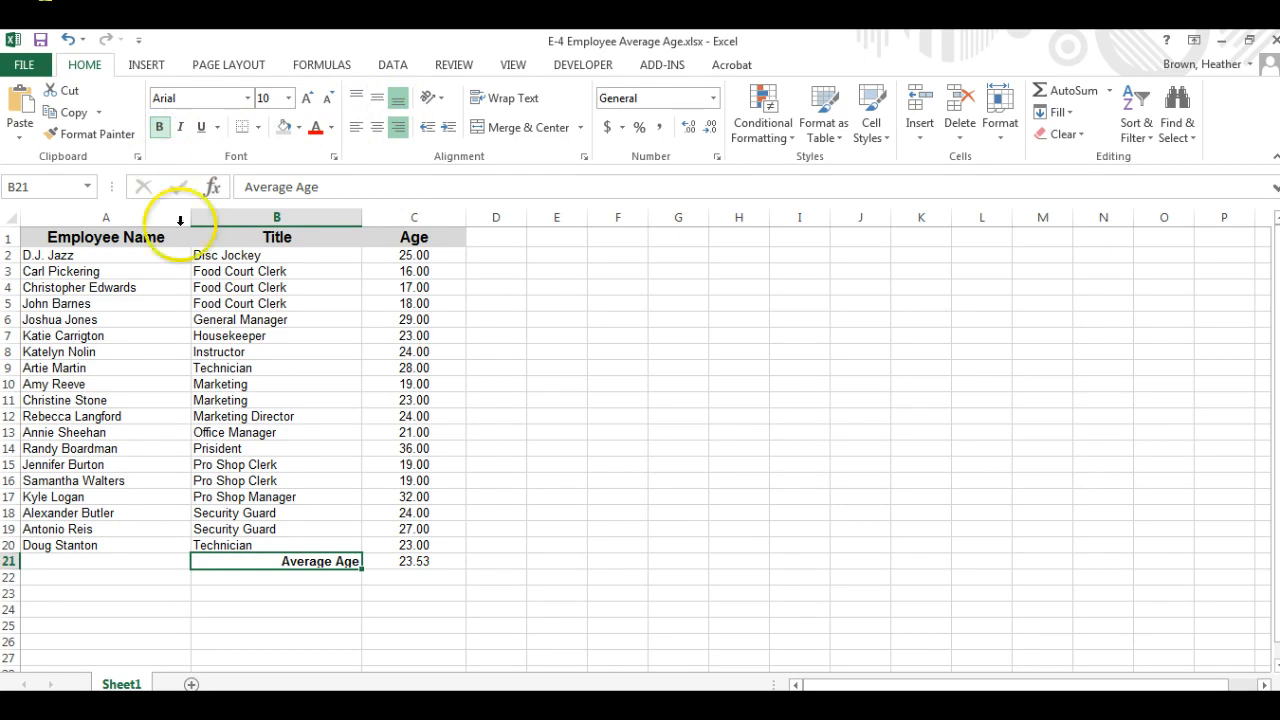
{"action": "left_click", "coordinate": [414, 561]}
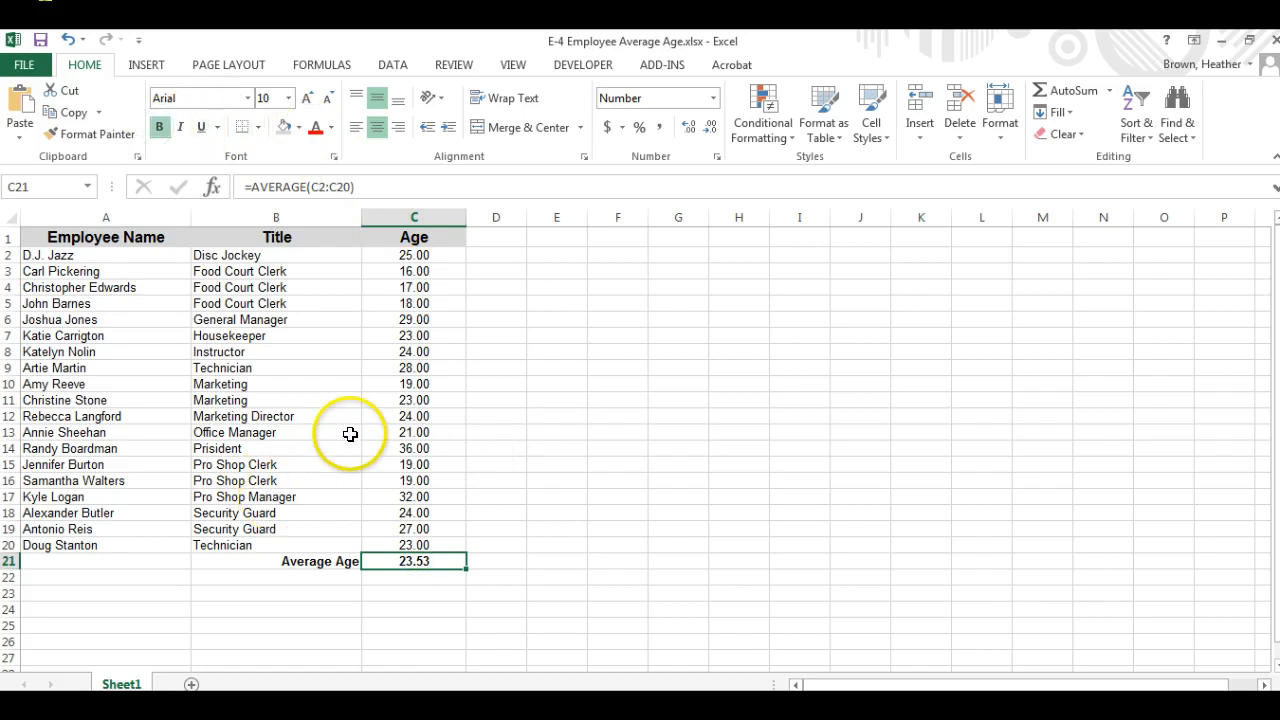
{"action": "mouse_move", "coordinate": [379, 336]}
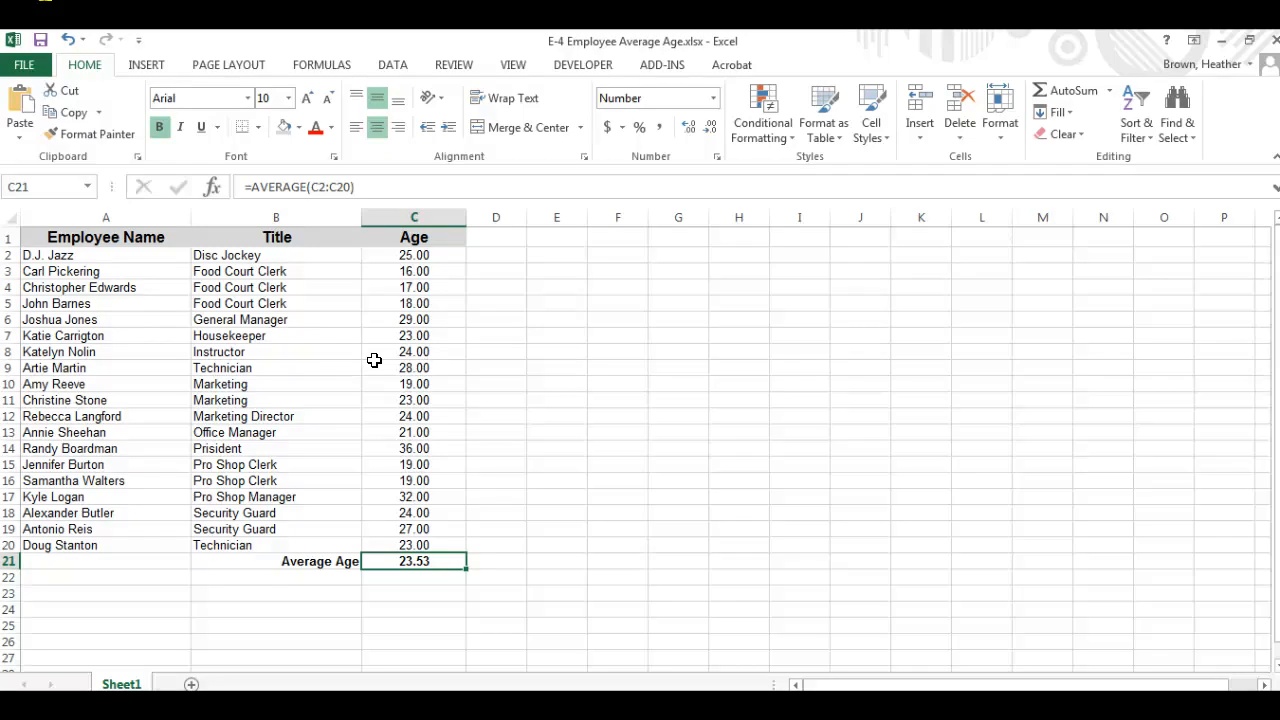
{"action": "mouse_move", "coordinate": [145, 250]}
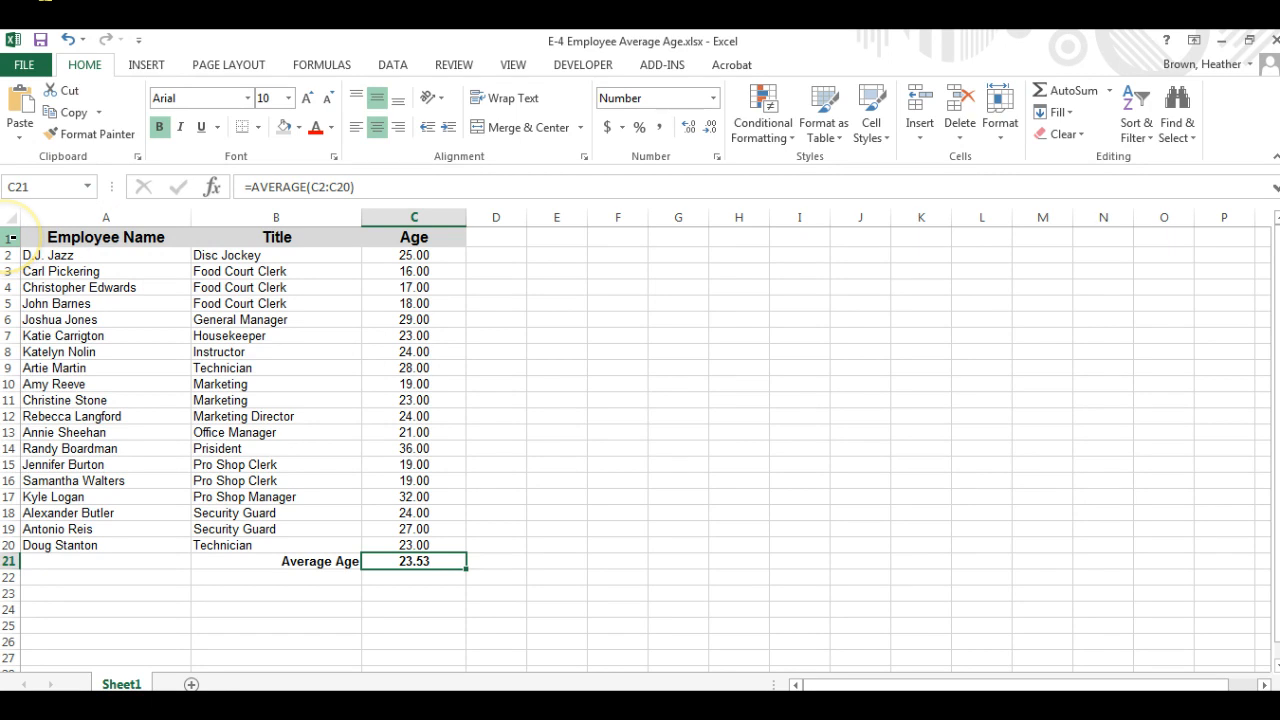
- Insert a top row, merge A1:C1, and enter 'Skateboards, Inc. Average age of Employees'
{"action": "right_click", "coordinate": [10, 237]}
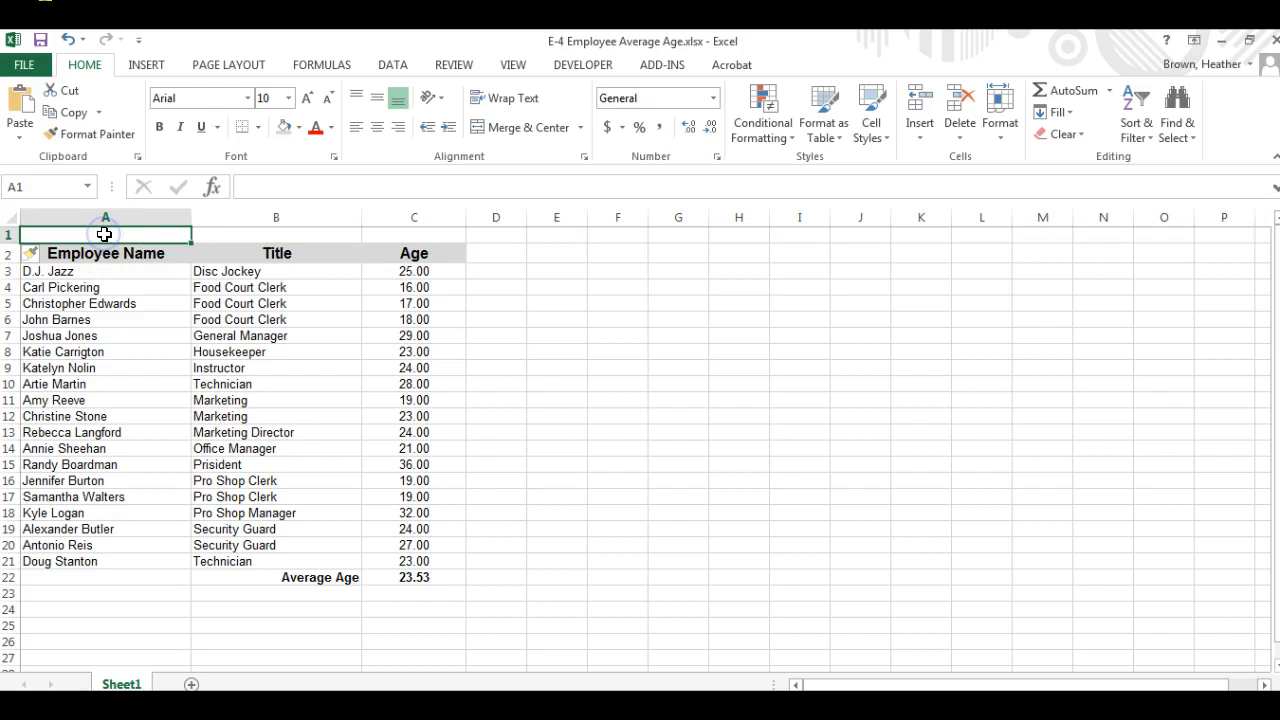
{"action": "left_click_drag", "start_coordinate": [105, 234], "coordinate": [413, 234]}
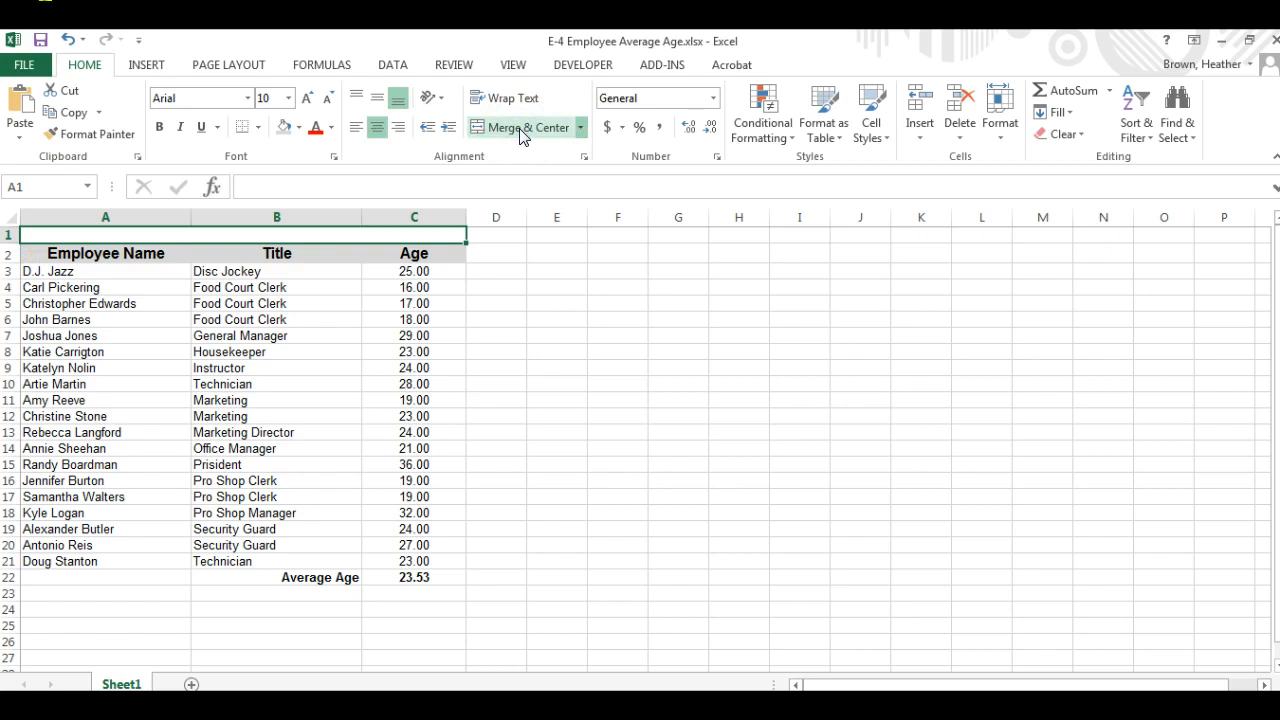
{"action": "type", "text": "Skat"}
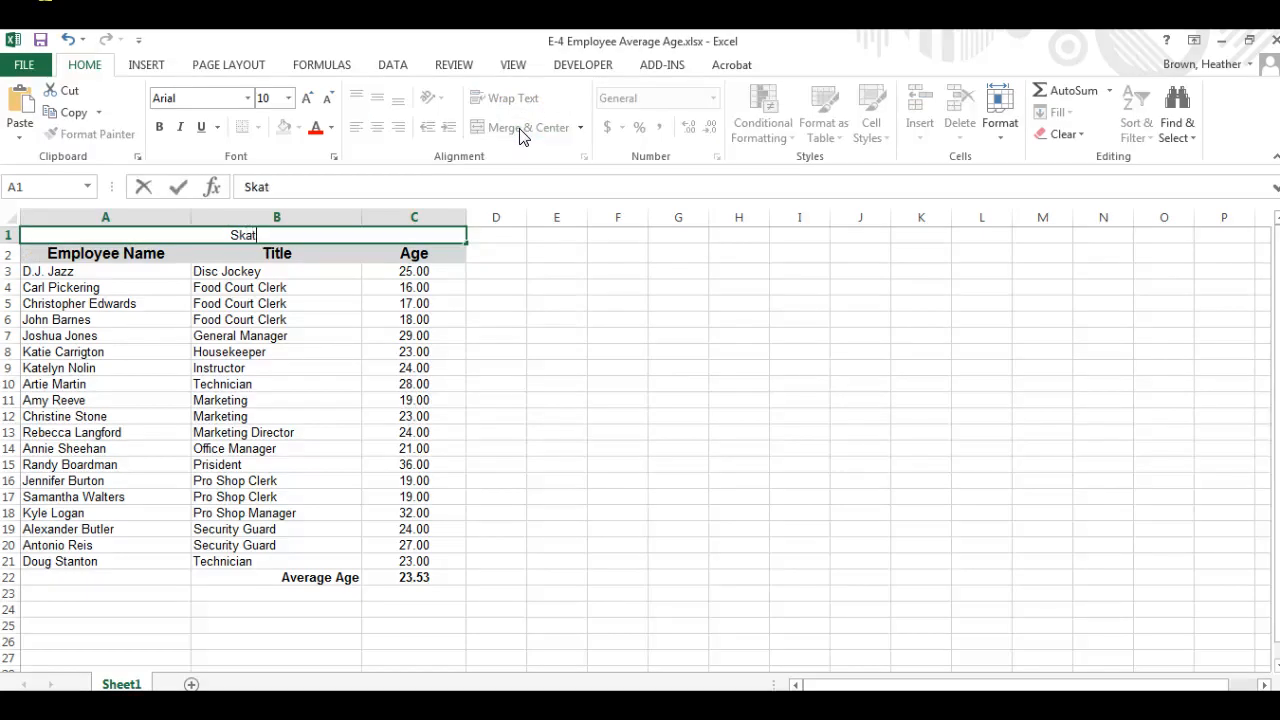
{"action": "type", "text": "eboard"}
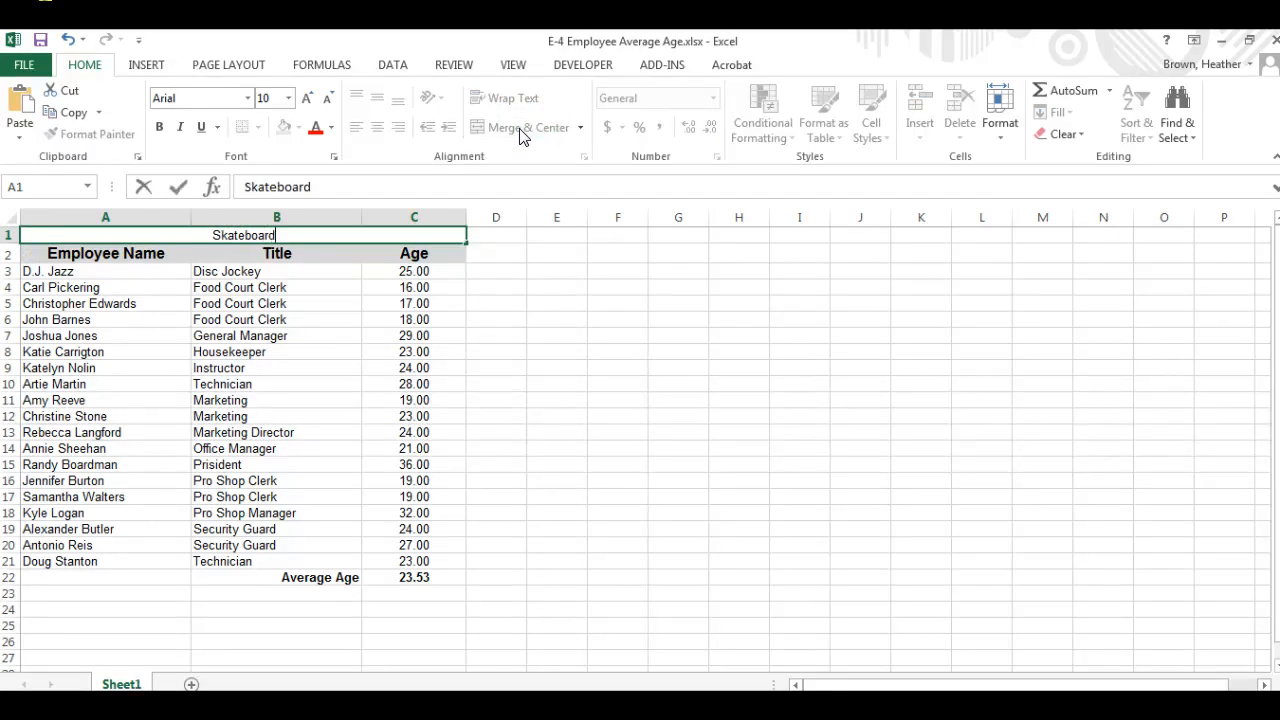
{"action": "type", "text": "s"}
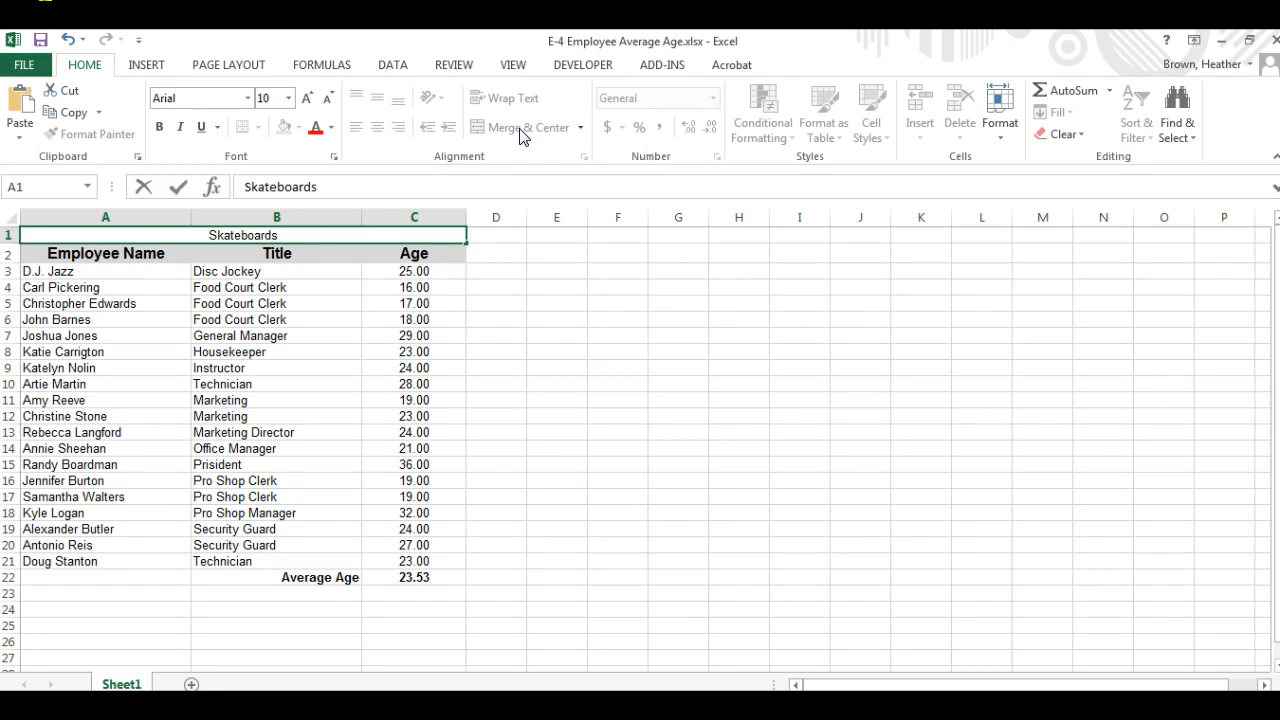
{"action": "type", "text": ","}
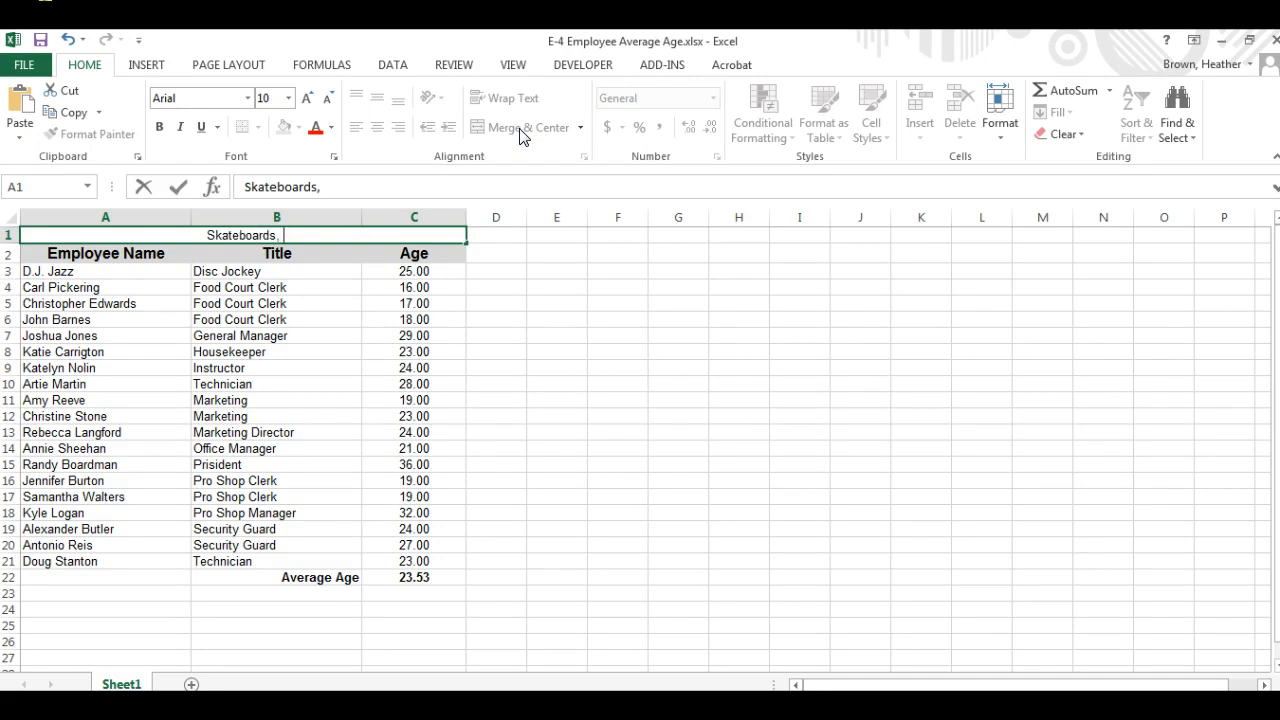
{"action": "type", "text": "Inc."}
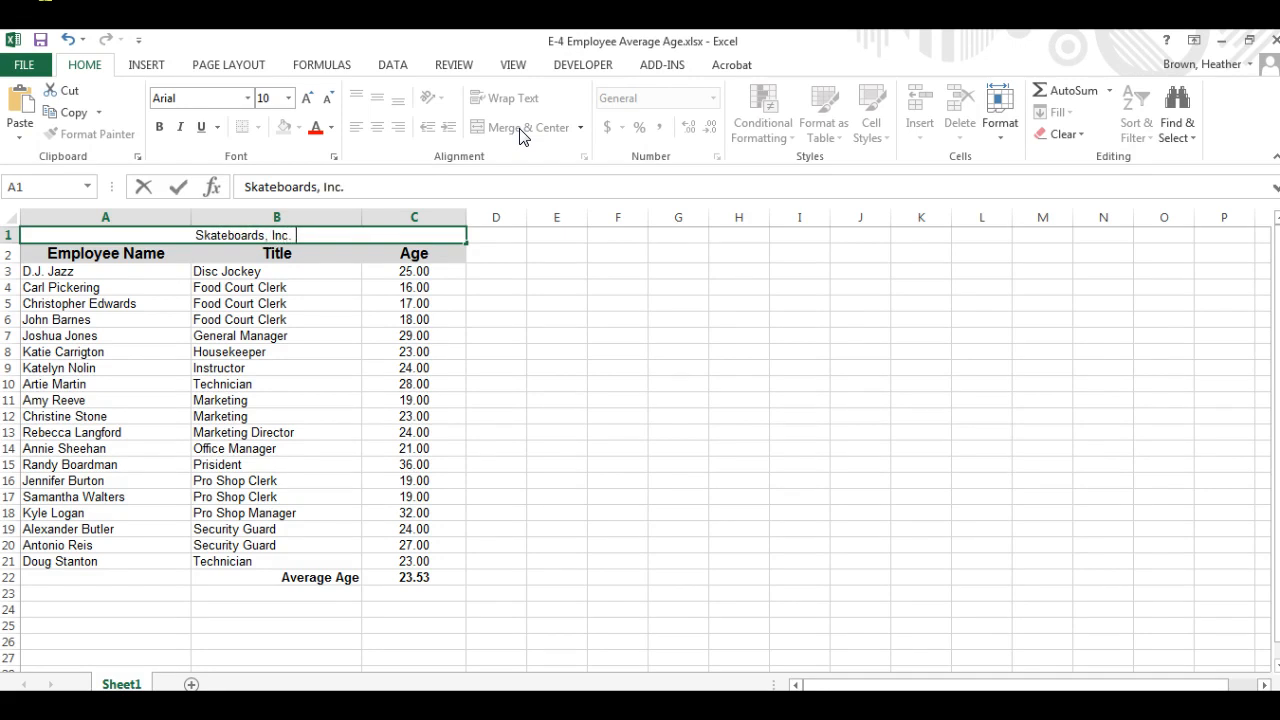
{"action": "type", "text": "Average a"}
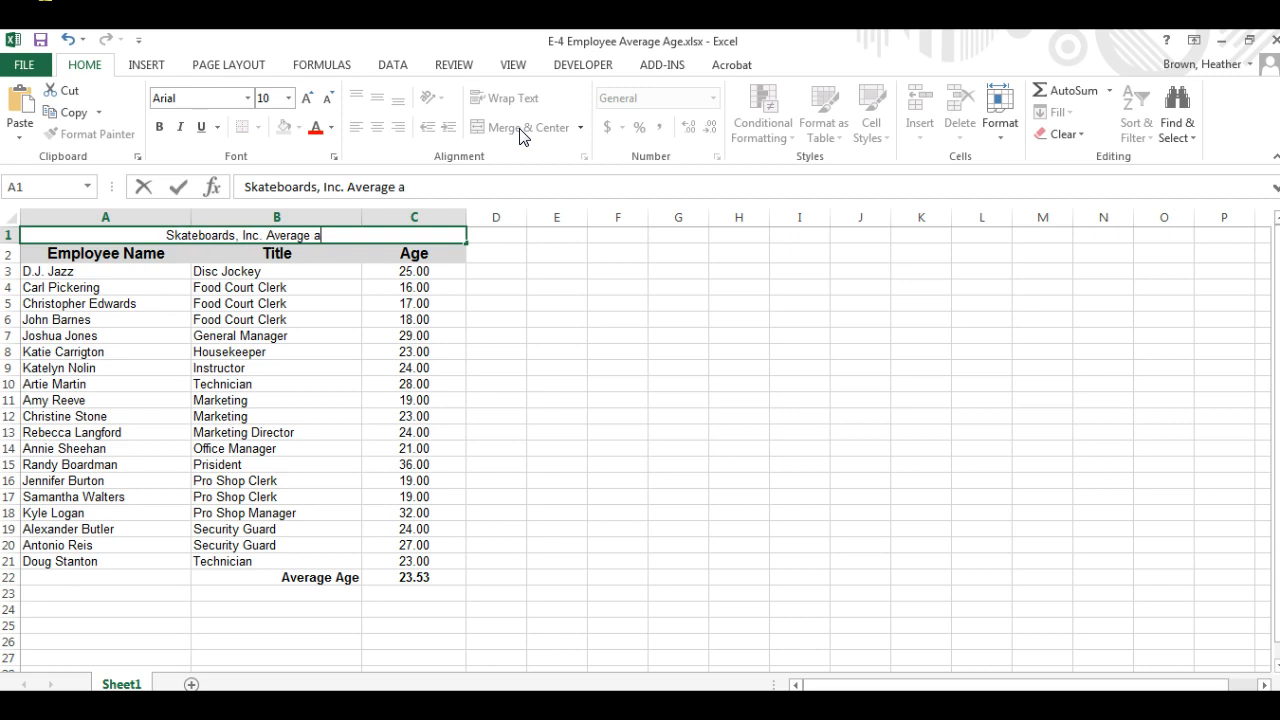
{"action": "type", "text": "ge of Emp"}
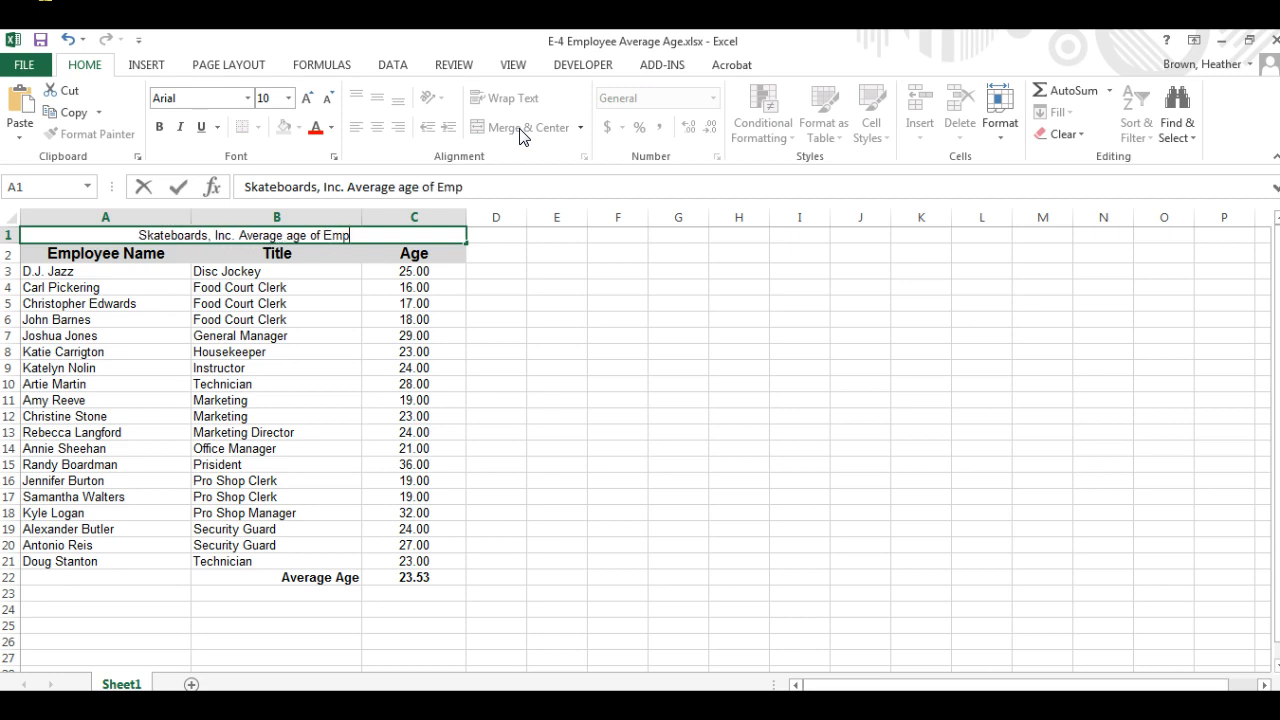
{"action": "type", "text": "loyees"}
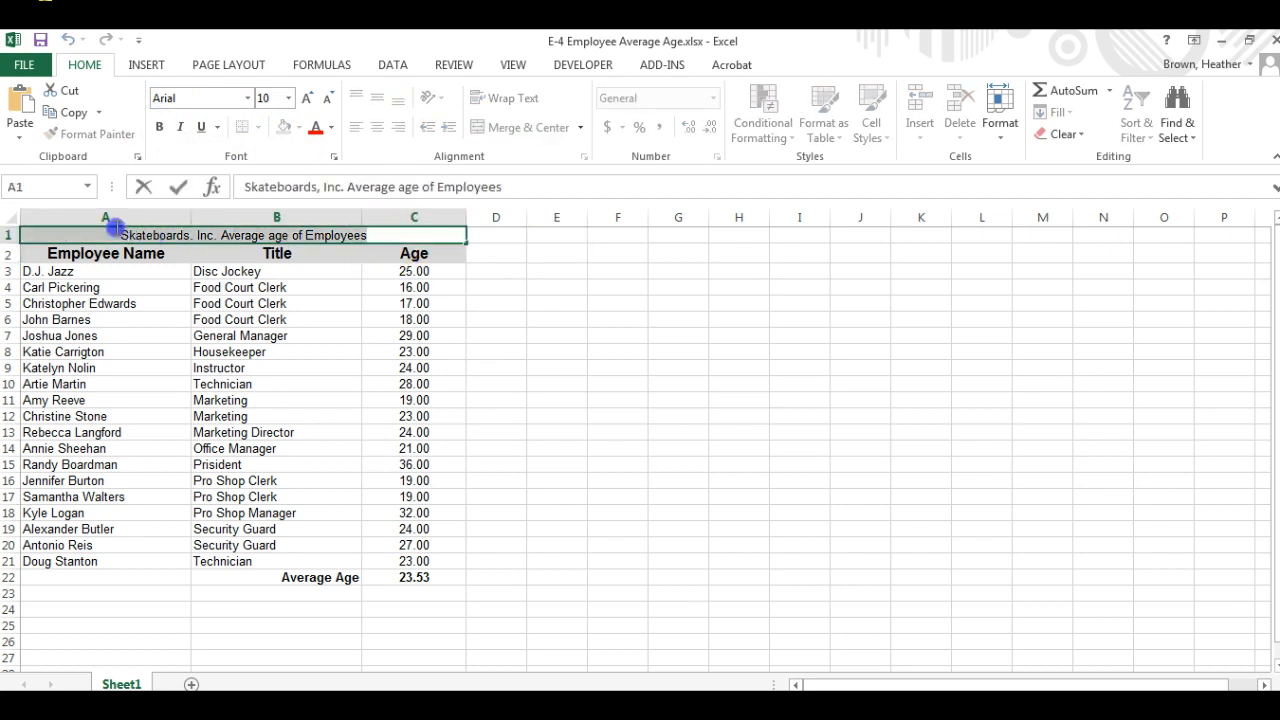
- Set the 'Skateboards, Inc. Average age of Employees' title to 14-point font size
{"action": "left_click", "coordinate": [287, 98]}
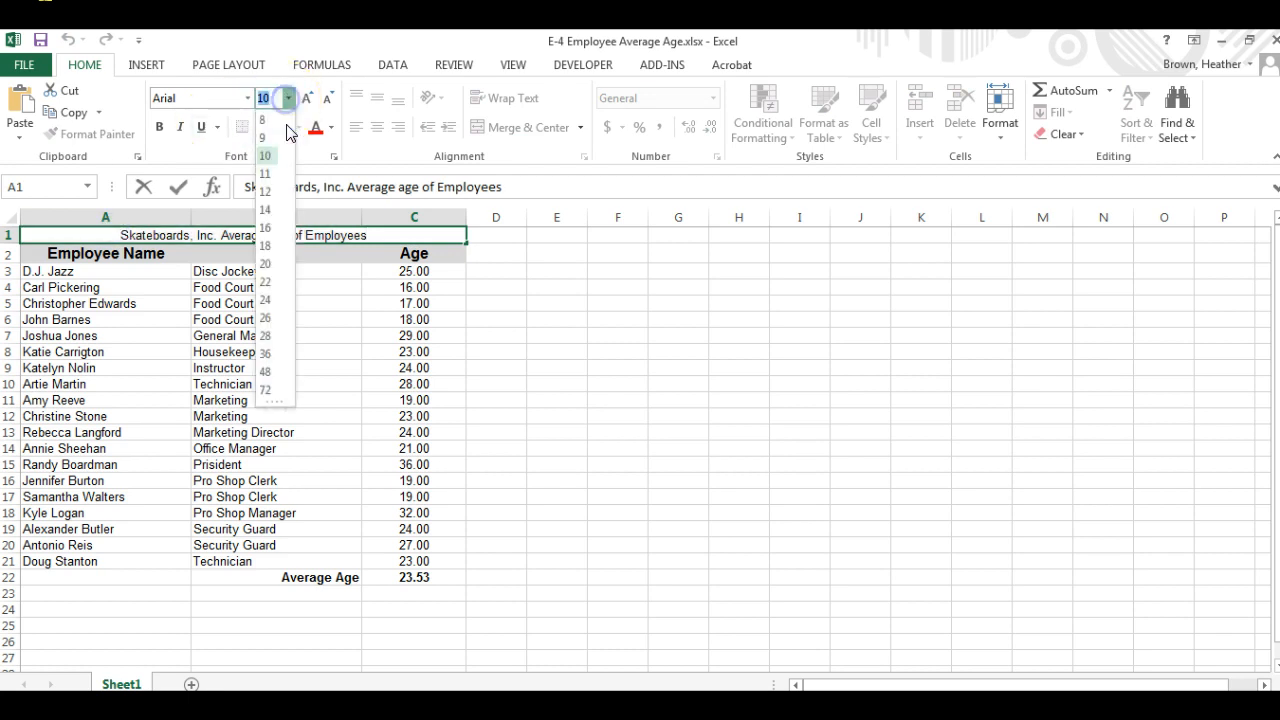
{"action": "left_click", "coordinate": [264, 210]}
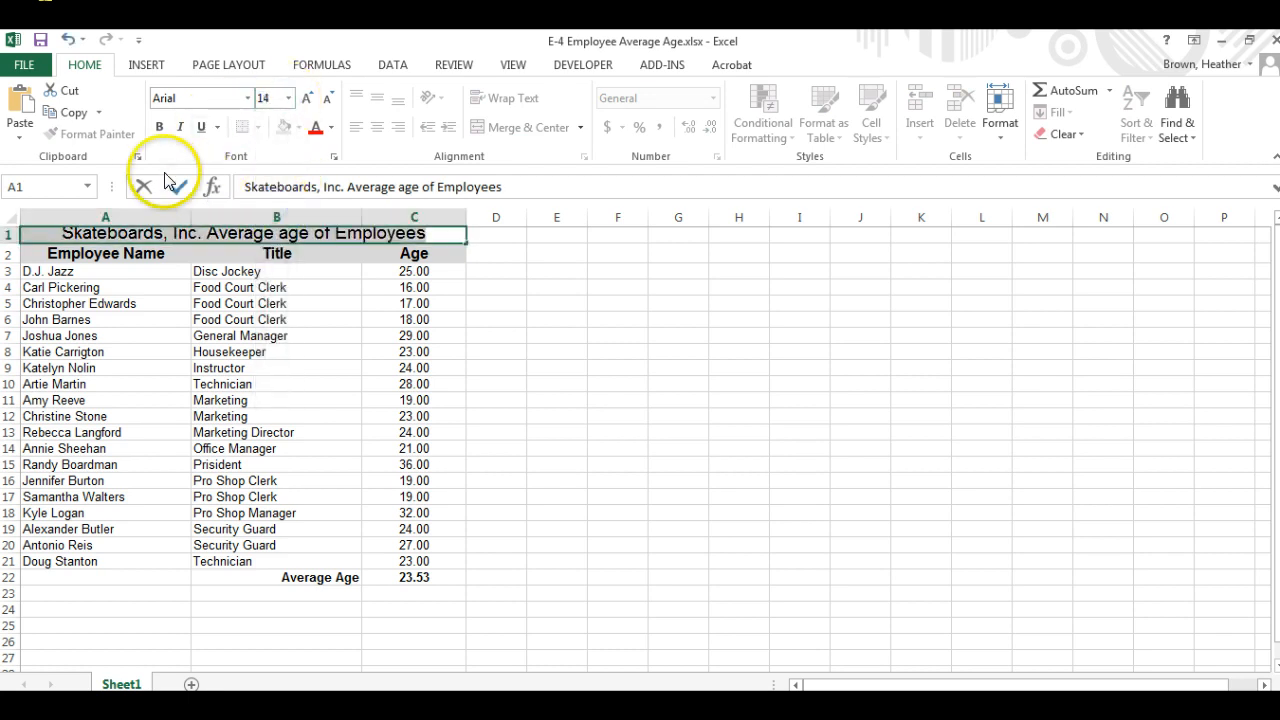
{"action": "left_click", "coordinate": [159, 127]}
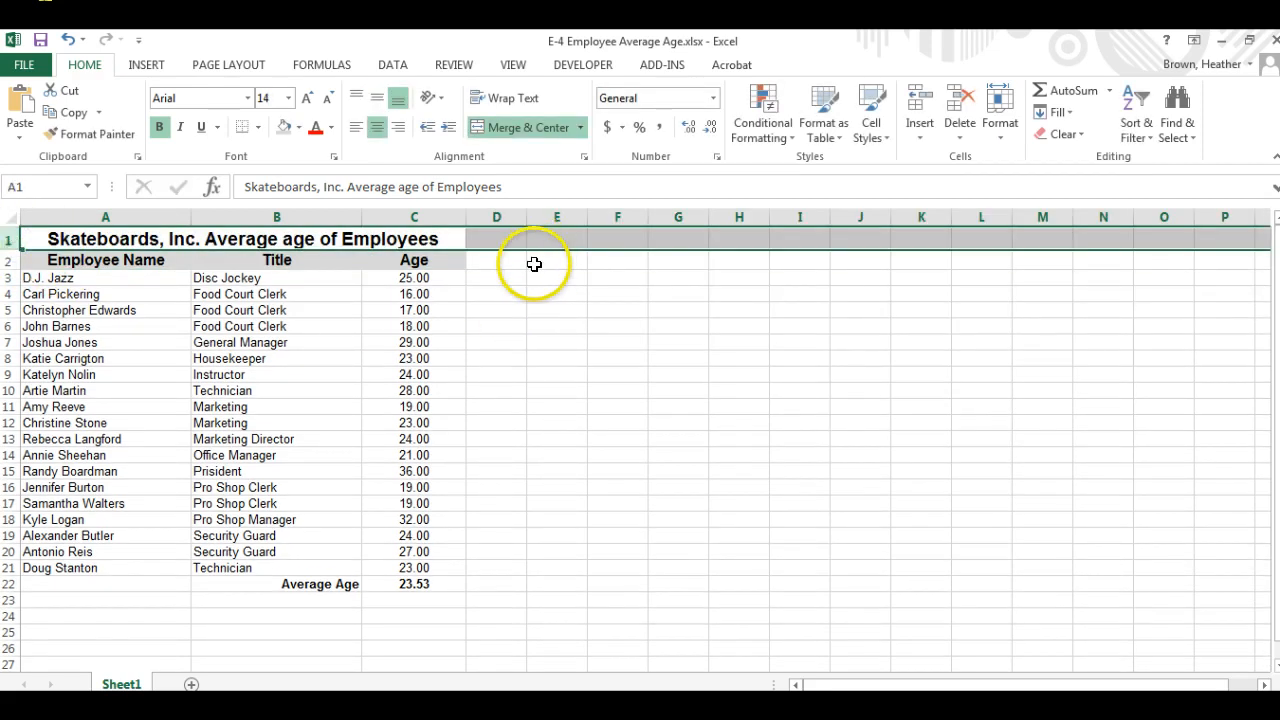
{"action": "mouse_move", "coordinate": [528, 272]}
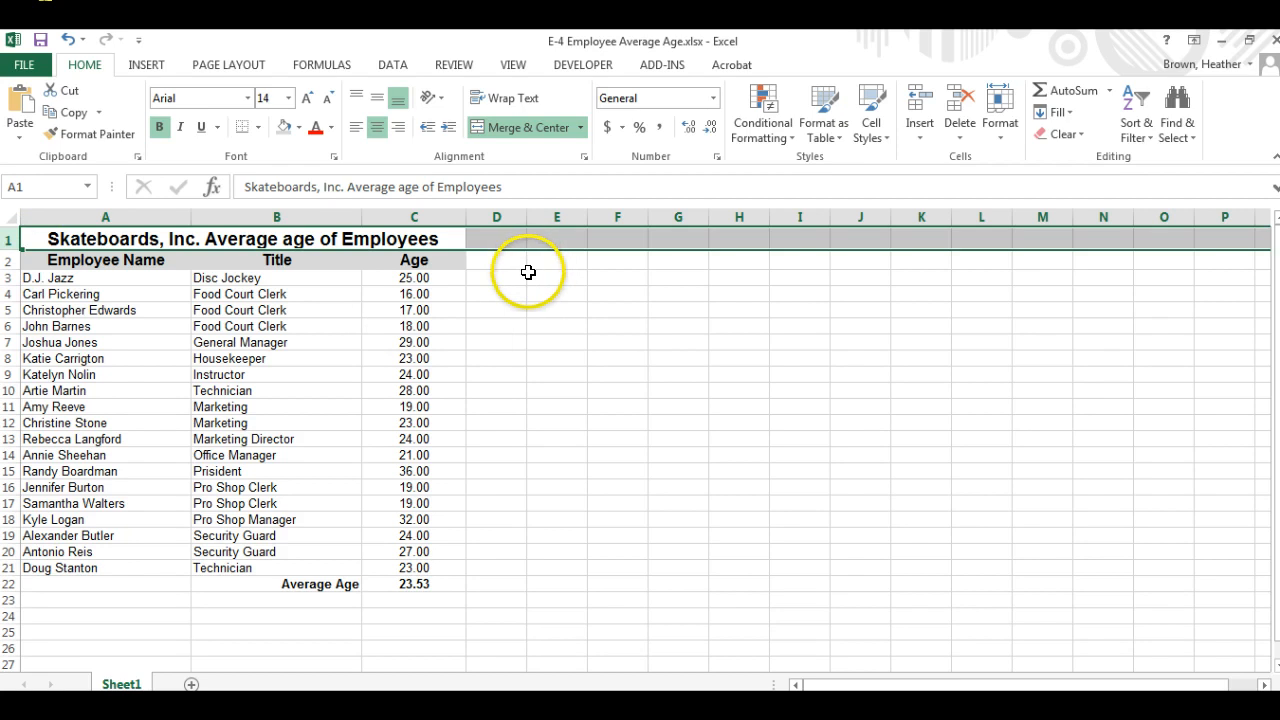
{"action": "mouse_move", "coordinate": [527, 273]}
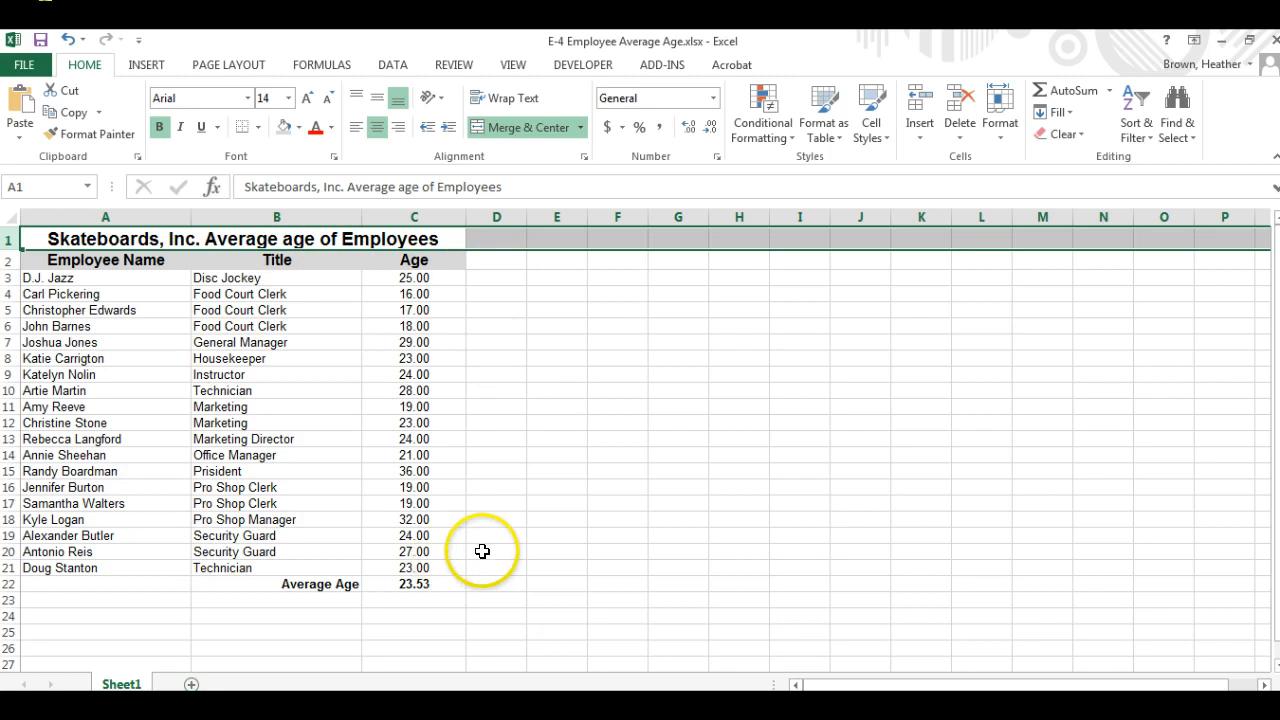
{"action": "mouse_move", "coordinate": [376, 244]}
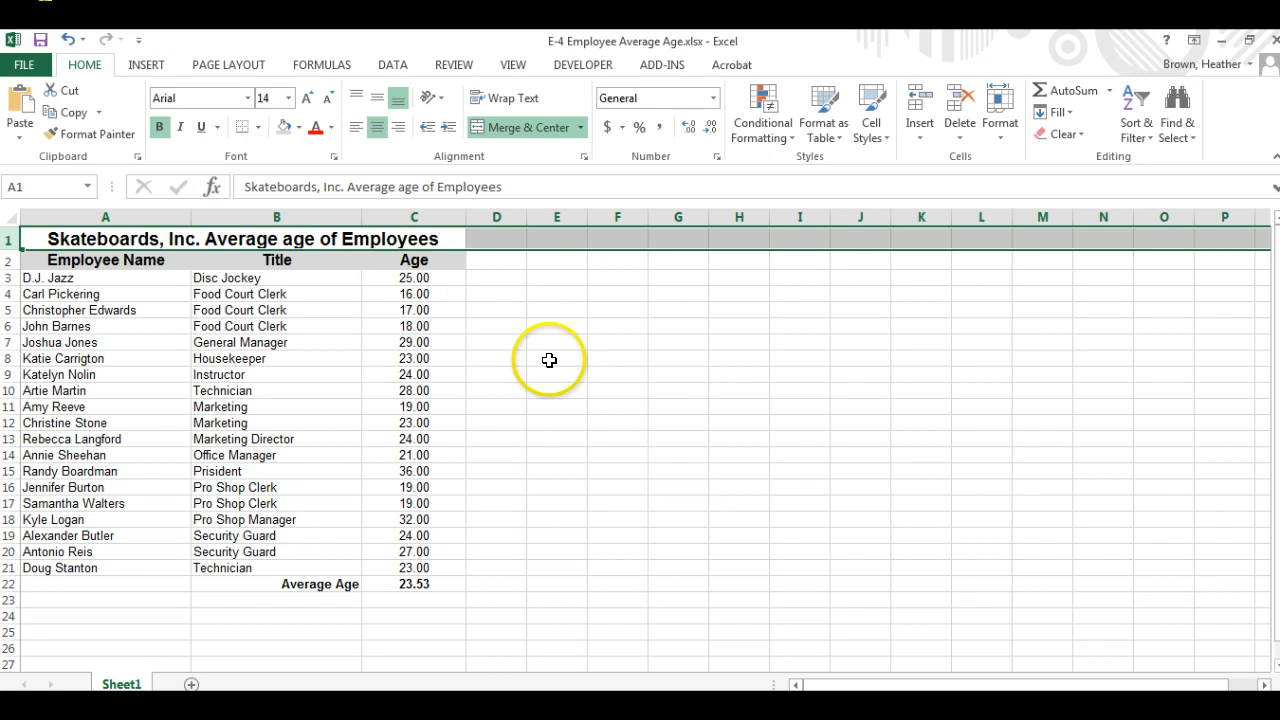
{"action": "mouse_move", "coordinate": [513, 412]}
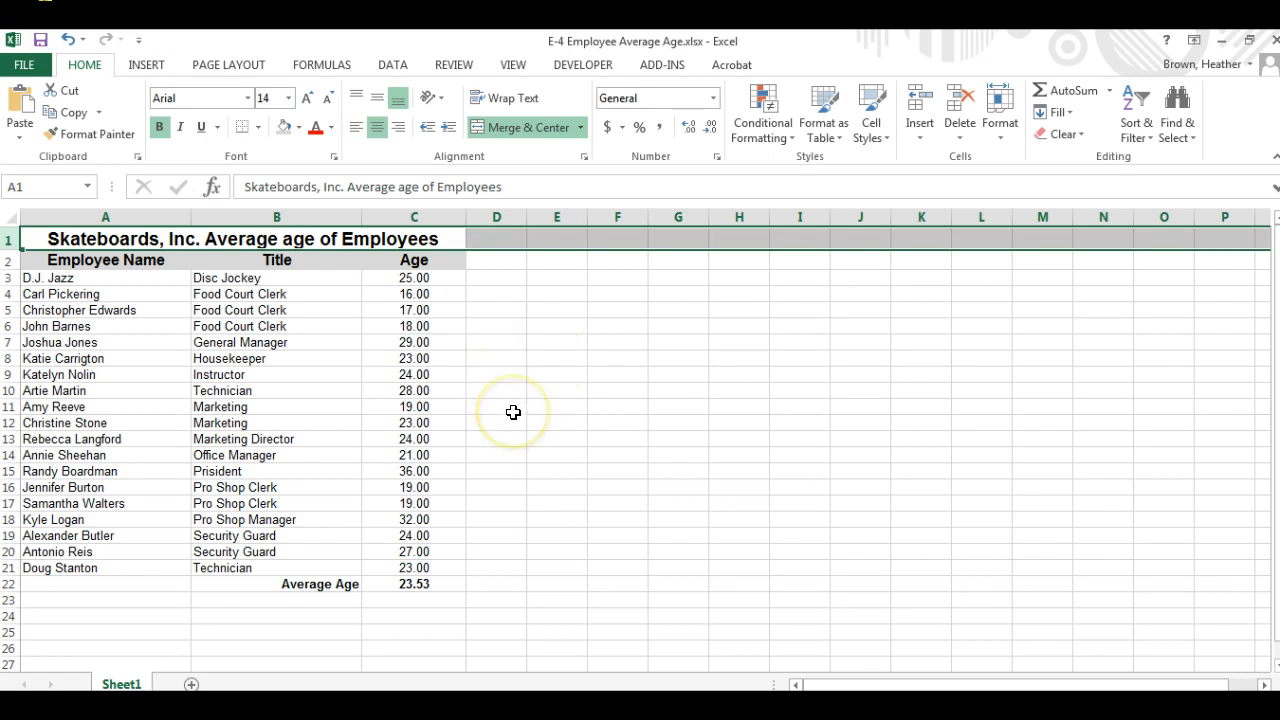